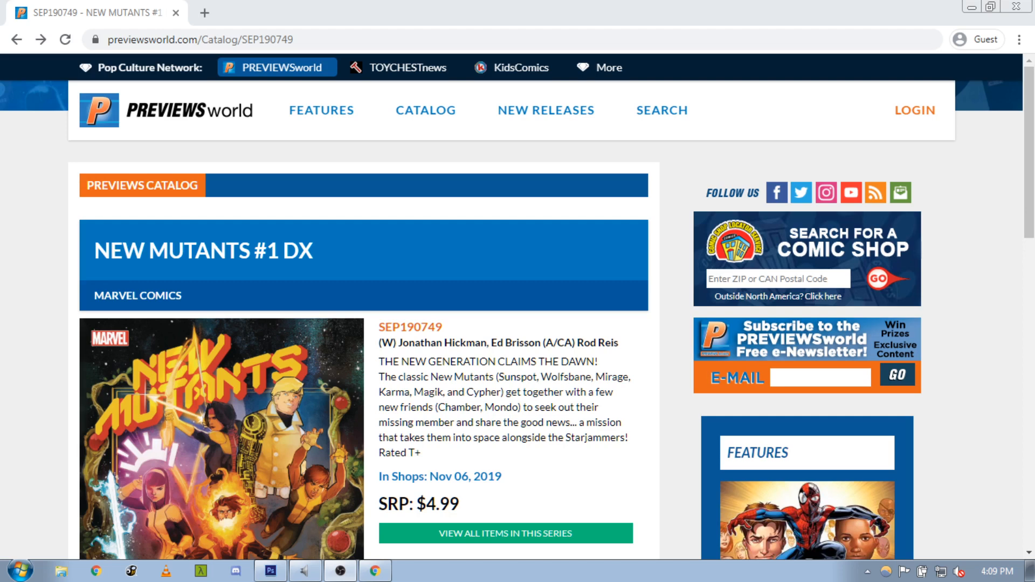
{"action": "mouse_move", "coordinate": [514, 441]}
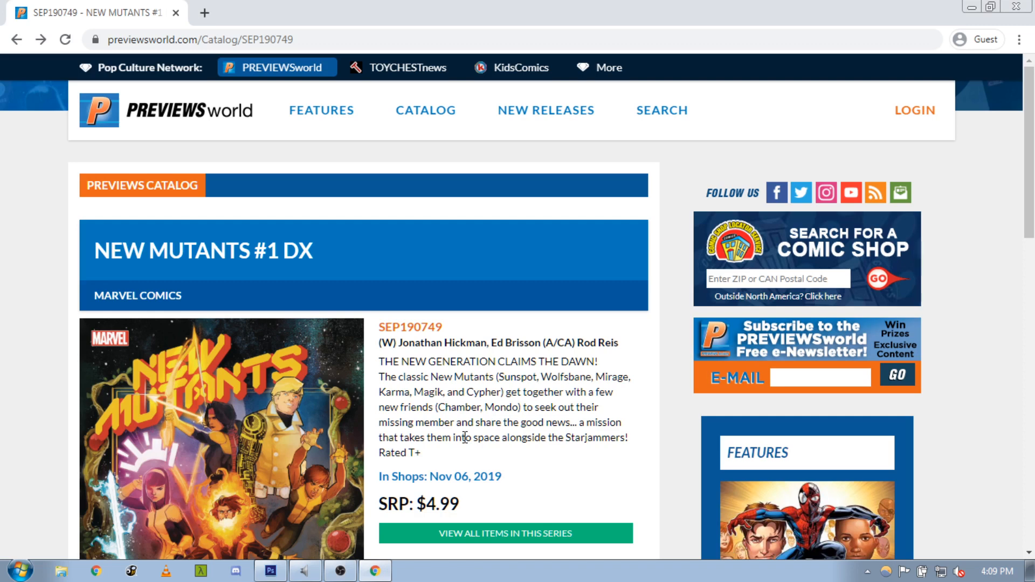
{"action": "mouse_move", "coordinate": [465, 438]}
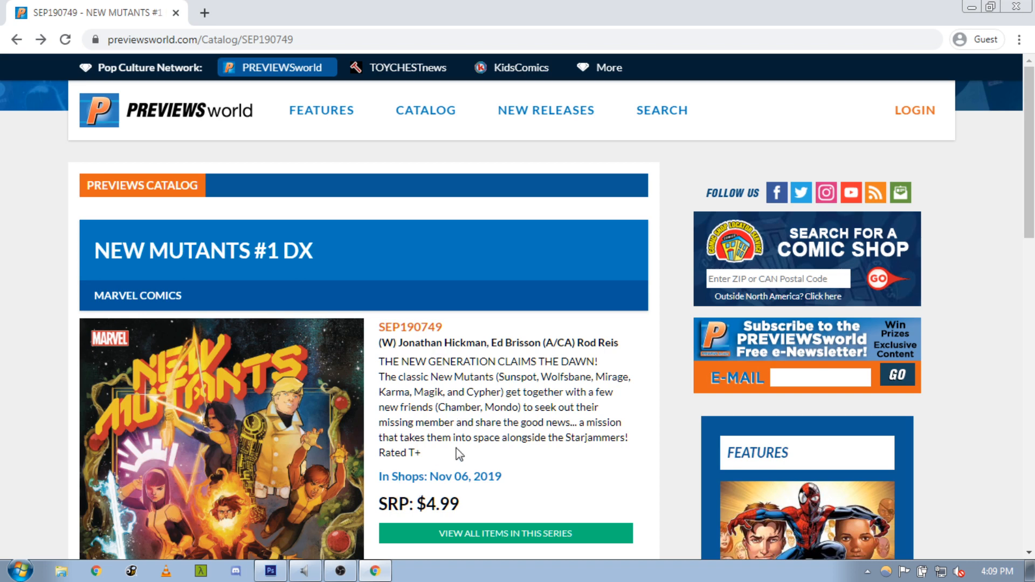
{"action": "mouse_move", "coordinate": [449, 425]}
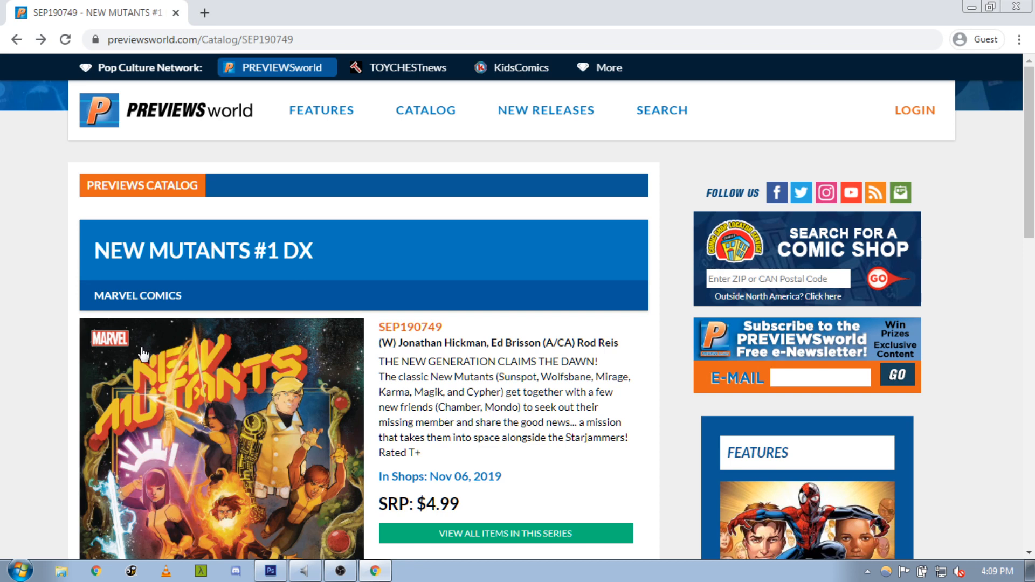
{"action": "mouse_move", "coordinate": [225, 417]}
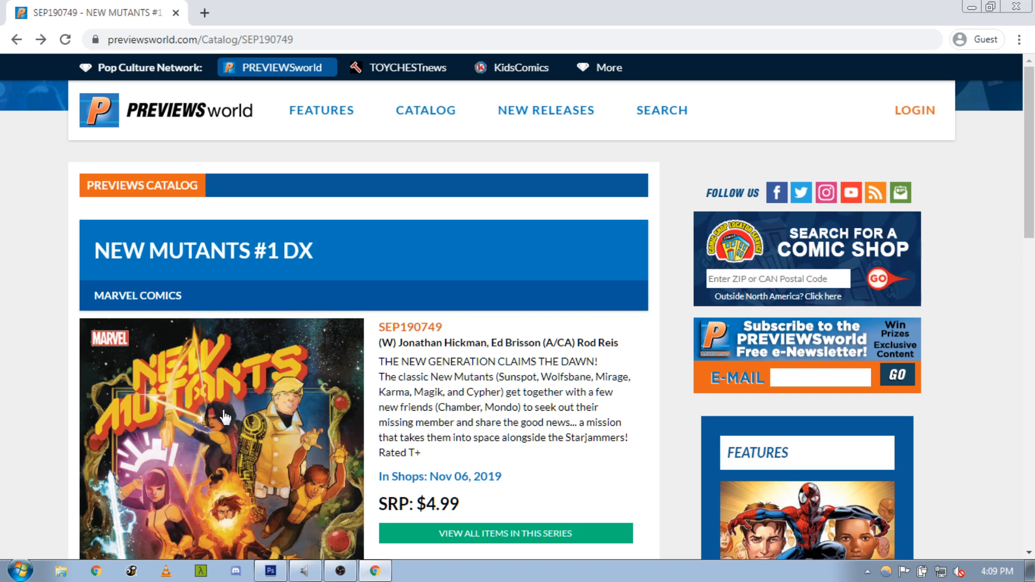
{"action": "mouse_move", "coordinate": [200, 367]}
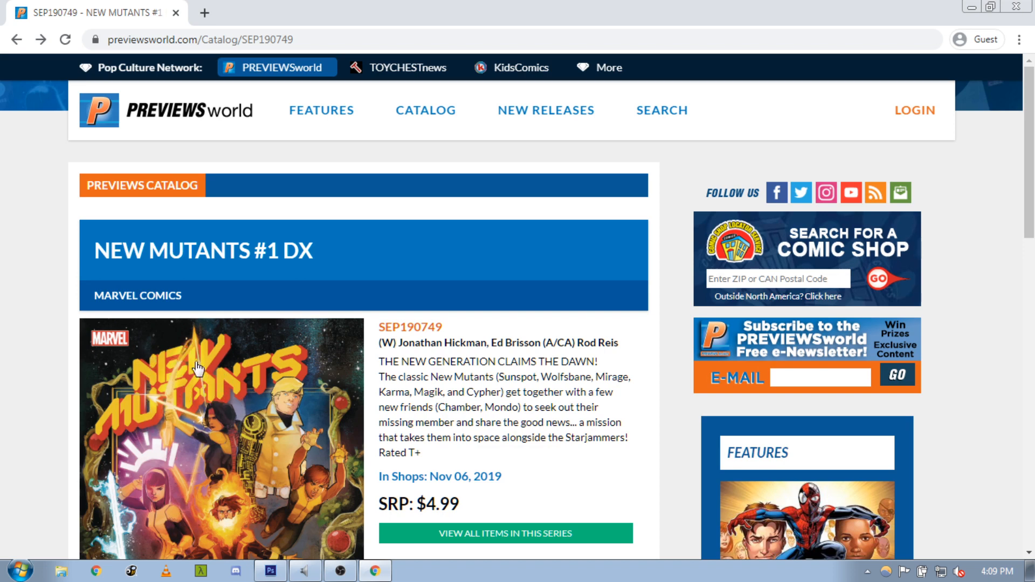
{"action": "mouse_move", "coordinate": [212, 342]}
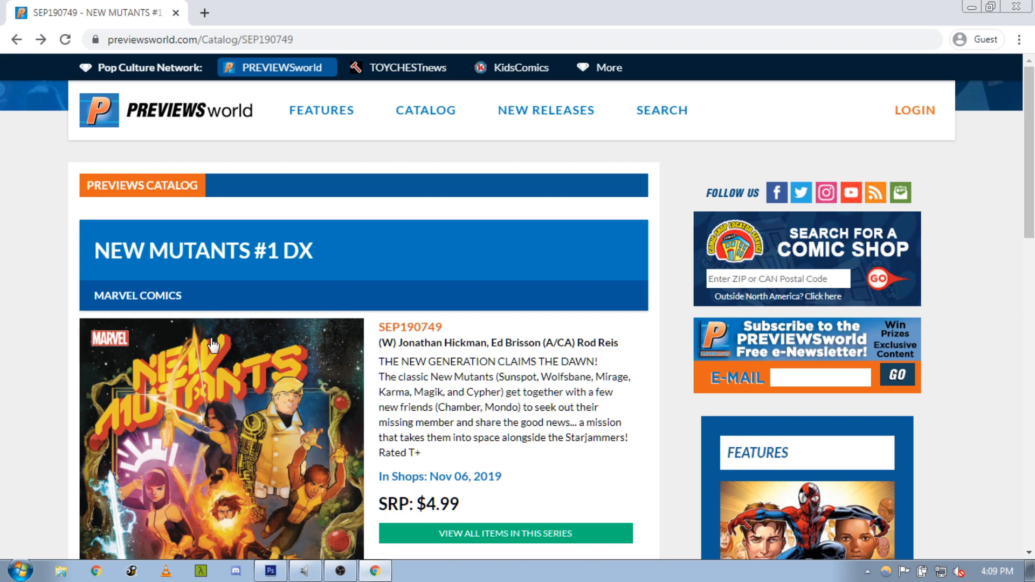
- Open the enlarged New Mutants #1 DX cover in a new tab, then close the lightbox preview
{"action": "scroll", "scroll_direction": "down", "scroll_amount": 3}
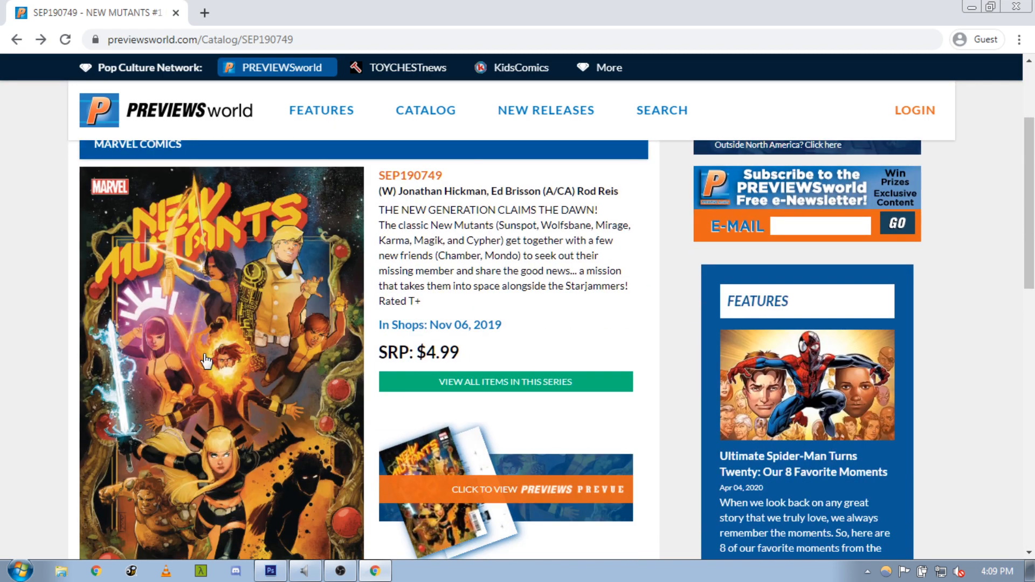
{"action": "right_click", "coordinate": [208, 360]}
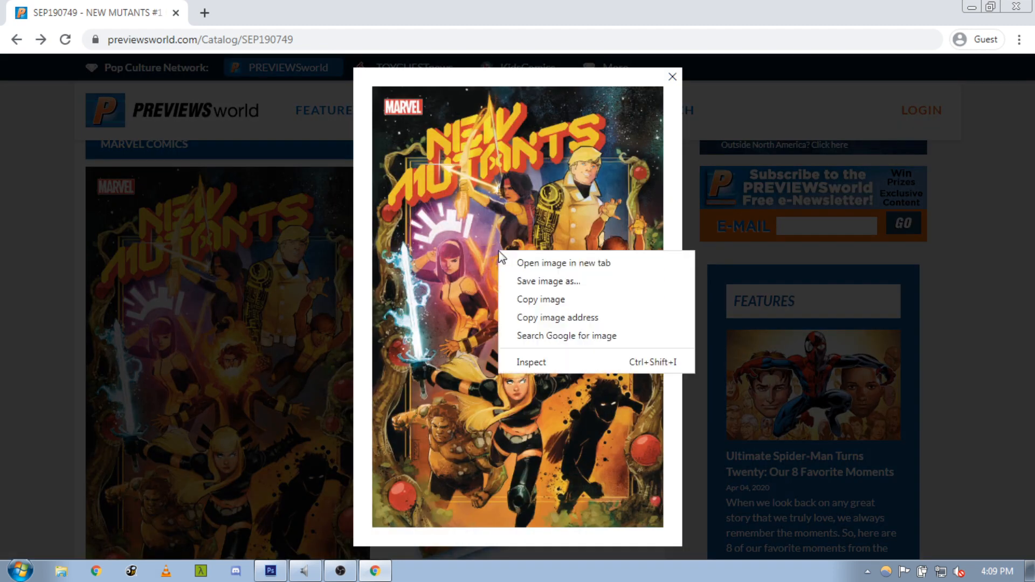
{"action": "left_click", "coordinate": [563, 264]}
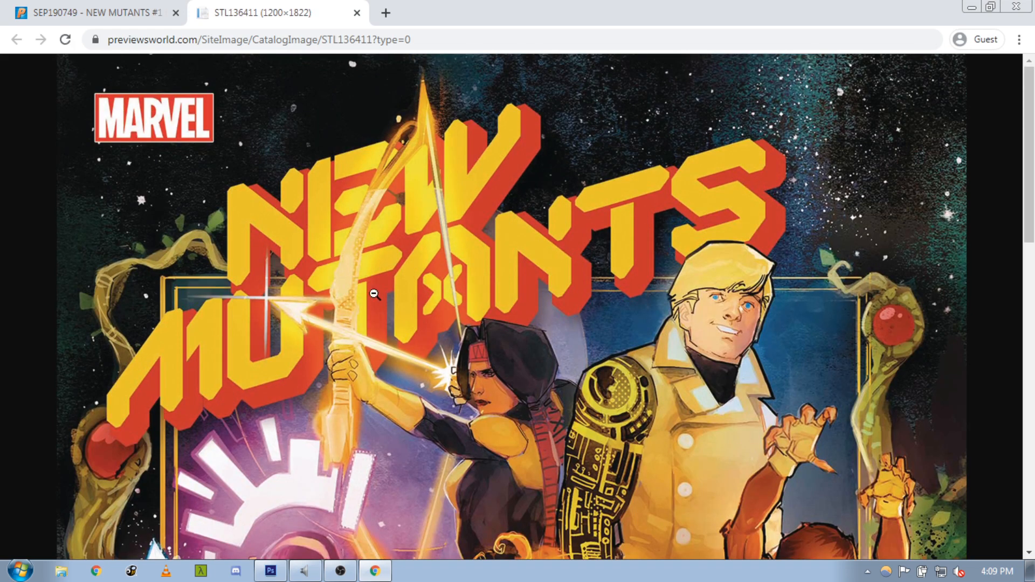
{"action": "mouse_move", "coordinate": [502, 457]}
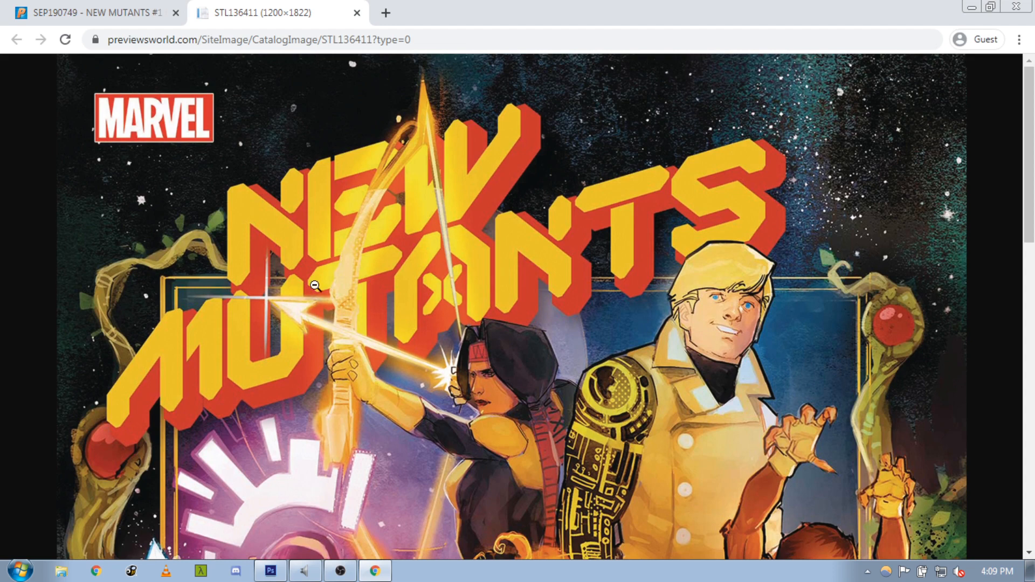
{"action": "mouse_move", "coordinate": [476, 393]}
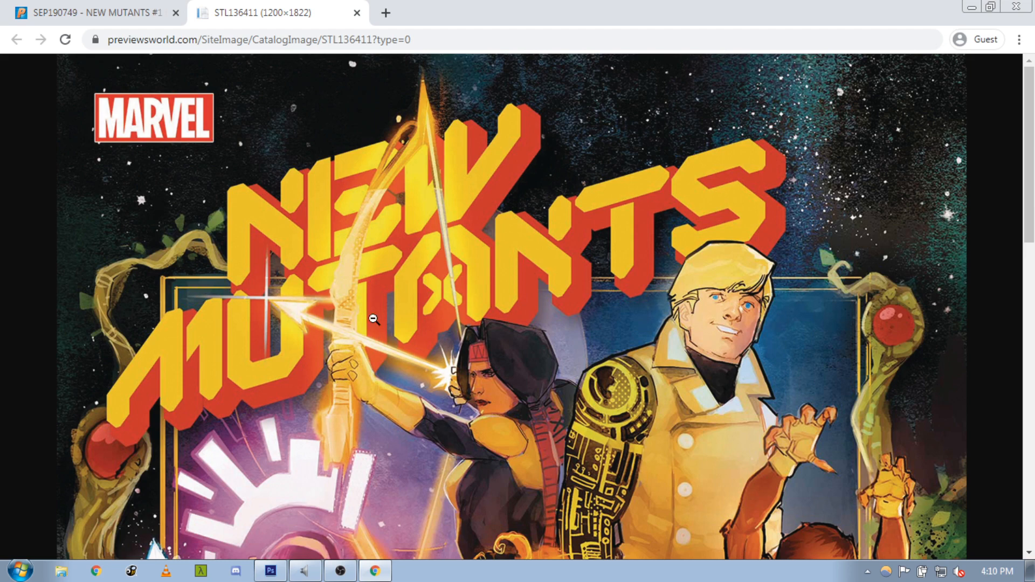
{"action": "mouse_move", "coordinate": [510, 350]}
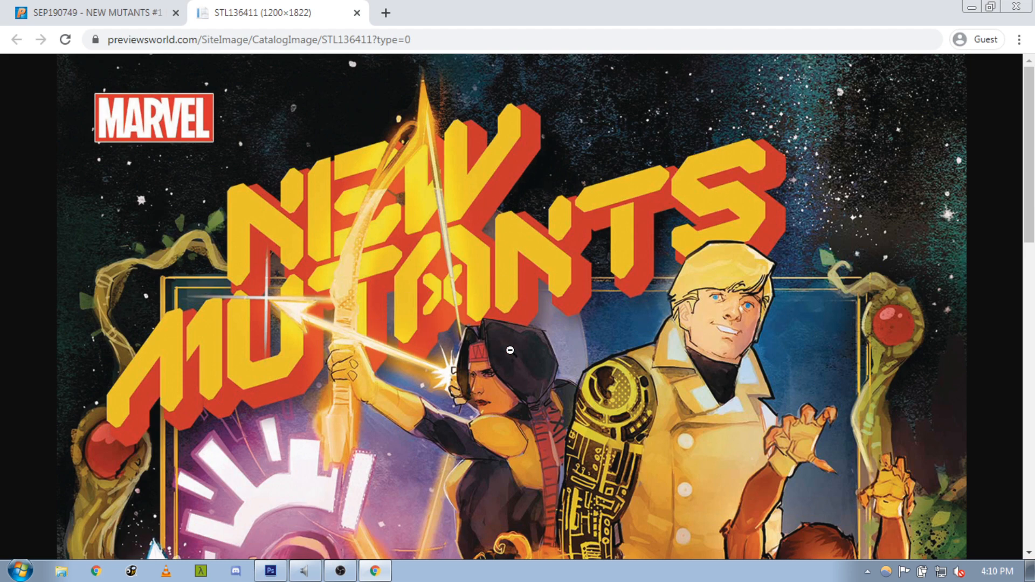
{"action": "mouse_move", "coordinate": [442, 325]}
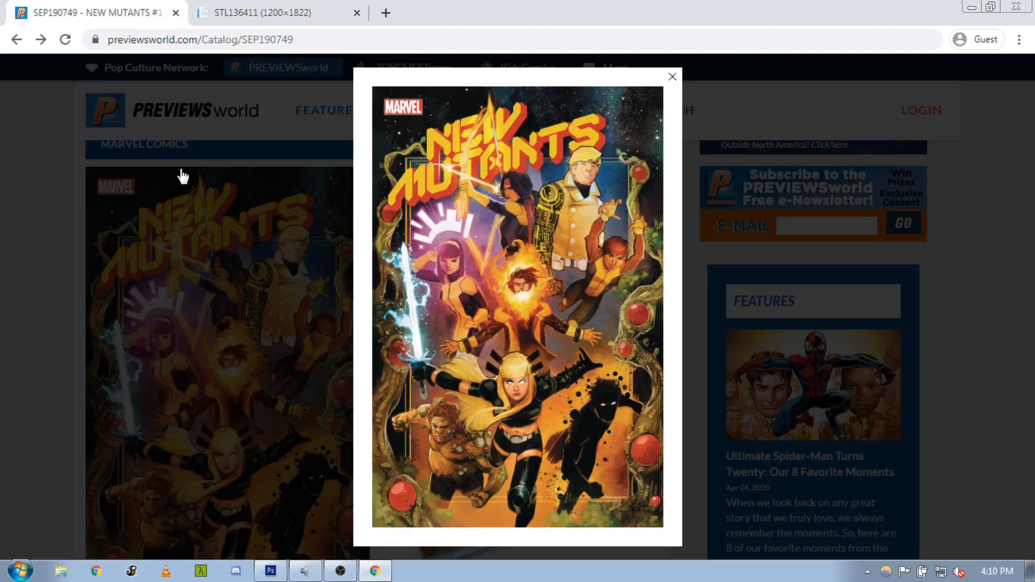
{"action": "left_click", "coordinate": [671, 76]}
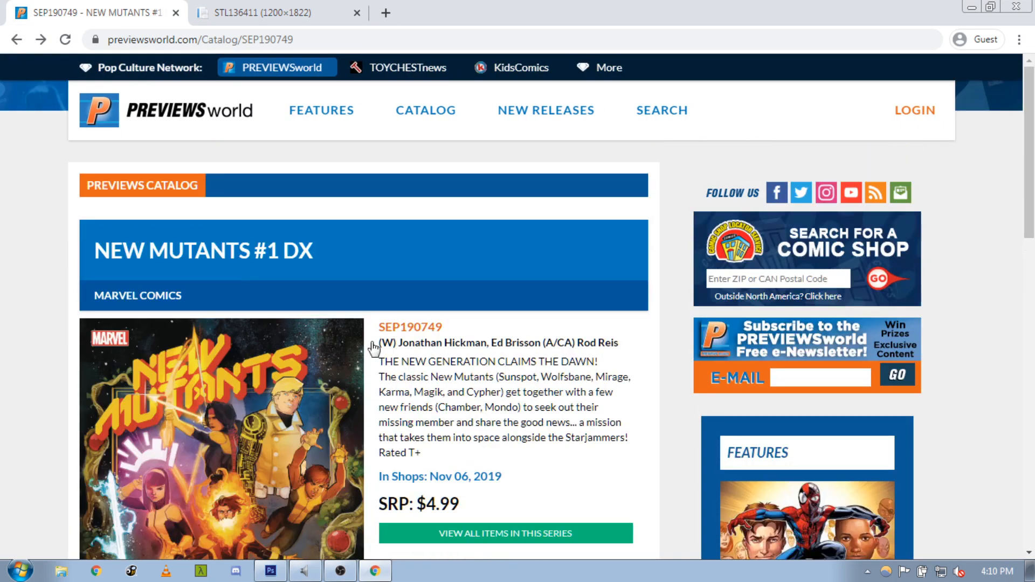
{"action": "scroll", "scroll_direction": "down", "scroll_amount": 3}
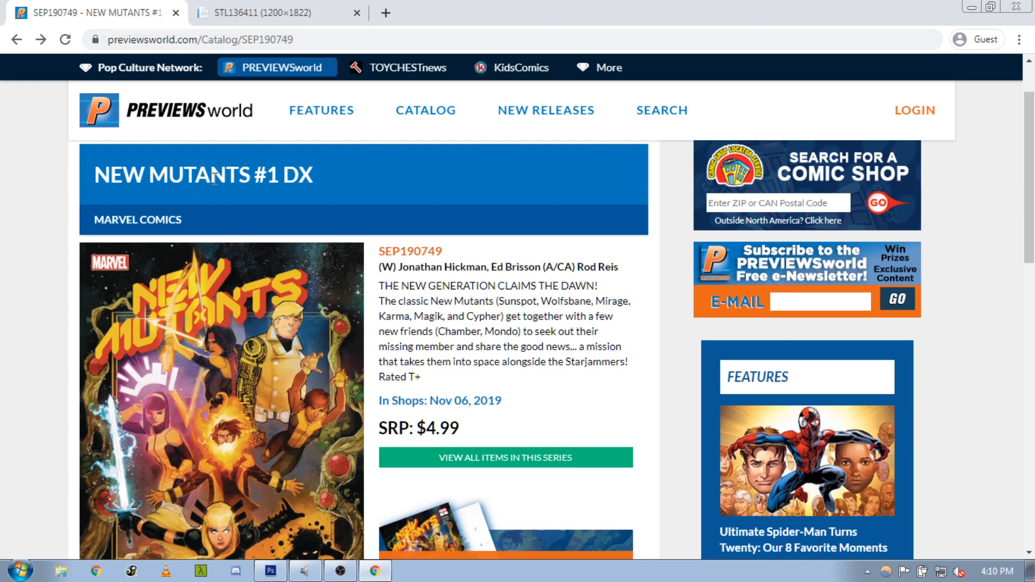
{"action": "mouse_move", "coordinate": [252, 208]}
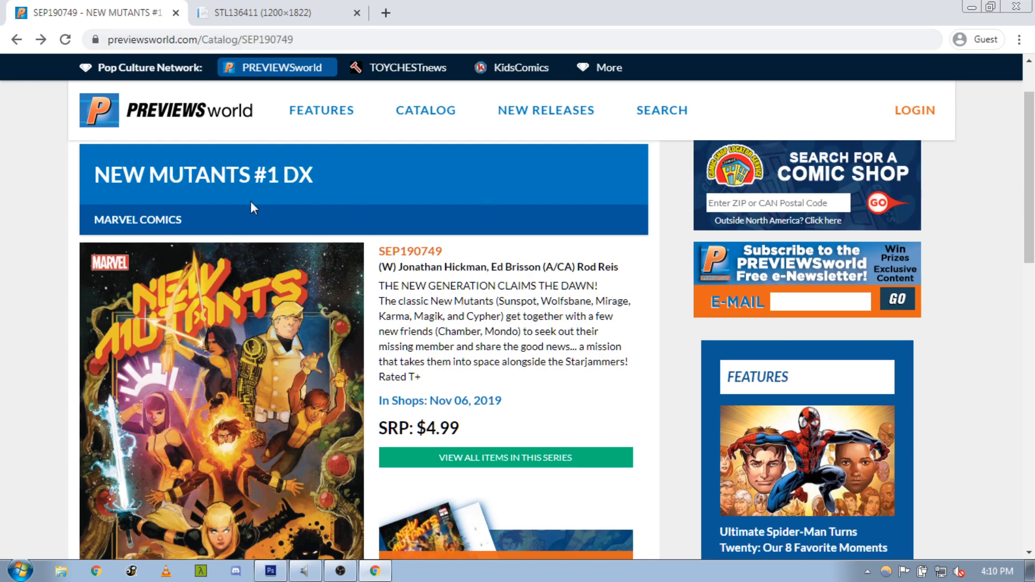
{"action": "mouse_move", "coordinate": [435, 237]}
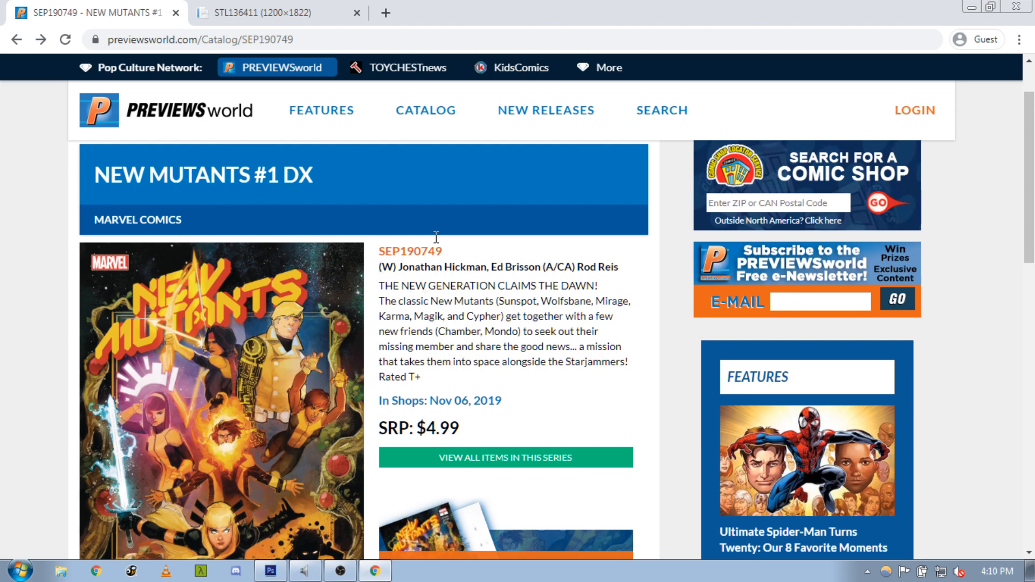
{"action": "mouse_move", "coordinate": [103, 164]}
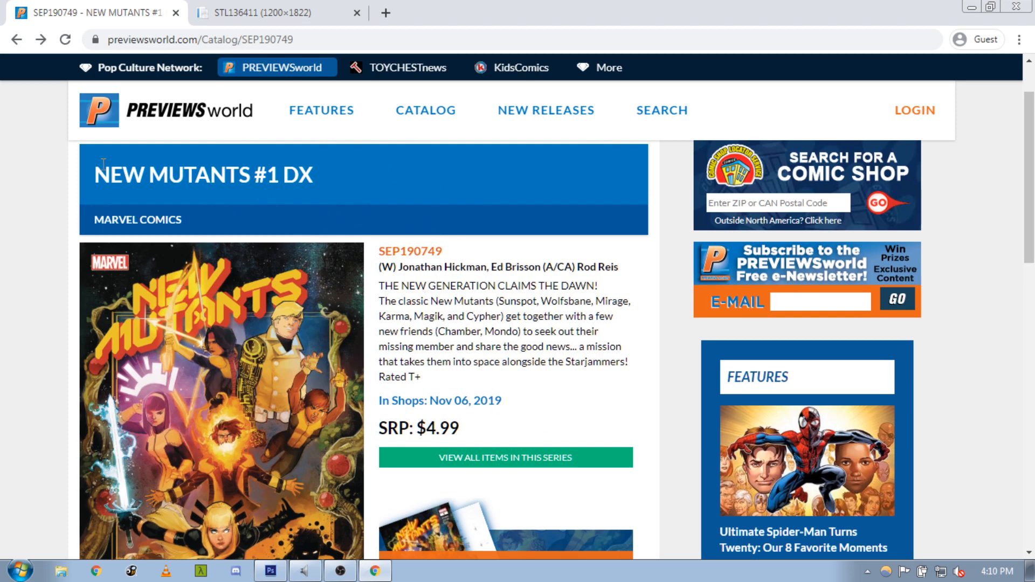
{"action": "mouse_move", "coordinate": [566, 301]}
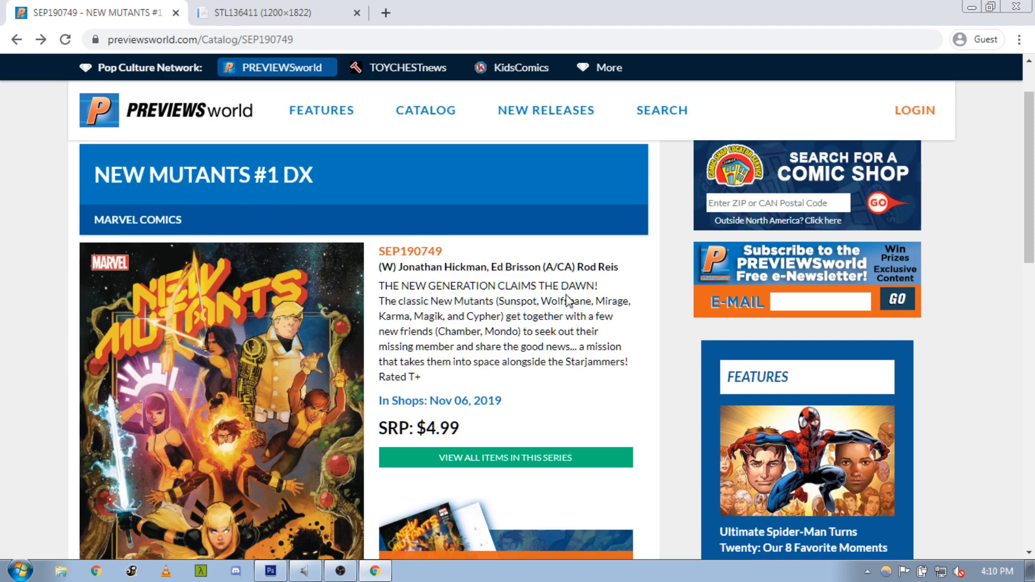
{"action": "scroll", "scroll_direction": "down", "scroll_amount": 3}
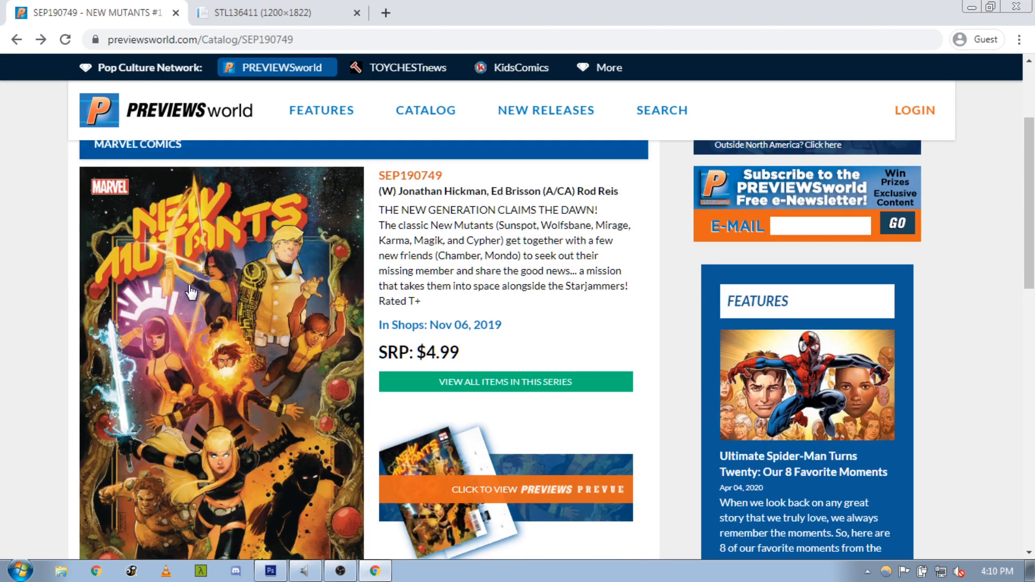
{"action": "mouse_move", "coordinate": [462, 381]}
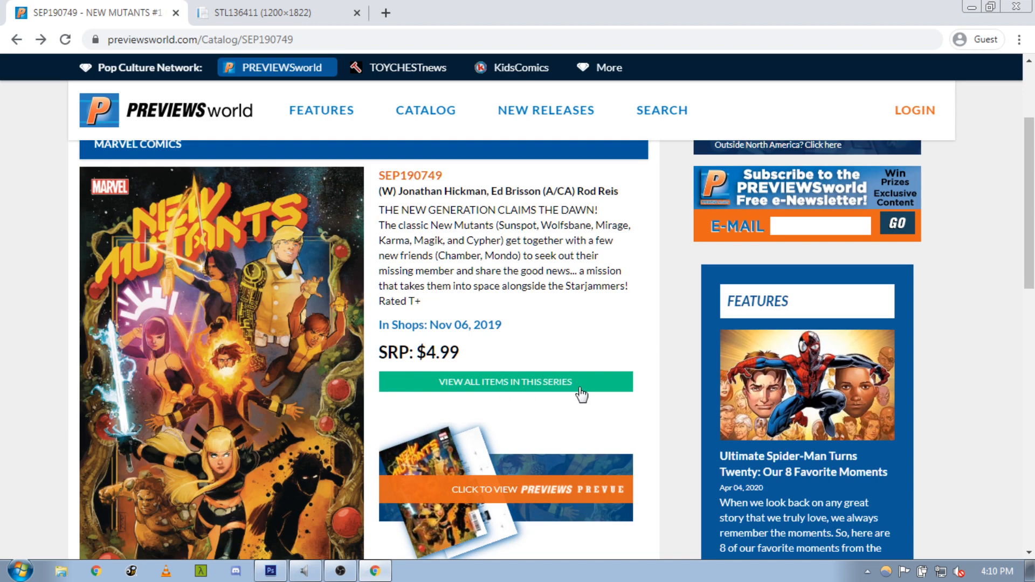
{"action": "mouse_move", "coordinate": [522, 391]}
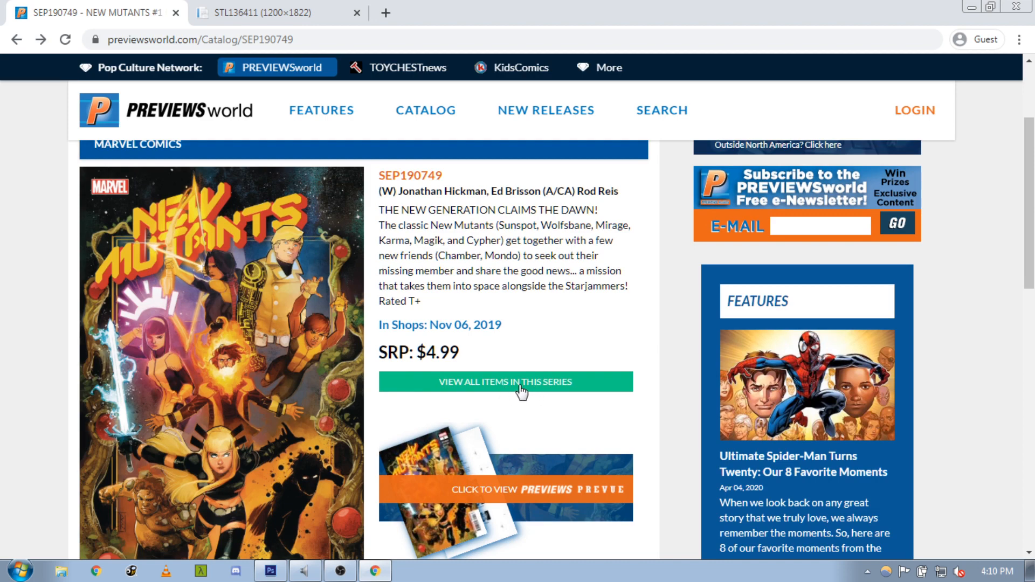
- View all items in the New Mutants series with variant covers included in the listing
{"action": "left_click", "coordinate": [505, 382]}
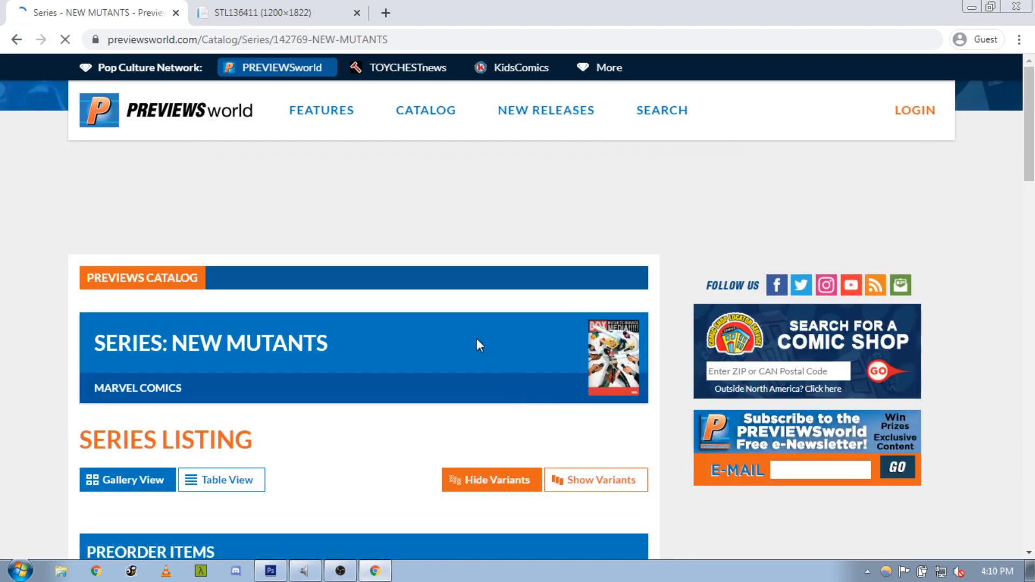
{"action": "scroll", "scroll_direction": "down", "scroll_amount": 3}
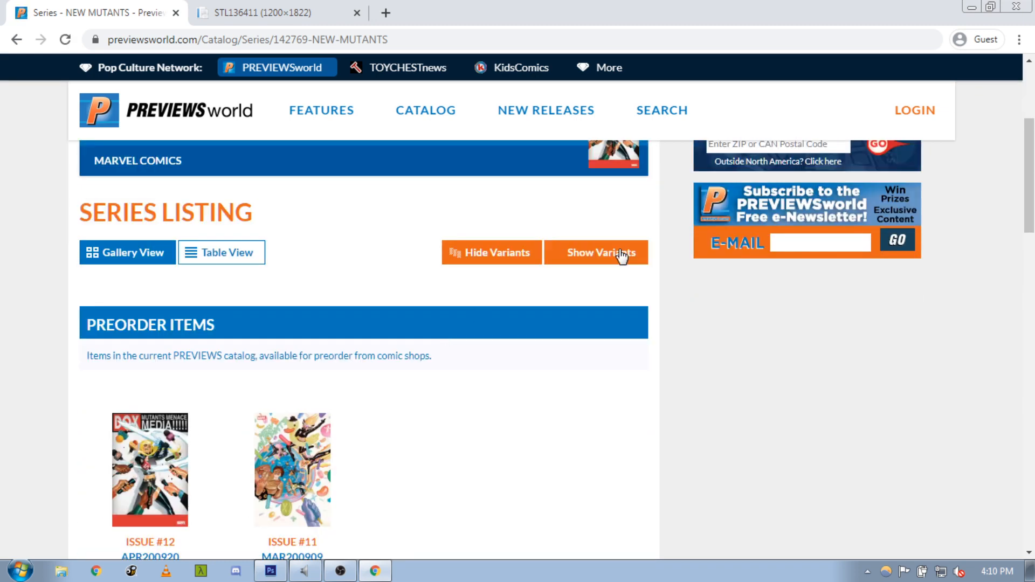
{"action": "left_click", "coordinate": [594, 252]}
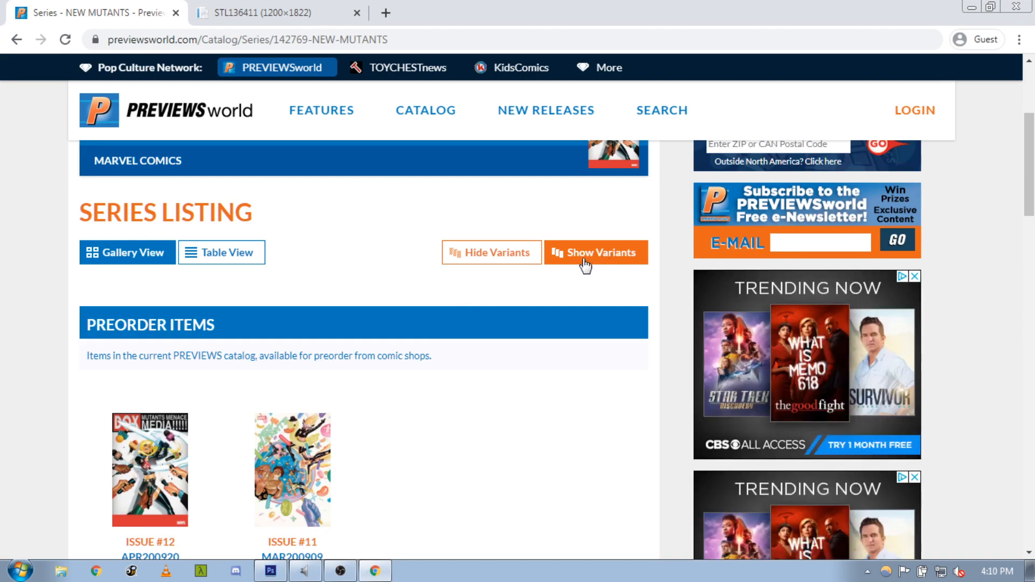
{"action": "left_click", "coordinate": [595, 253]}
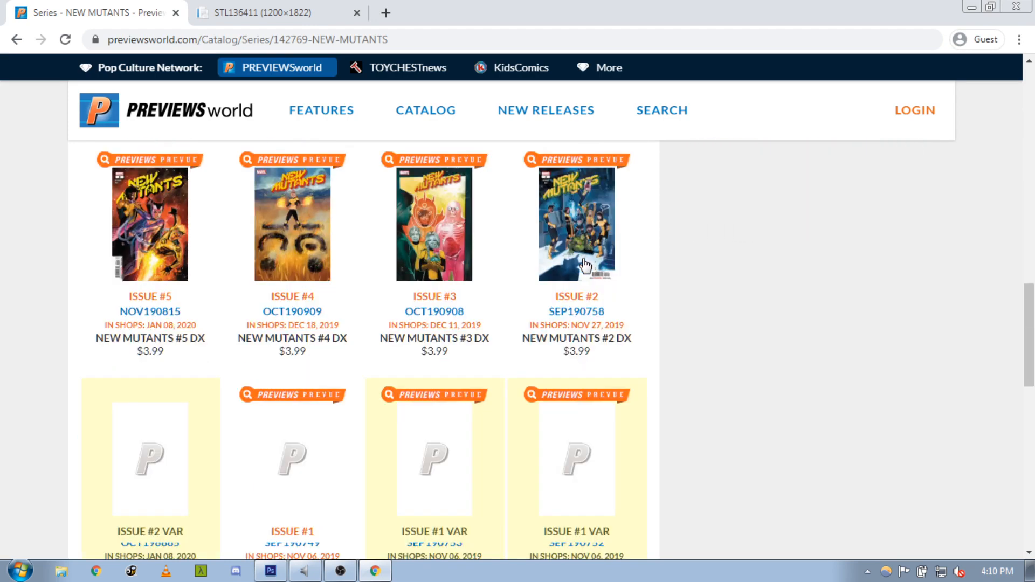
{"action": "scroll", "scroll_direction": "down", "scroll_amount": 3}
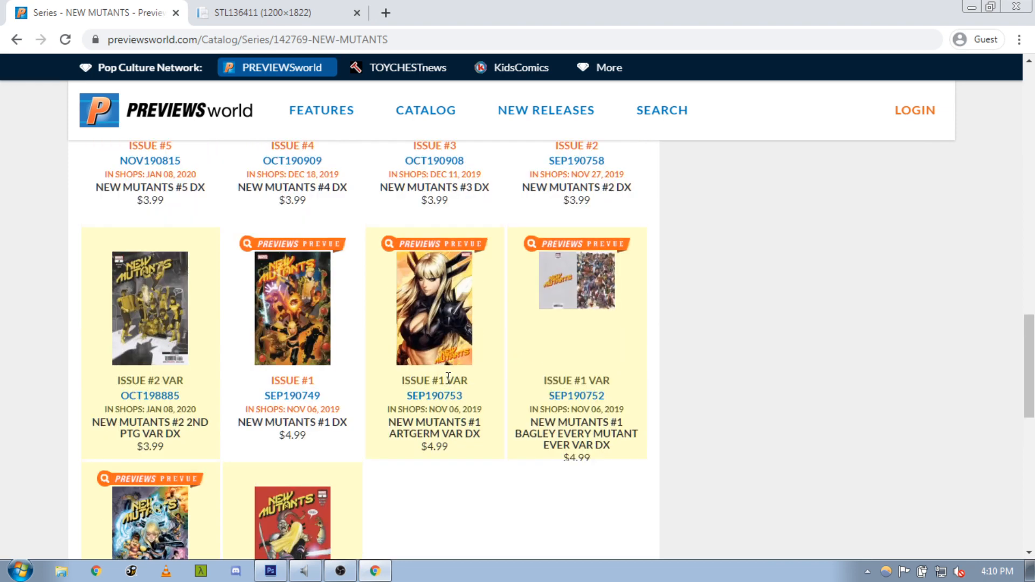
{"action": "scroll", "scroll_direction": "down", "scroll_amount": 3}
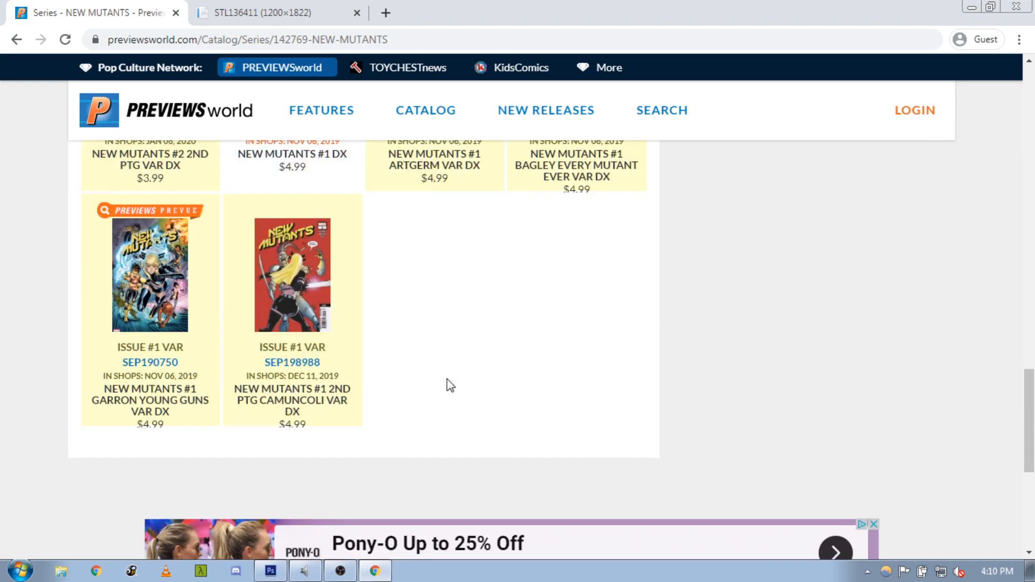
{"action": "scroll", "scroll_direction": "up", "scroll_amount": 3}
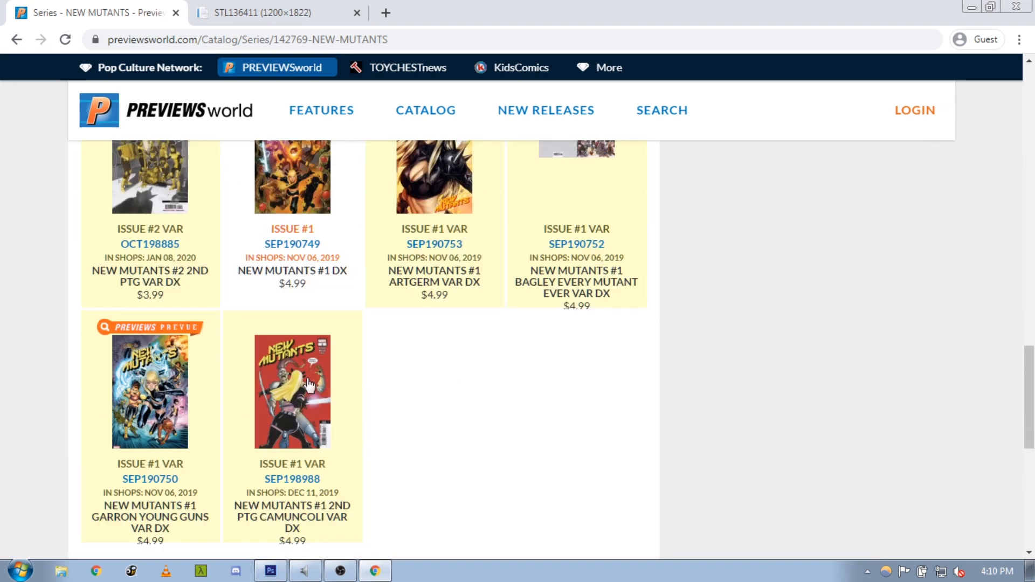
- Open the Camuncoli and Every Mutant variant listings in new tabs, then return to the series listing
{"action": "right_click", "coordinate": [292, 392]}
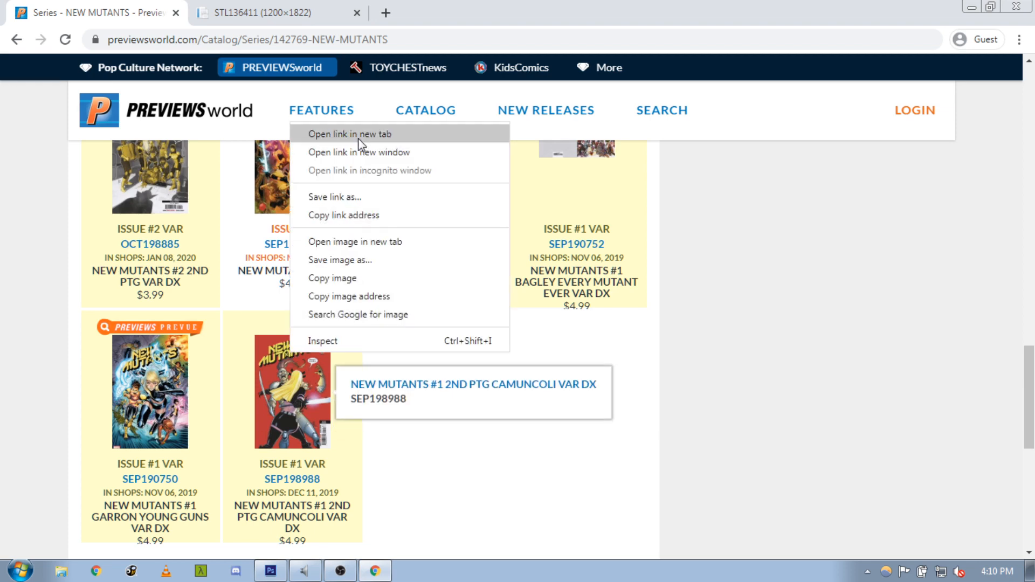
{"action": "left_click", "coordinate": [350, 134]}
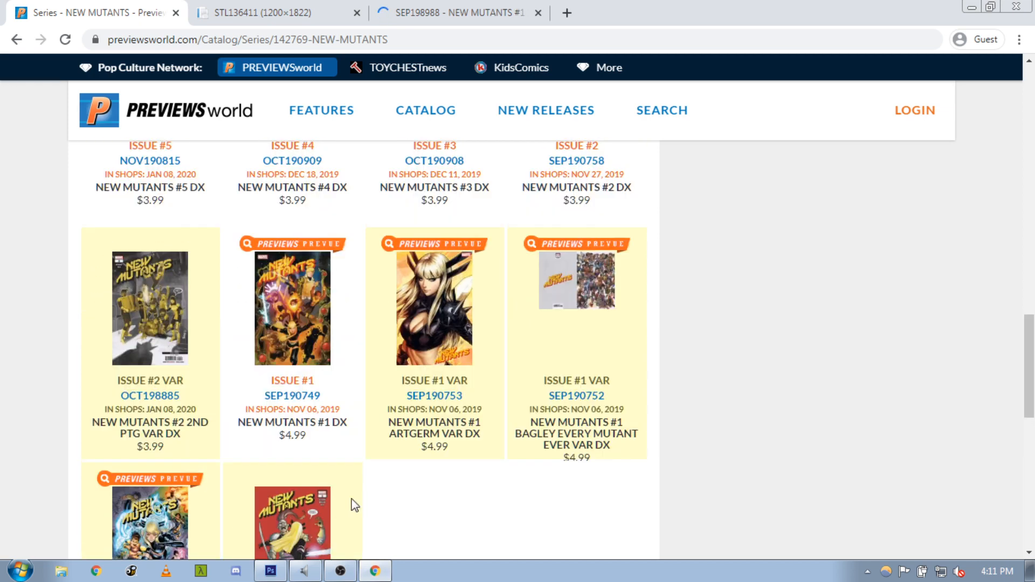
{"action": "mouse_move", "coordinate": [569, 307]}
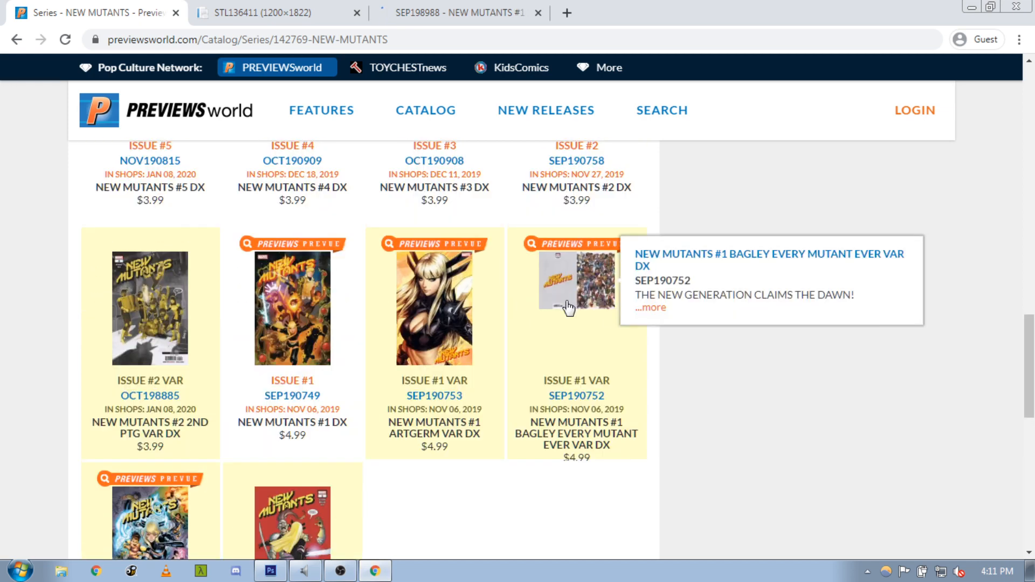
{"action": "left_click", "coordinate": [576, 280]}
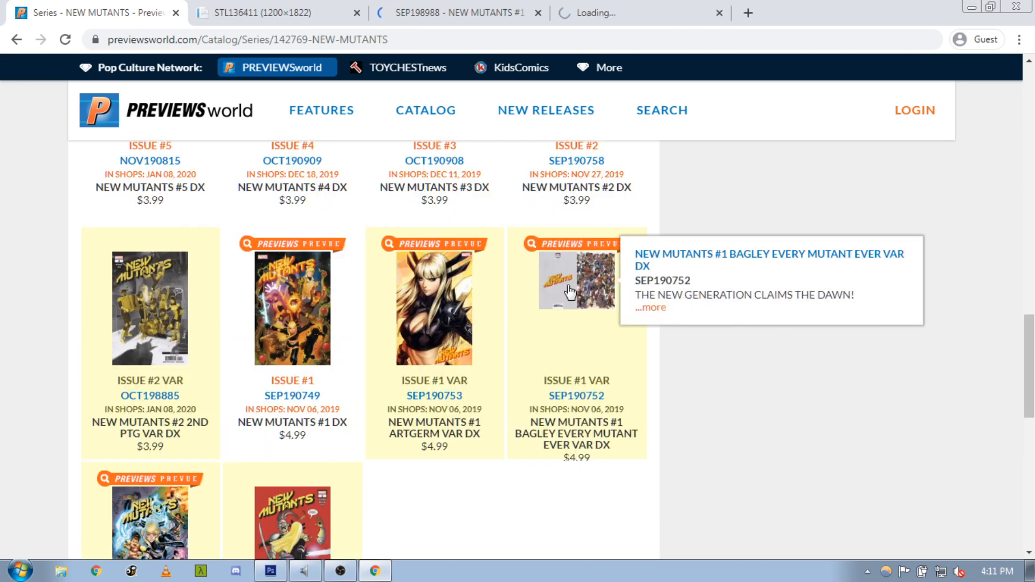
{"action": "left_click", "coordinate": [575, 281]}
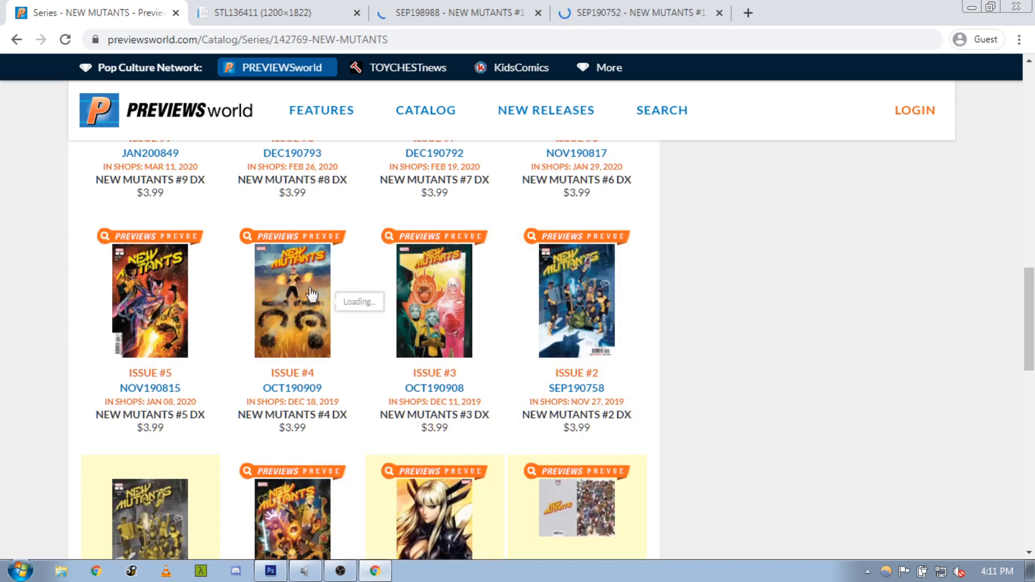
{"action": "scroll", "scroll_direction": "down", "scroll_amount": 3}
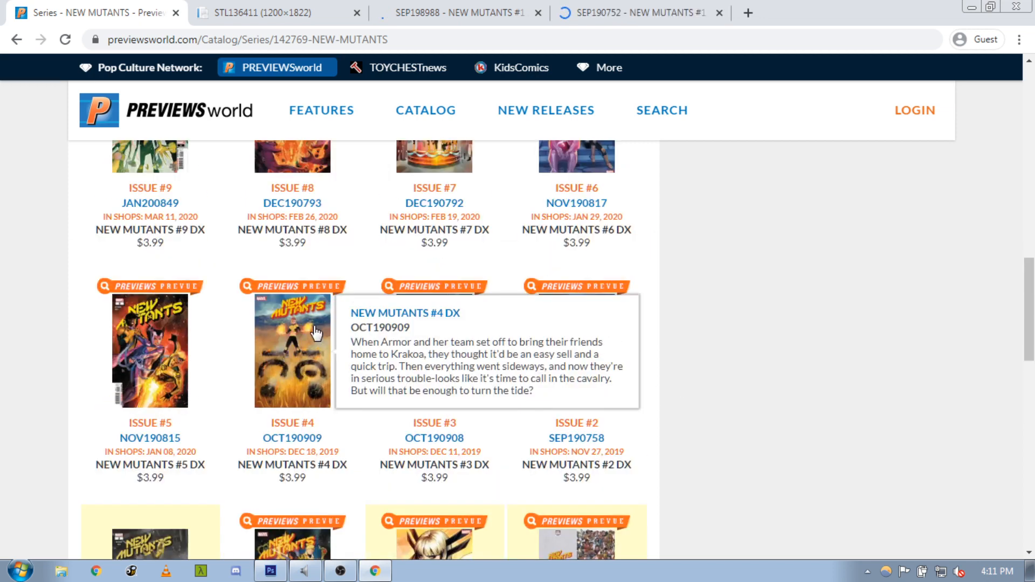
{"action": "scroll", "scroll_direction": "up", "scroll_amount": 3}
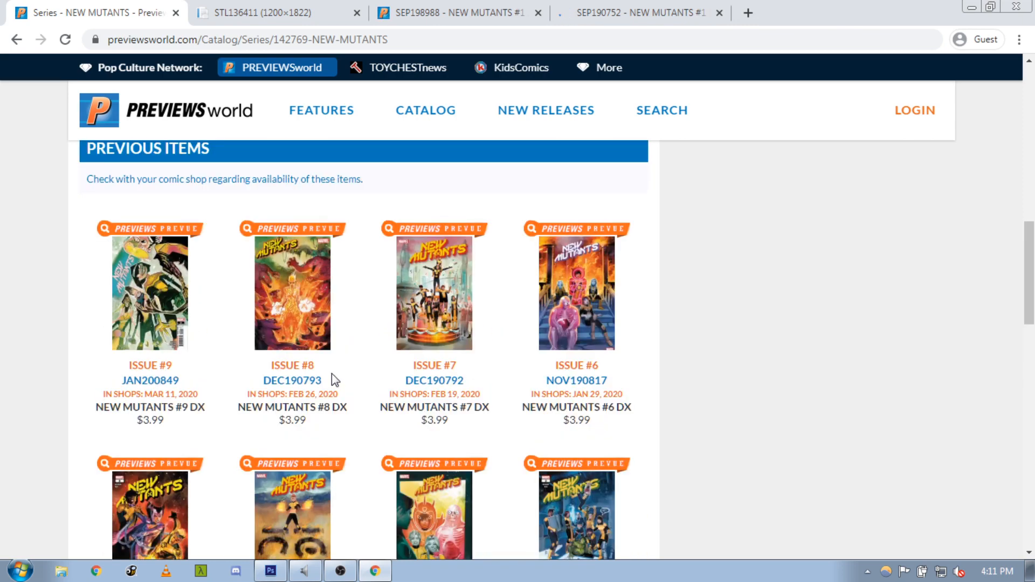
{"action": "scroll", "scroll_direction": "down", "scroll_amount": 3}
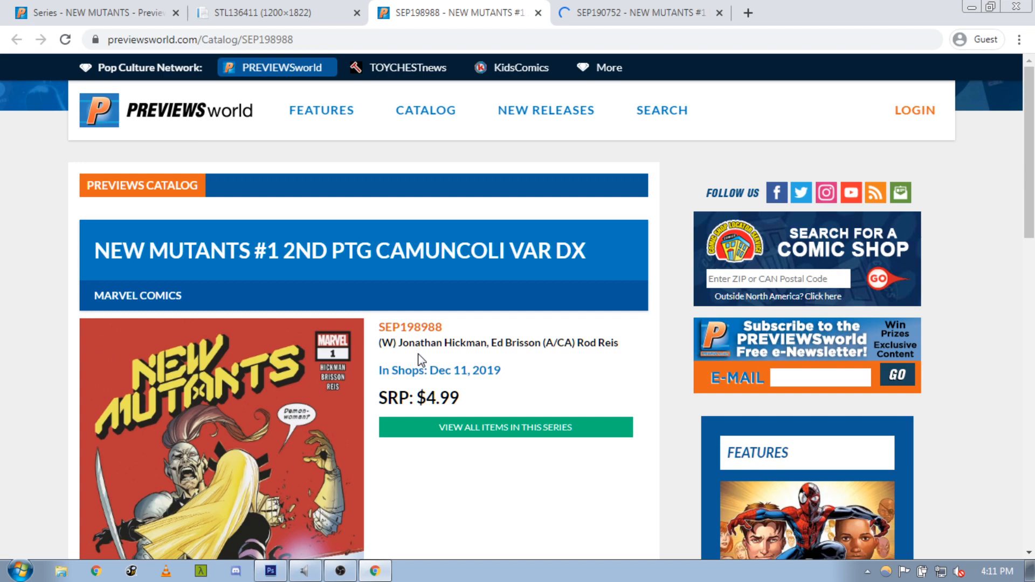
{"action": "left_click", "coordinate": [636, 12]}
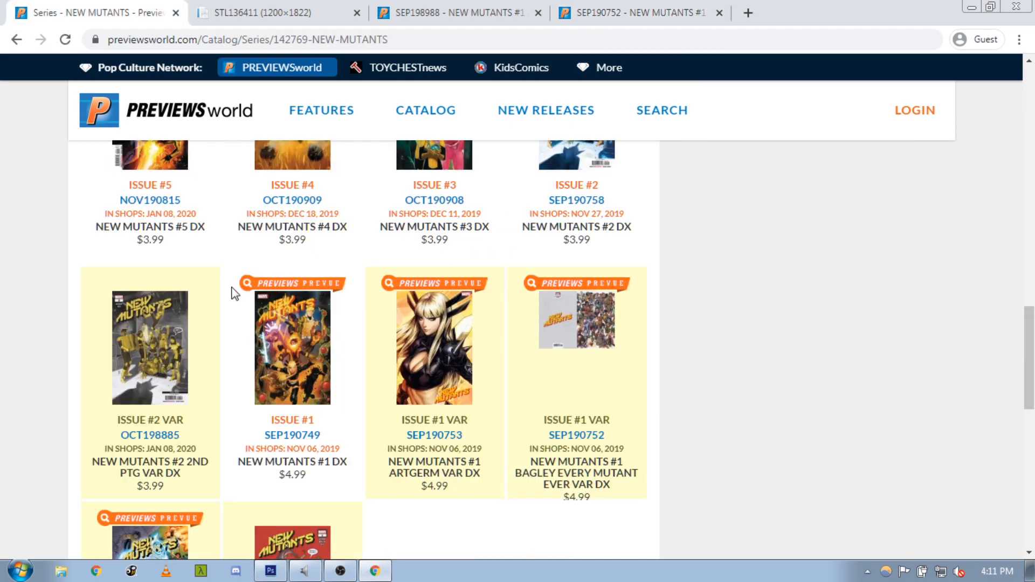
{"action": "scroll", "scroll_direction": "down", "scroll_amount": 3}
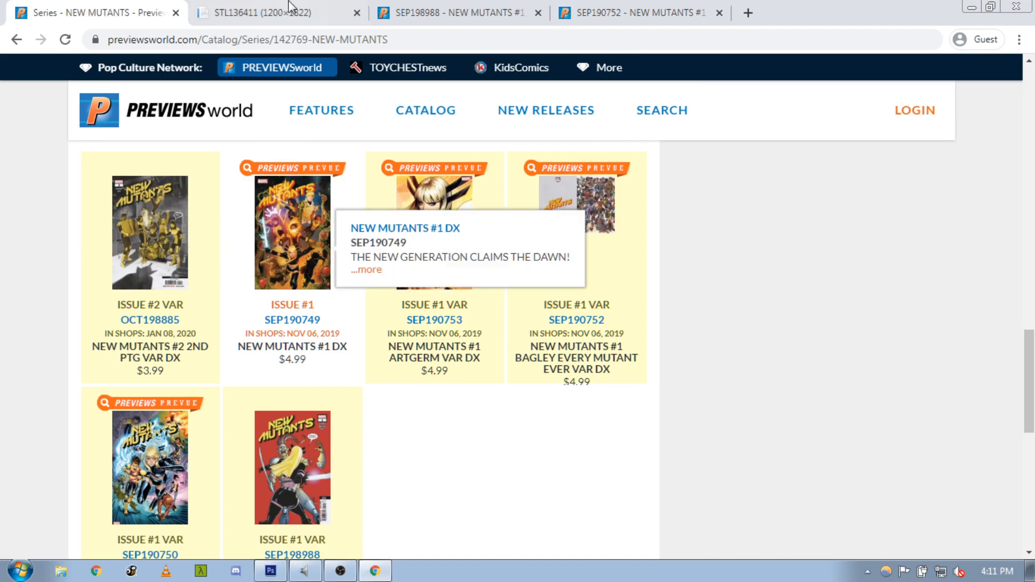
- Open the Every Mutant cover image full size in its own tab and copy it to the clipboard
{"action": "left_click", "coordinate": [575, 205]}
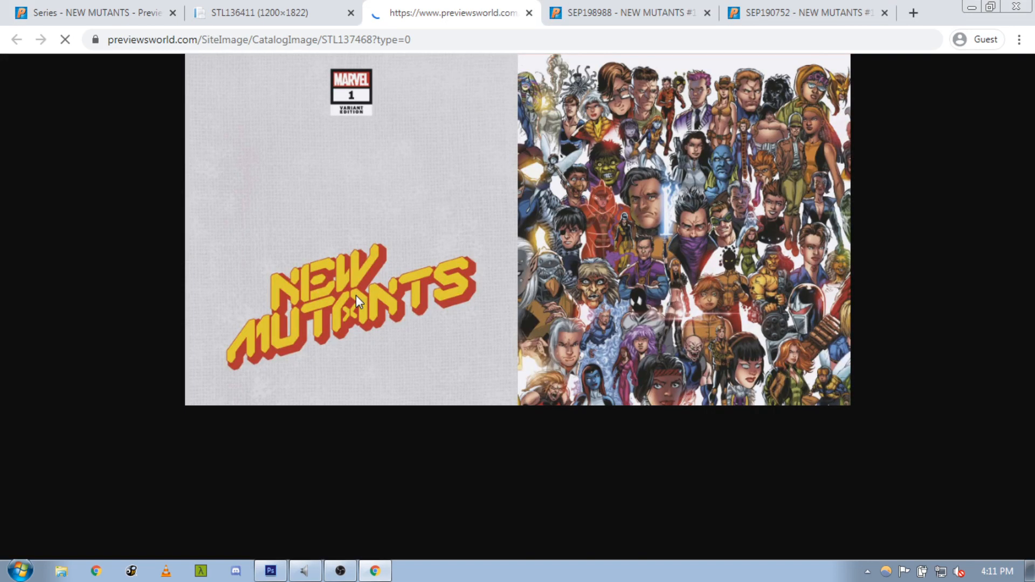
{"action": "left_click", "coordinate": [251, 13]}
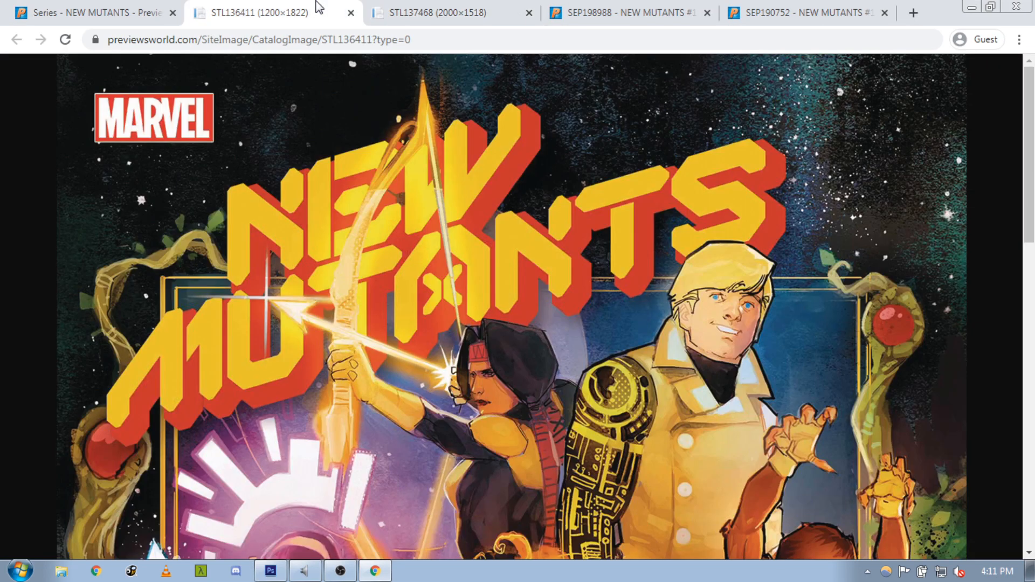
{"action": "left_click", "coordinate": [452, 13]}
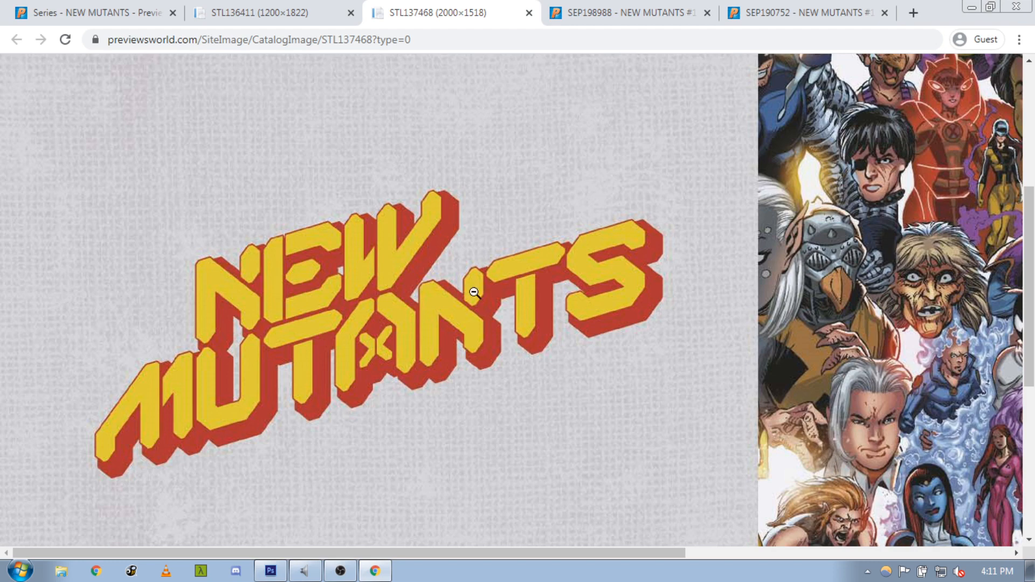
{"action": "right_click", "coordinate": [474, 293]}
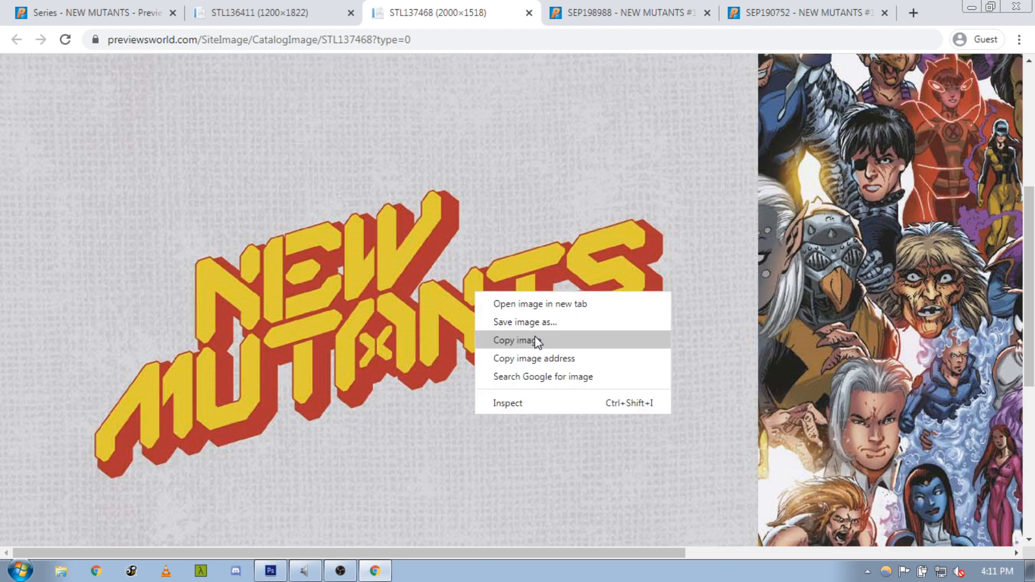
{"action": "left_click", "coordinate": [518, 340]}
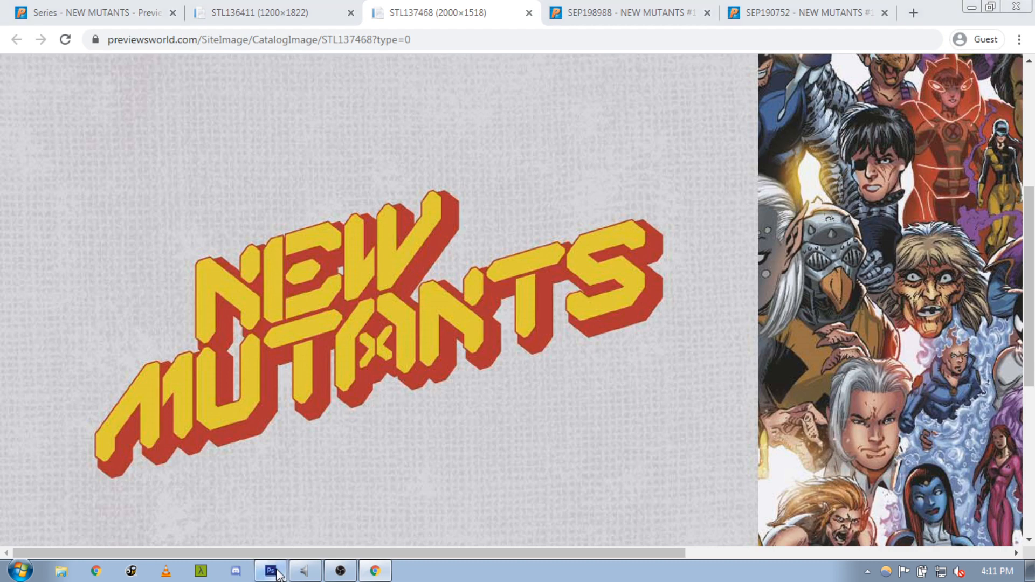
- Switch from the browser to the Comic Book Labels template in Photoshop
{"action": "left_click", "coordinate": [270, 570]}
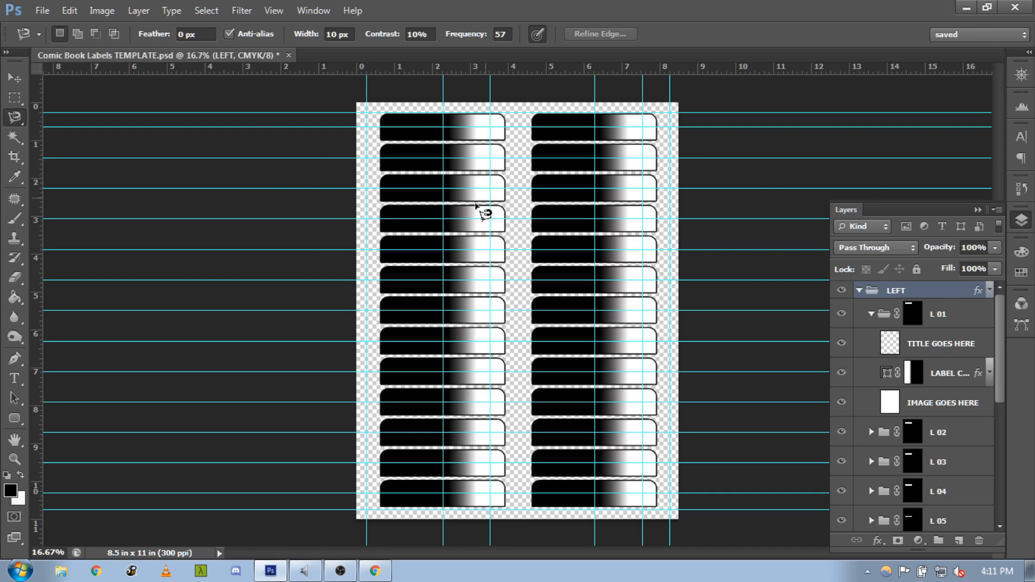
{"action": "mouse_move", "coordinate": [449, 215]}
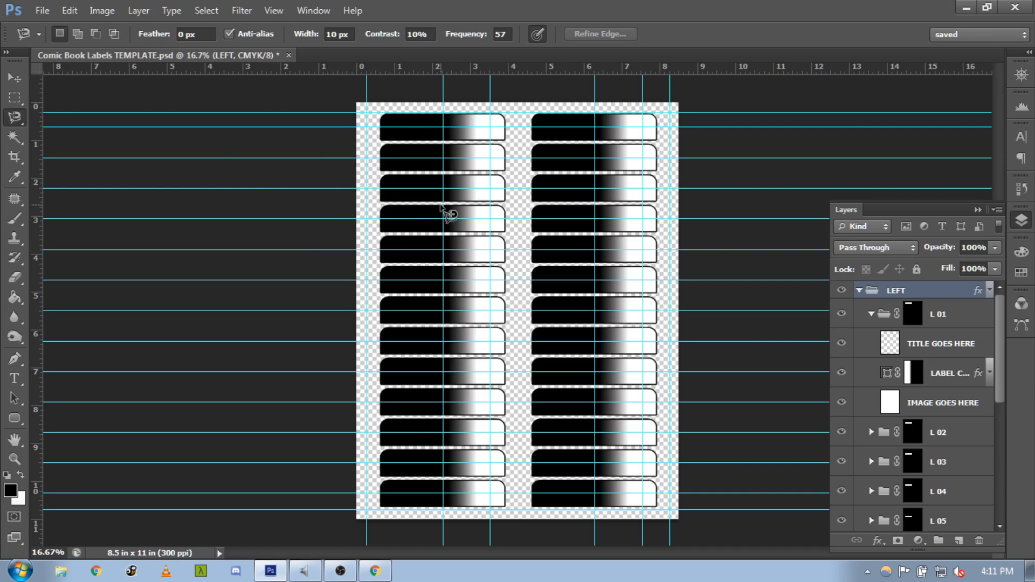
{"action": "mouse_move", "coordinate": [535, 184]}
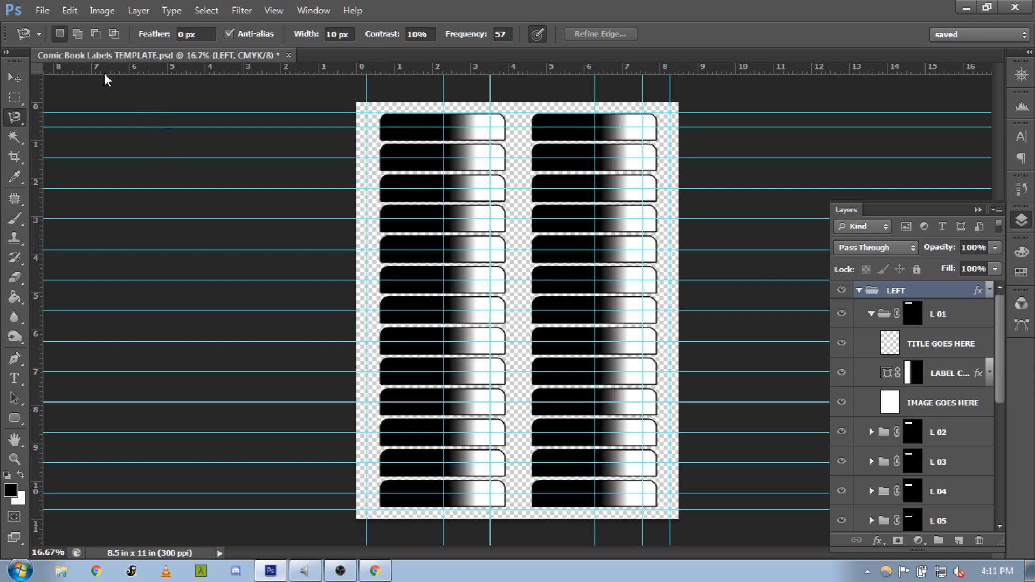
- Create a new blank 2000×1518 px document sized from the clipboard preset
{"action": "left_click", "coordinate": [41, 10]}
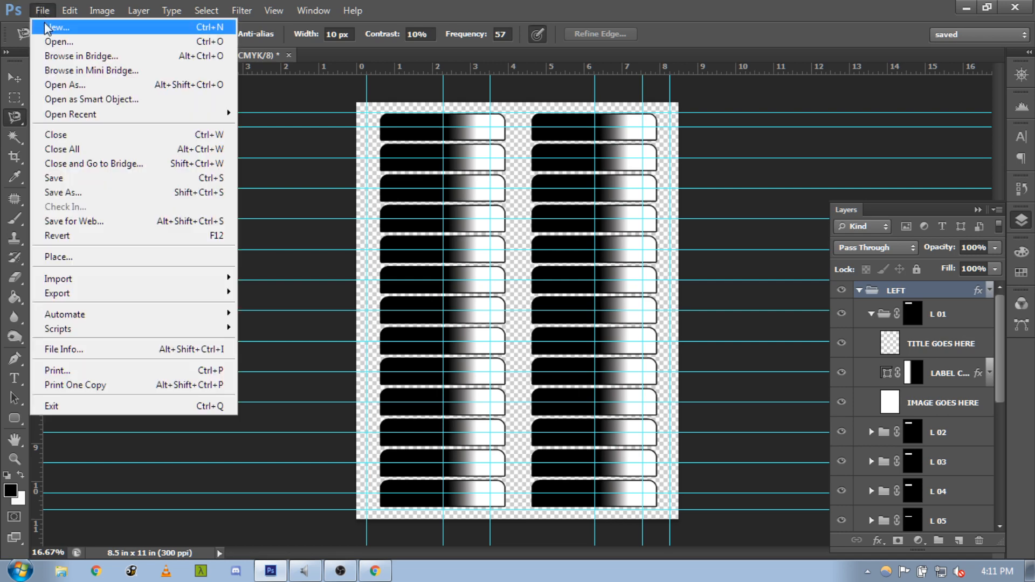
{"action": "left_click", "coordinate": [58, 27]}
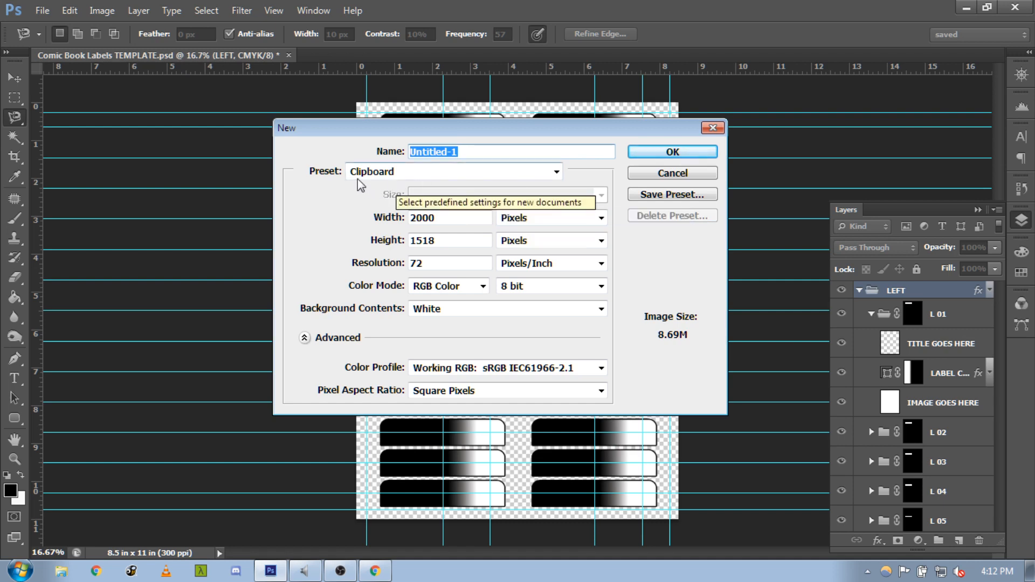
{"action": "mouse_move", "coordinate": [399, 188]}
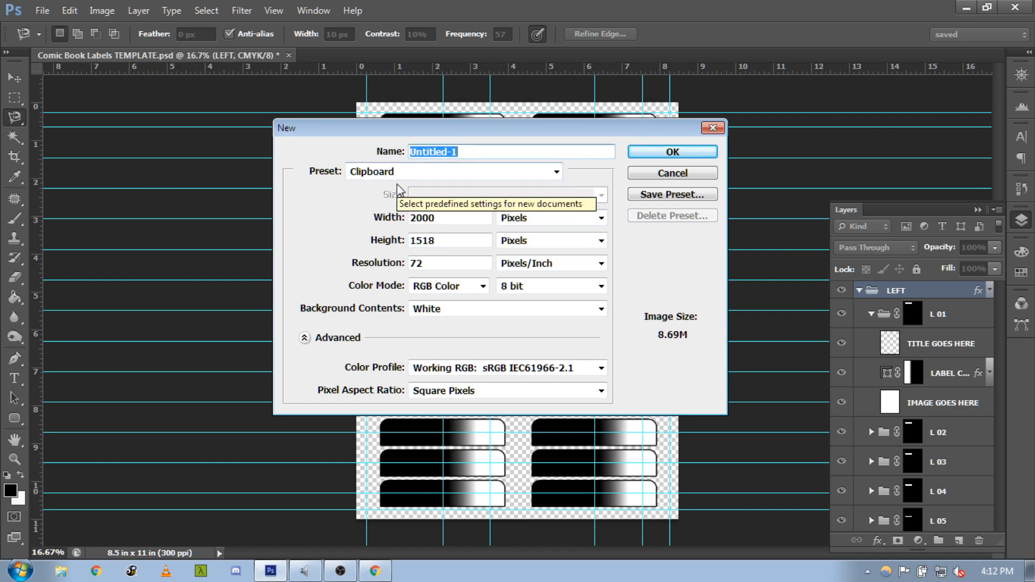
{"action": "mouse_move", "coordinate": [672, 152]}
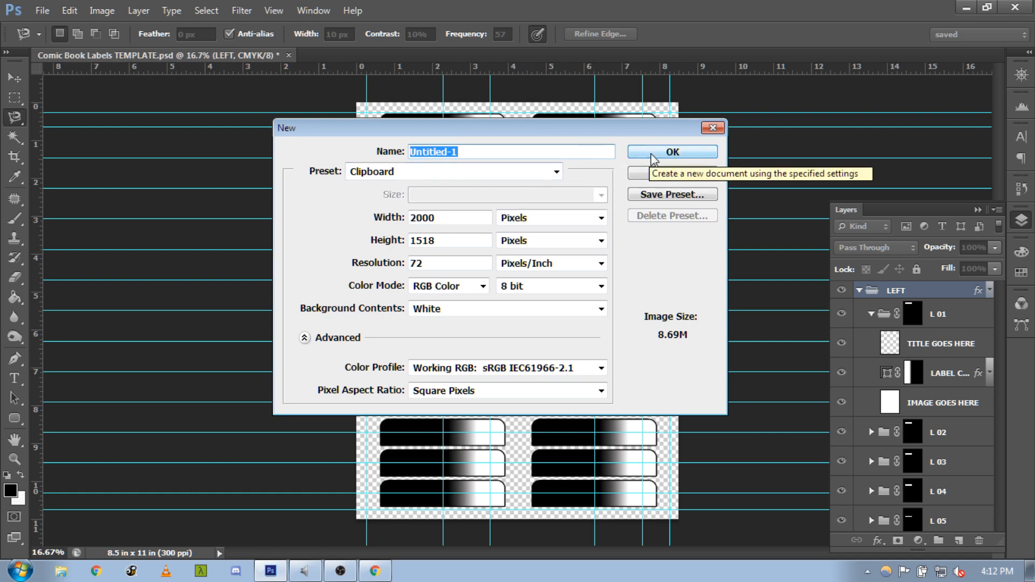
{"action": "left_click", "coordinate": [672, 152]}
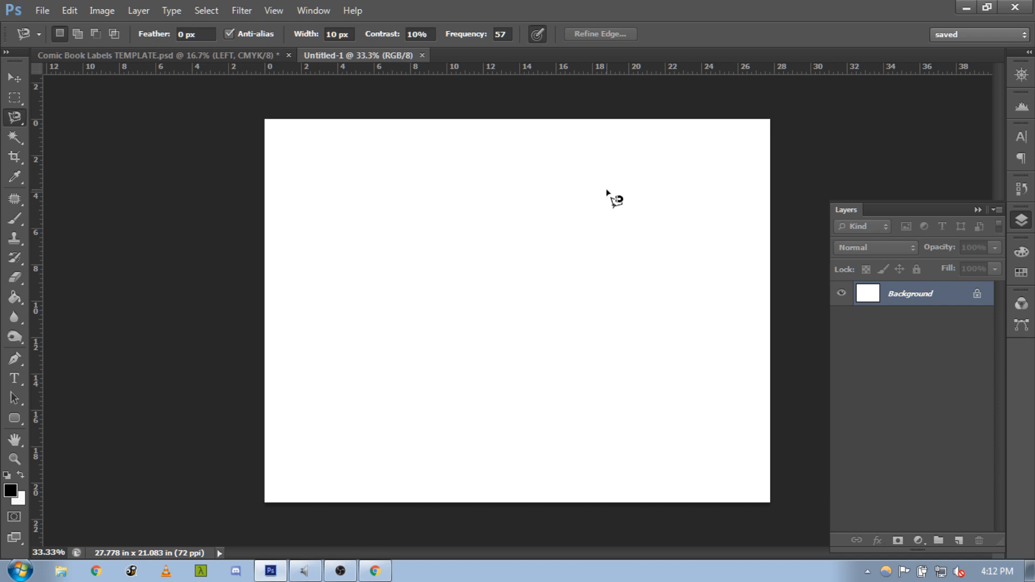
- Paste the Every Mutant cover as Layer 1 and marquee-select the New Mutants logo area
{"action": "left_click", "coordinate": [69, 10]}
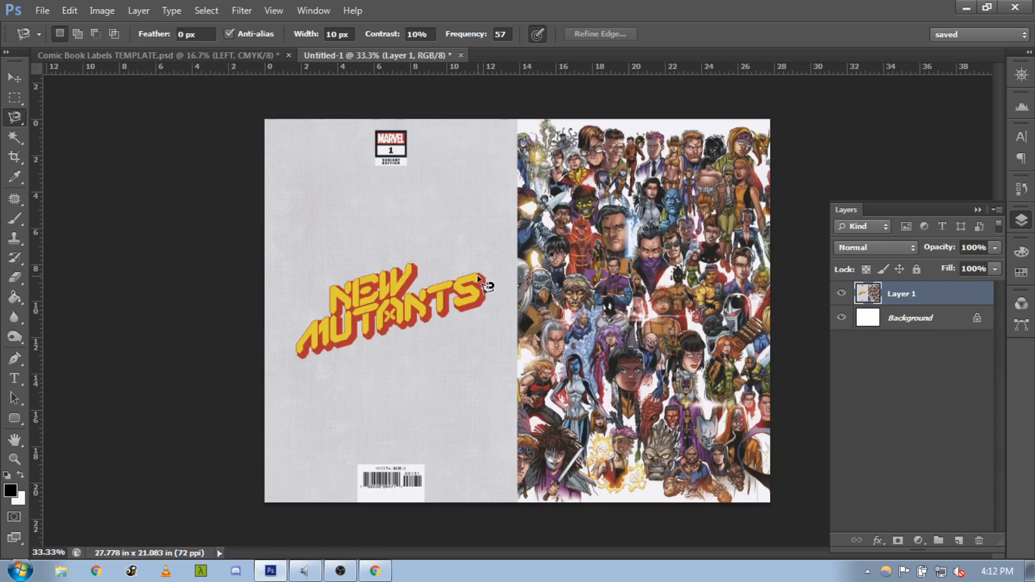
{"action": "left_click", "coordinate": [14, 139]}
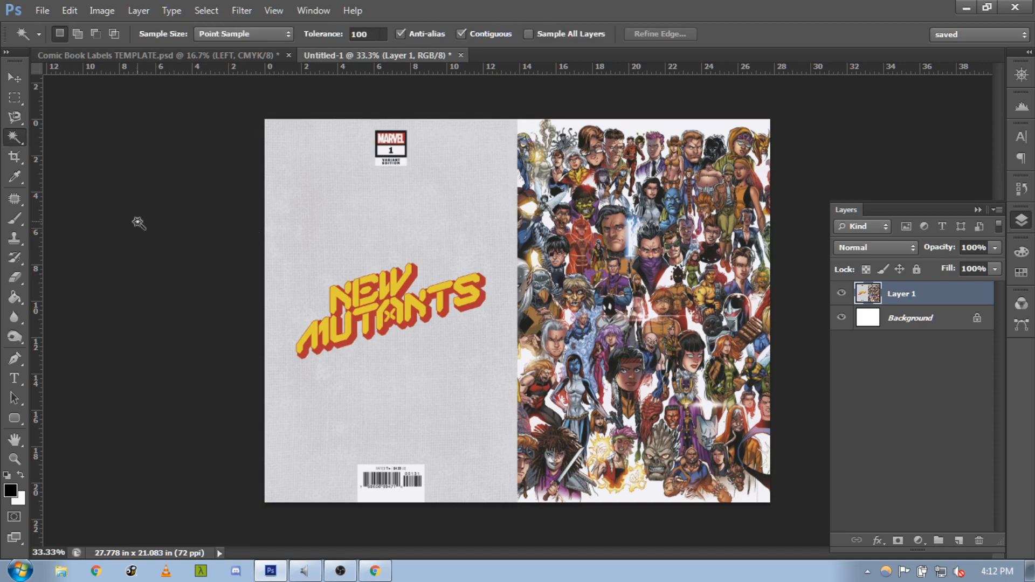
{"action": "left_click", "coordinate": [14, 97]}
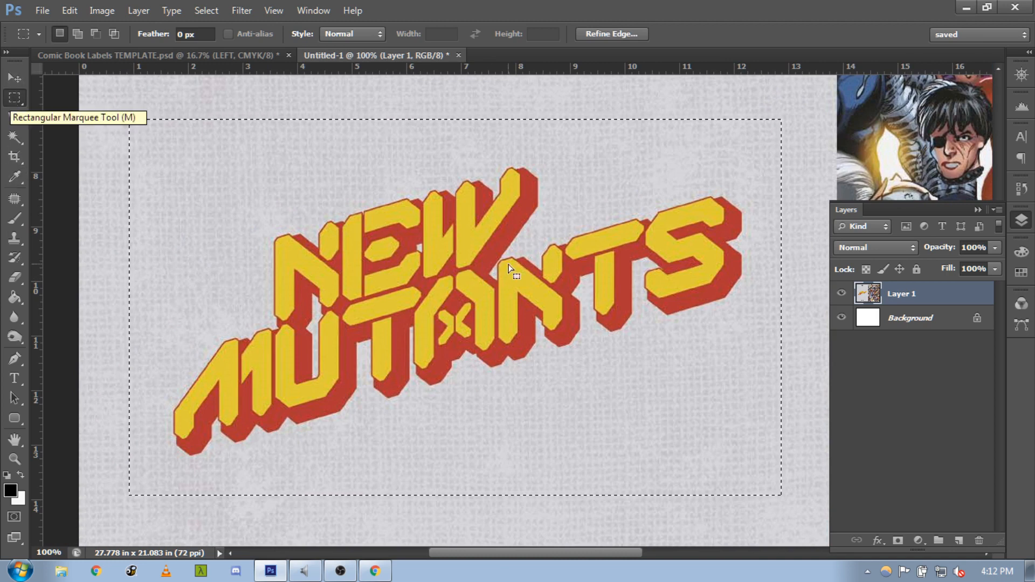
{"action": "mouse_move", "coordinate": [212, 184]}
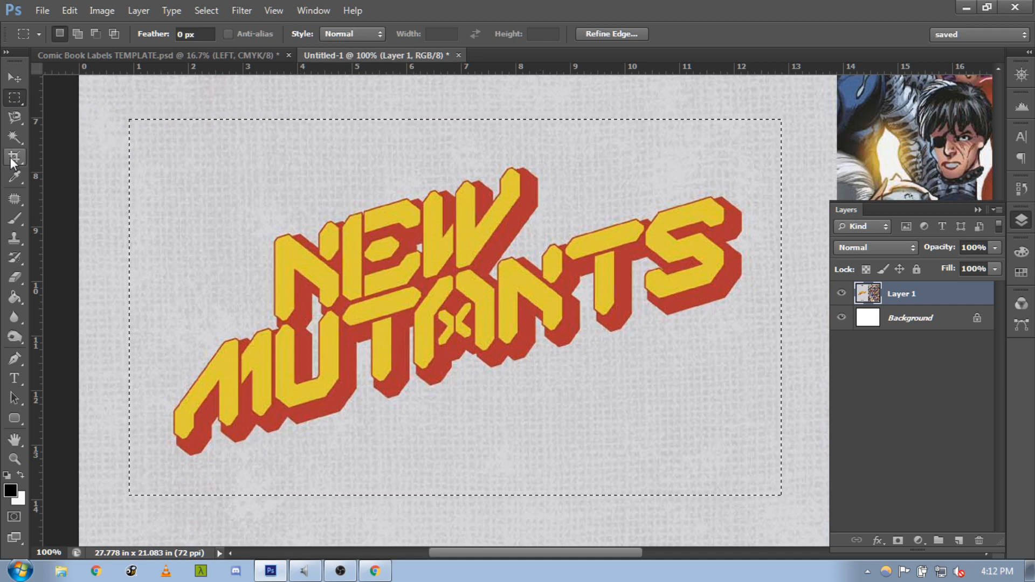
{"action": "mouse_move", "coordinate": [14, 159]}
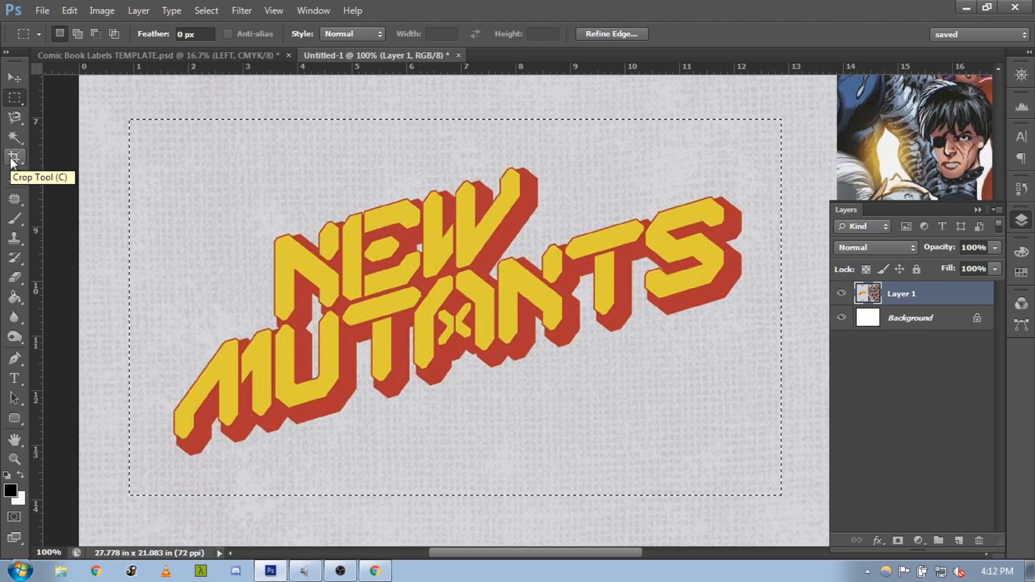
- Crop the document down to just the New Mutants logo selection
{"action": "left_click", "coordinate": [14, 159]}
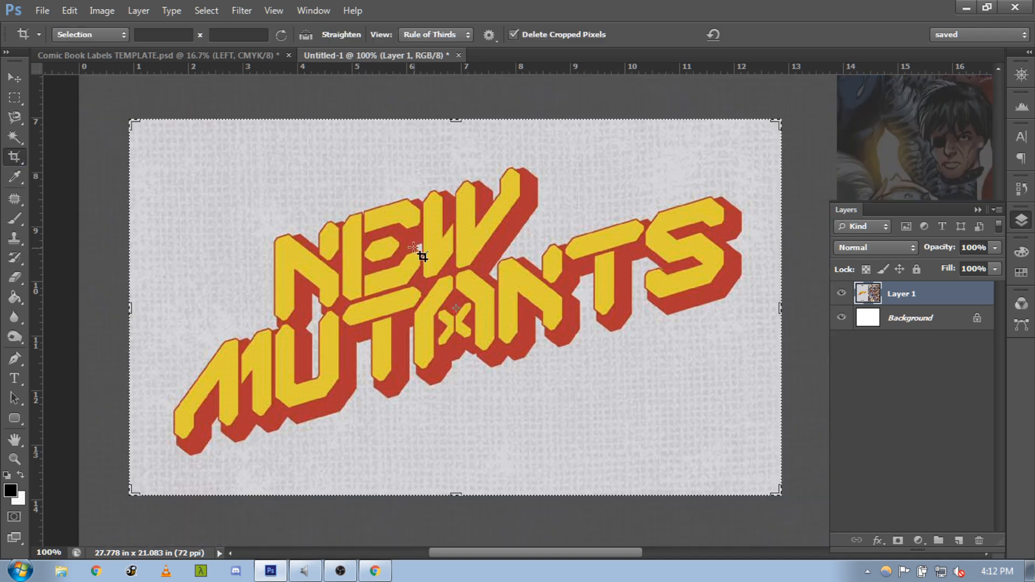
{"action": "mouse_move", "coordinate": [190, 360]}
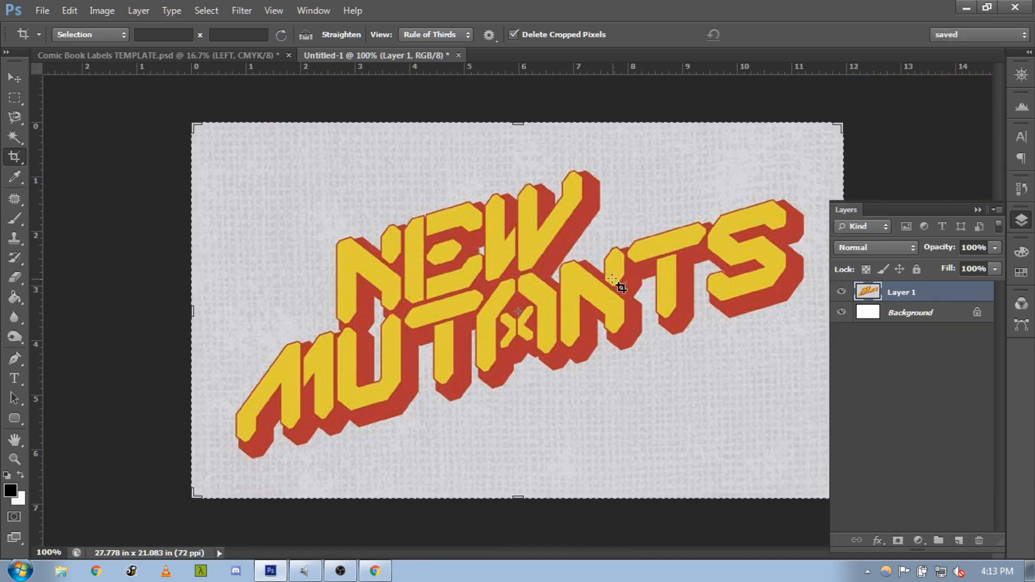
{"action": "left_click", "coordinate": [15, 97]}
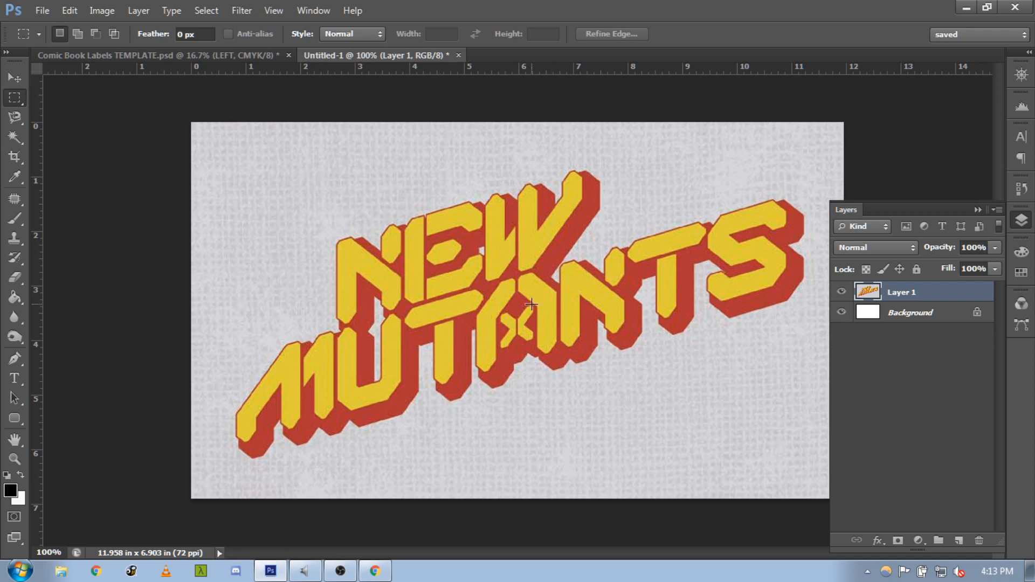
{"action": "mouse_move", "coordinate": [87, 193]}
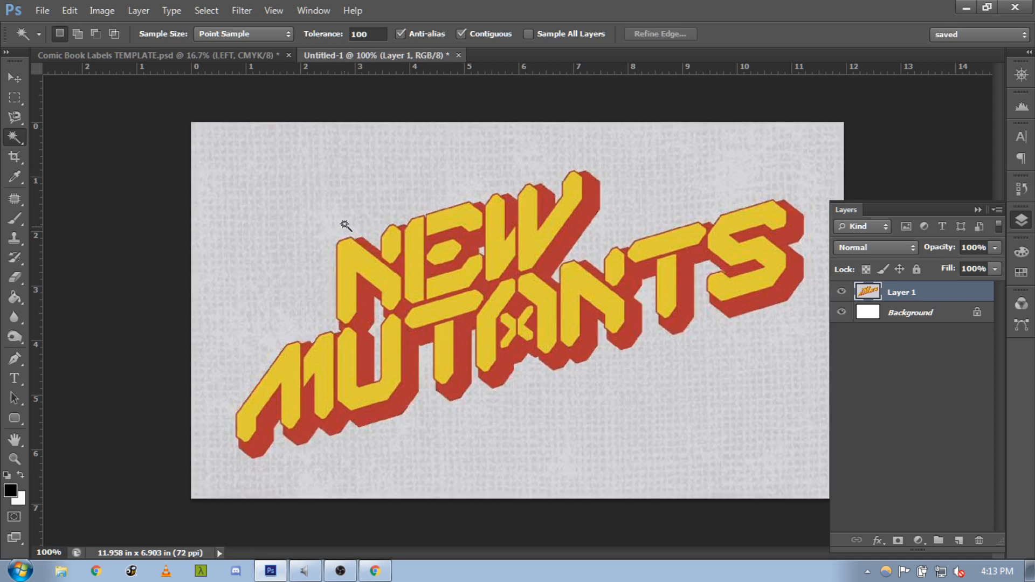
{"action": "mouse_move", "coordinate": [349, 218]}
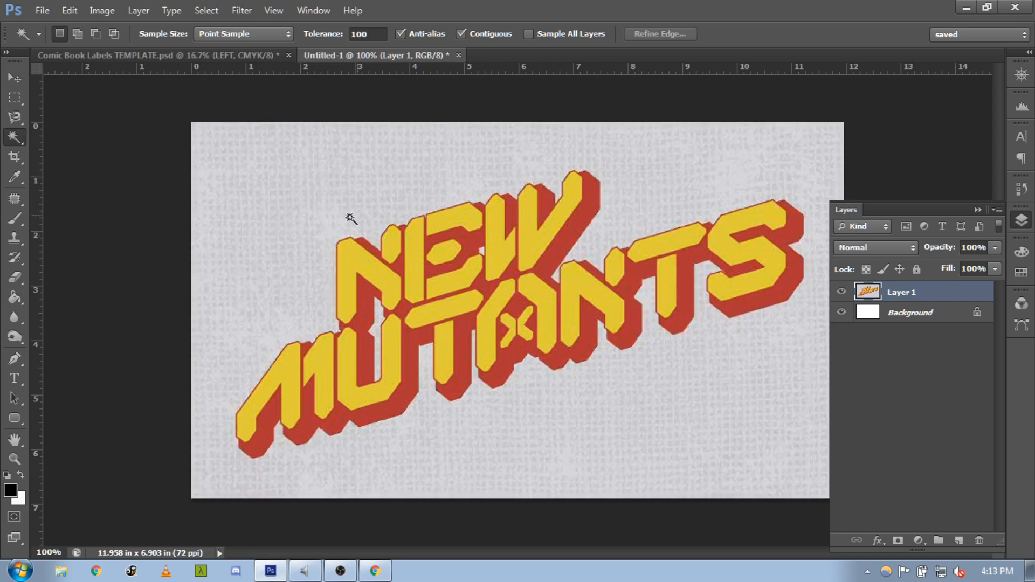
- Duplicate the logo layer into Layer 2 and hide the copy
{"action": "left_click", "coordinate": [351, 219]}
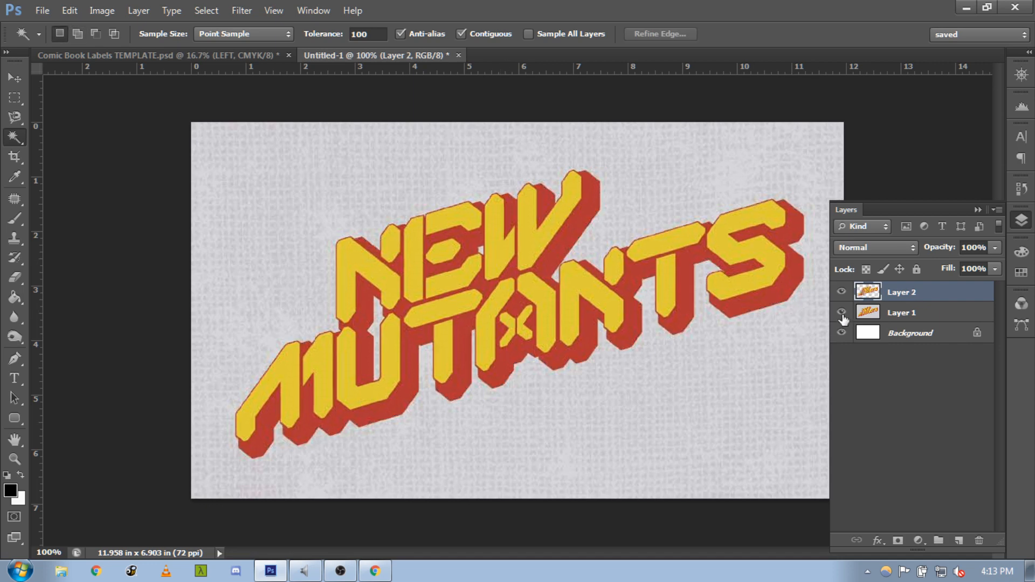
{"action": "left_click", "coordinate": [842, 313]}
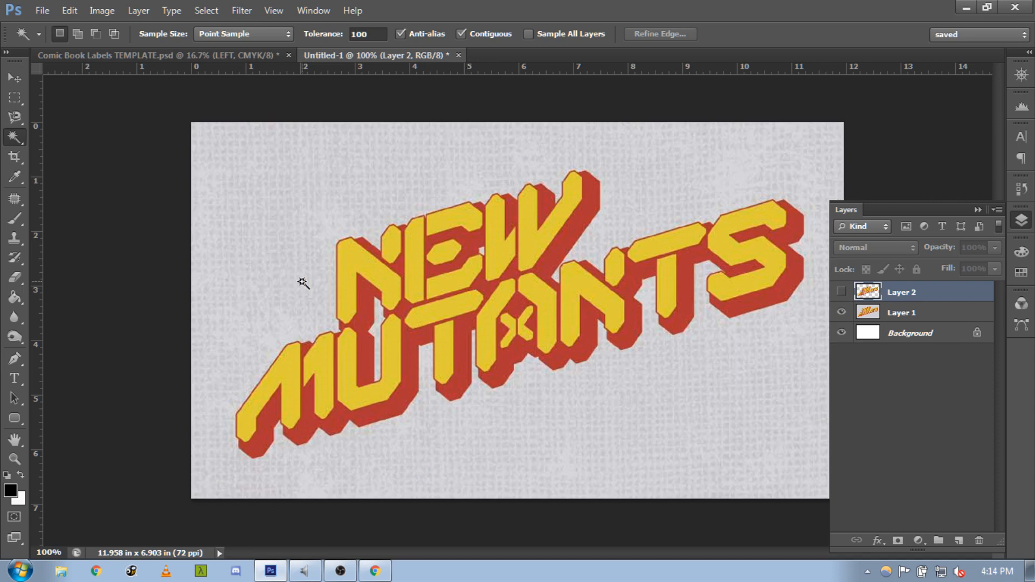
{"action": "mouse_move", "coordinate": [324, 325]}
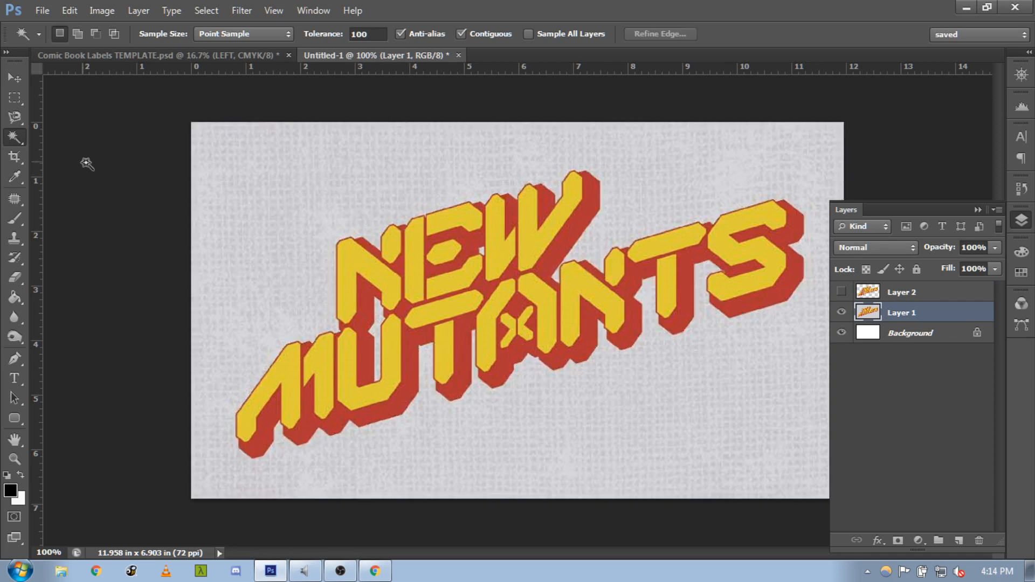
- Switch to the Magnetic Lasso and begin tracing the lower edge of MUTANTS
{"action": "left_click", "coordinate": [14, 117]}
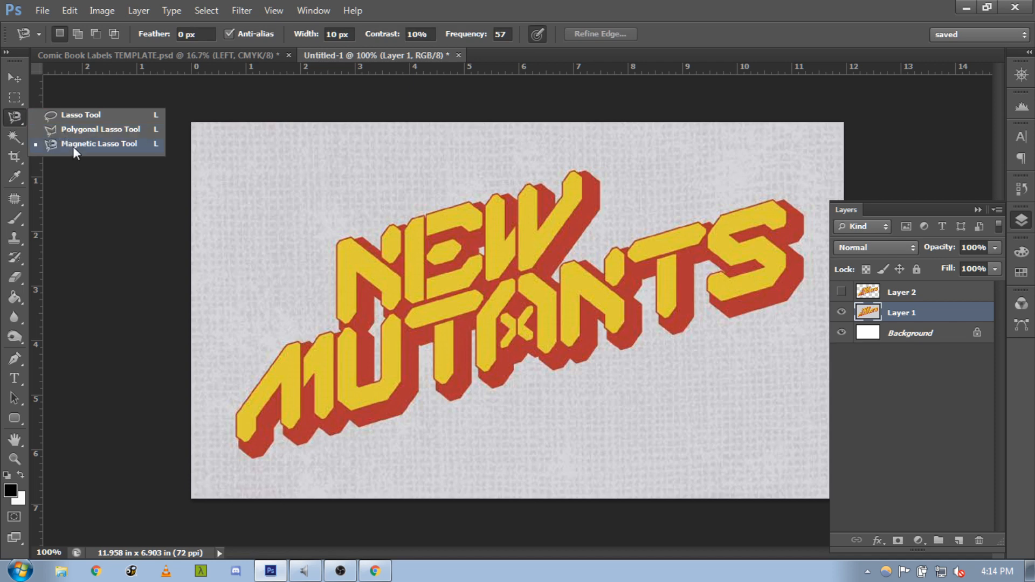
{"action": "mouse_move", "coordinate": [97, 154]}
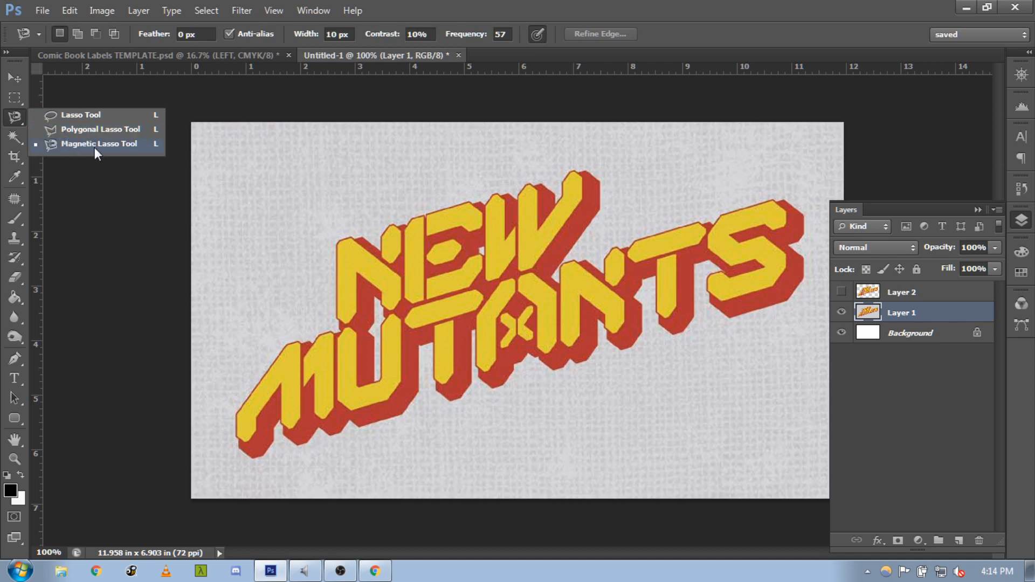
{"action": "left_click", "coordinate": [99, 143]}
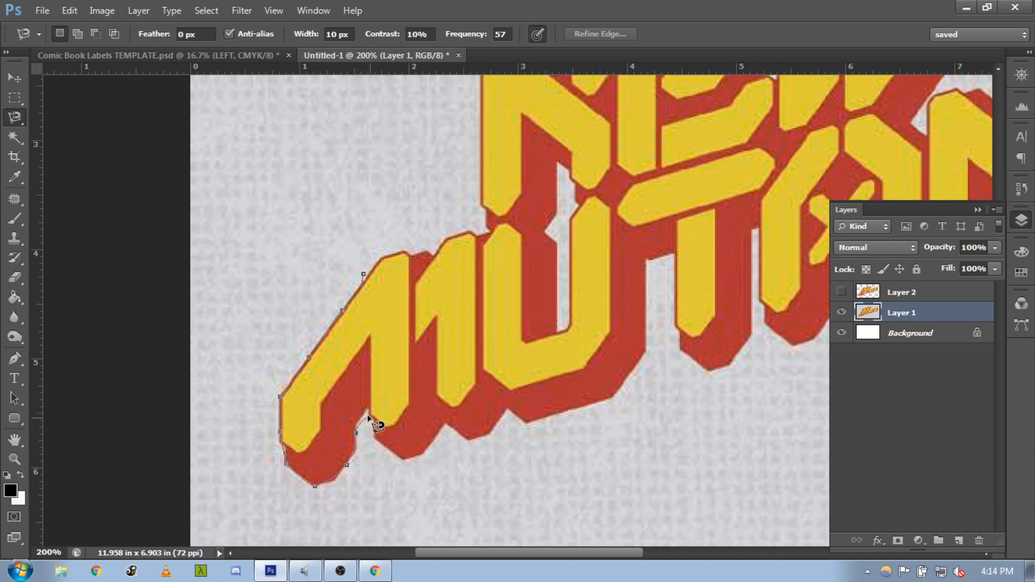
{"action": "mouse_move", "coordinate": [360, 433]}
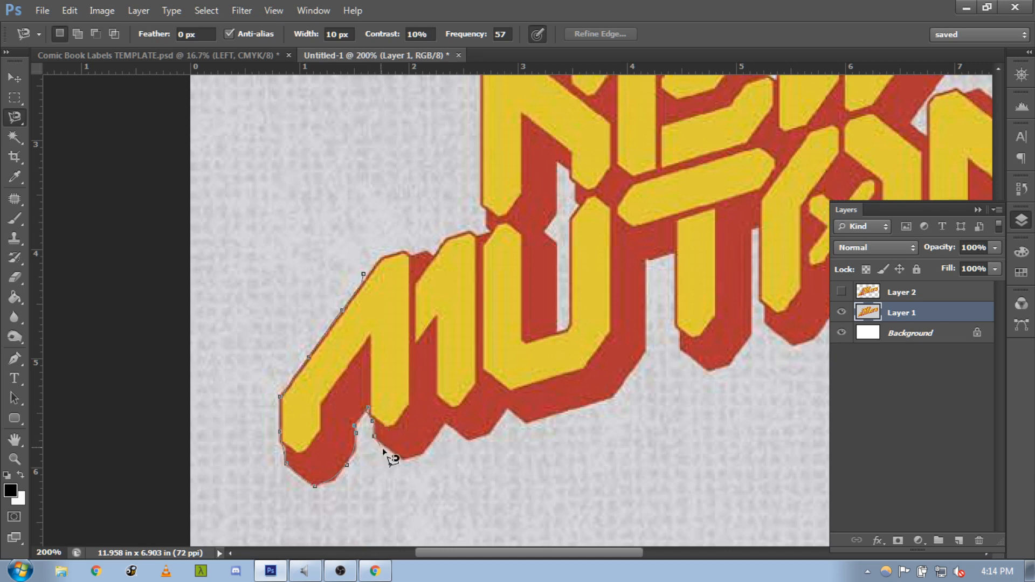
{"action": "mouse_move", "coordinate": [429, 463]}
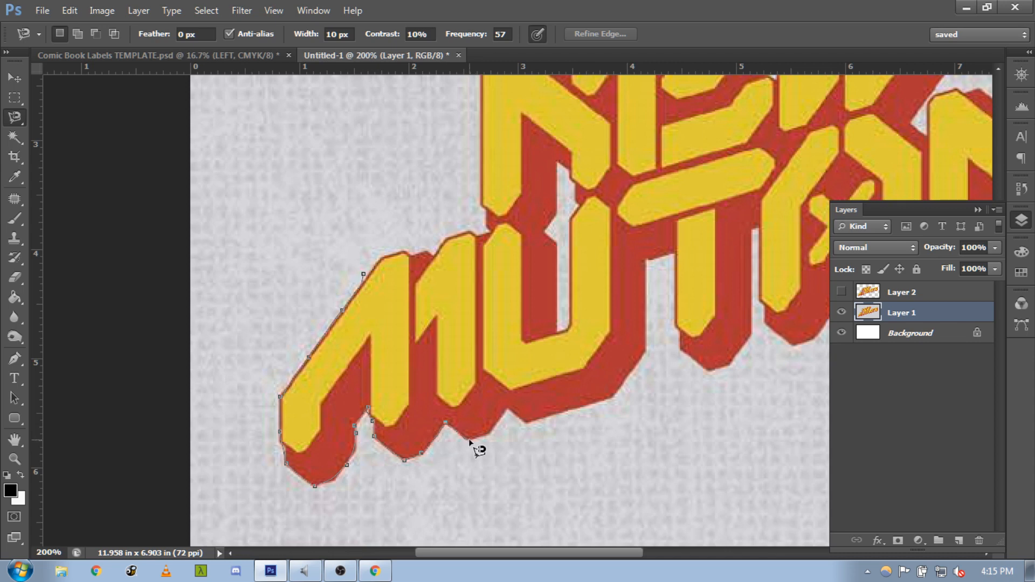
{"action": "mouse_move", "coordinate": [498, 445]}
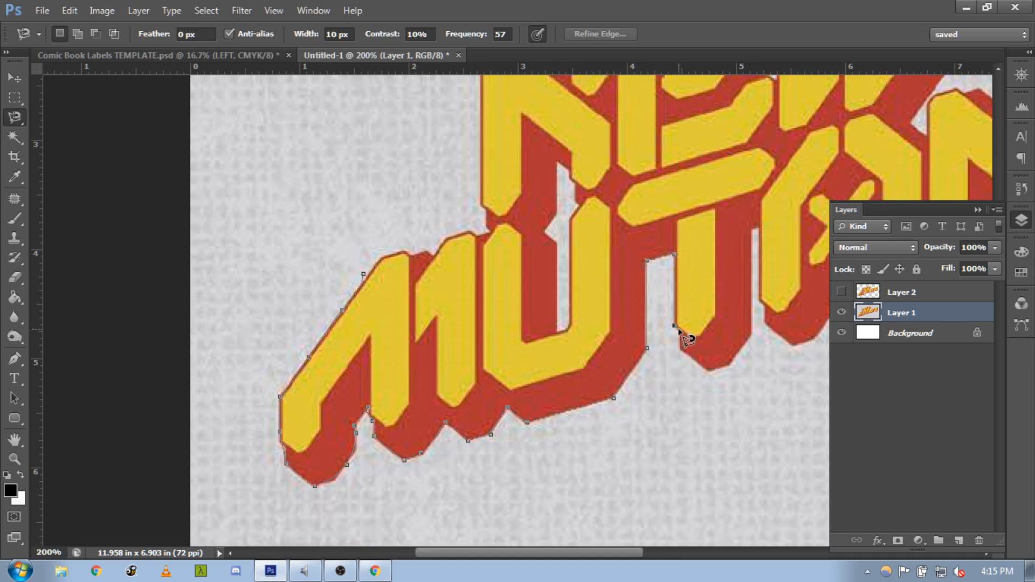
{"action": "mouse_move", "coordinate": [712, 380]}
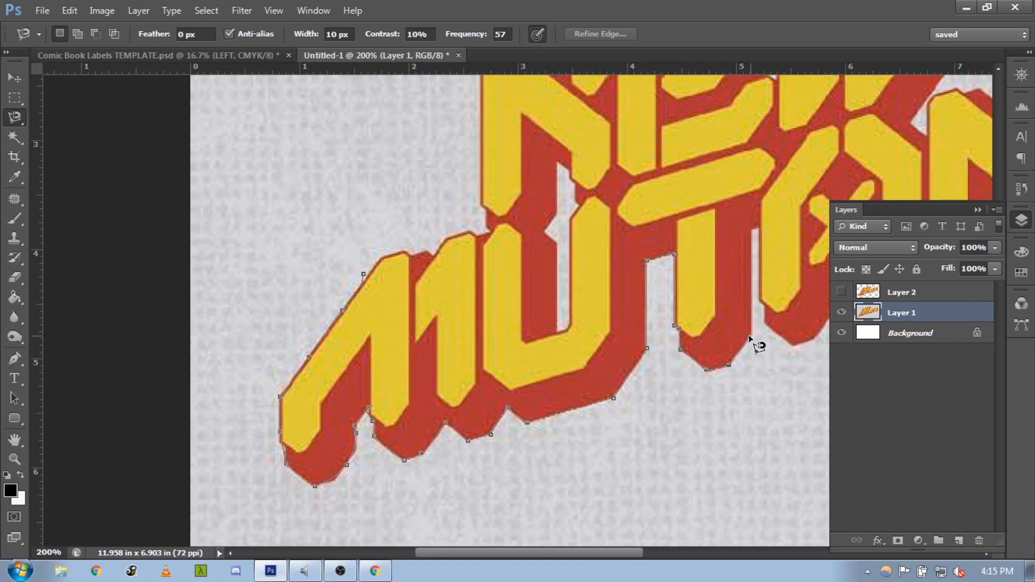
{"action": "mouse_move", "coordinate": [749, 264]}
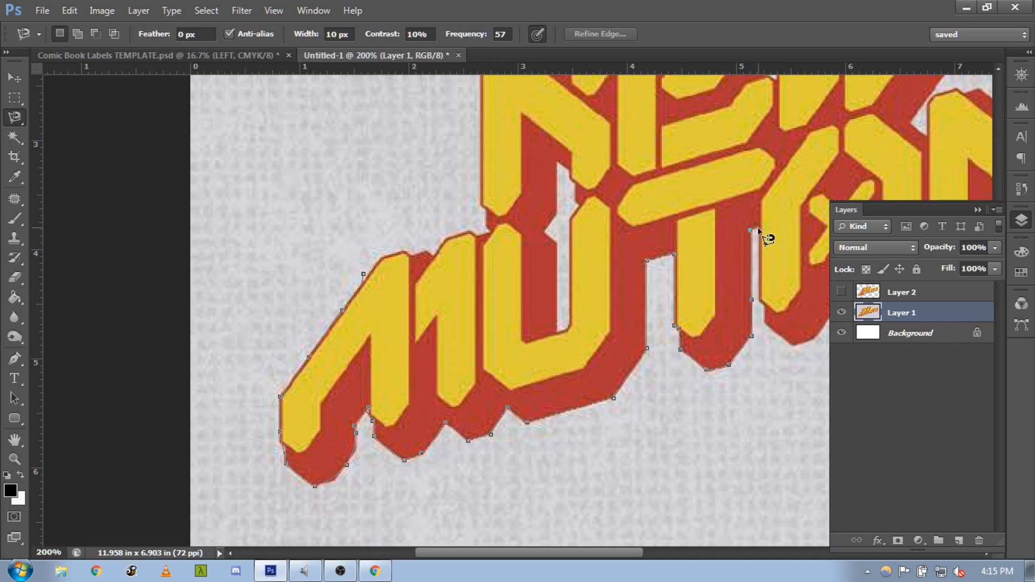
{"action": "mouse_move", "coordinate": [768, 314]}
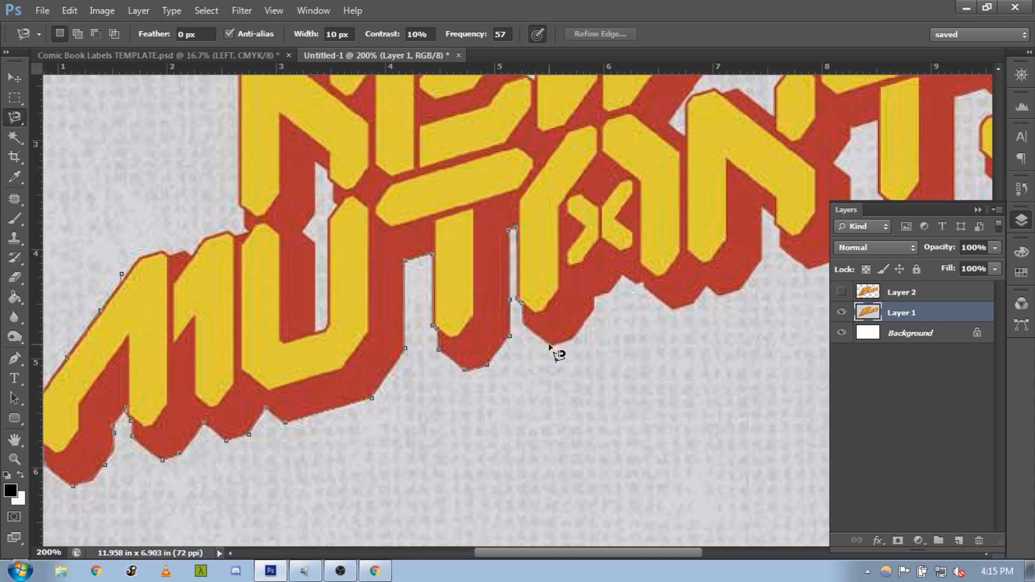
{"action": "mouse_move", "coordinate": [601, 320]}
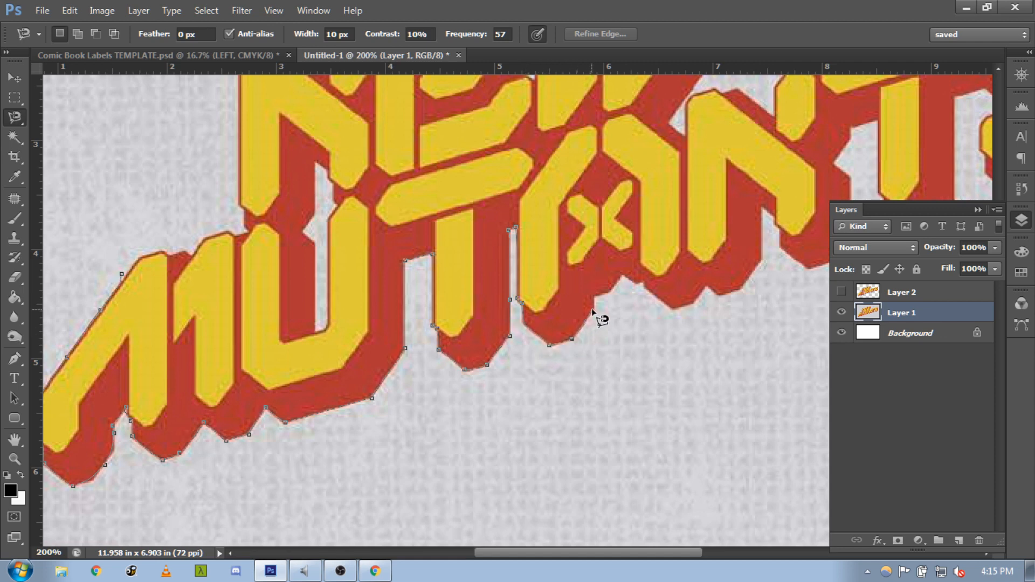
{"action": "mouse_move", "coordinate": [597, 304]}
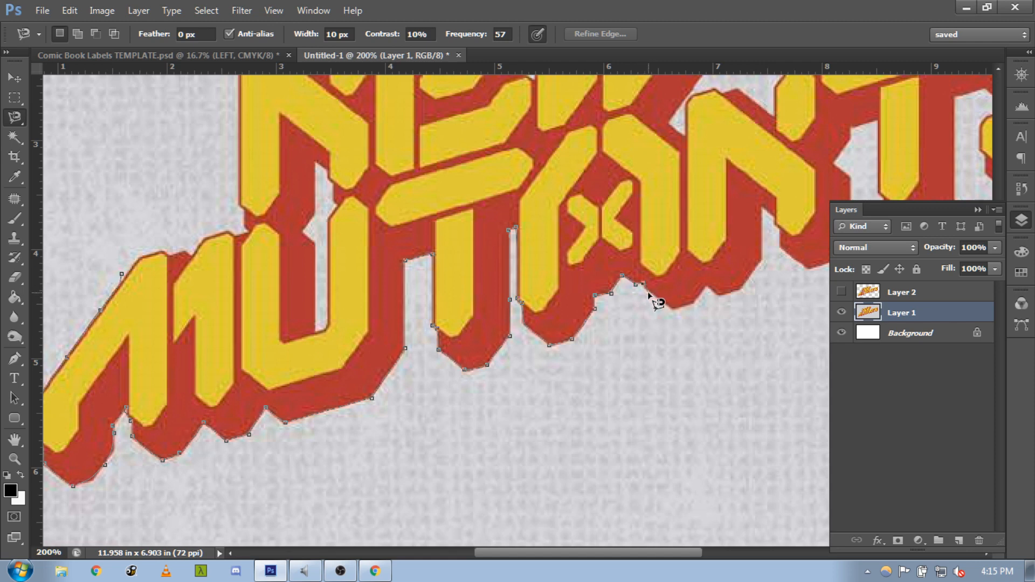
{"action": "mouse_move", "coordinate": [680, 320]}
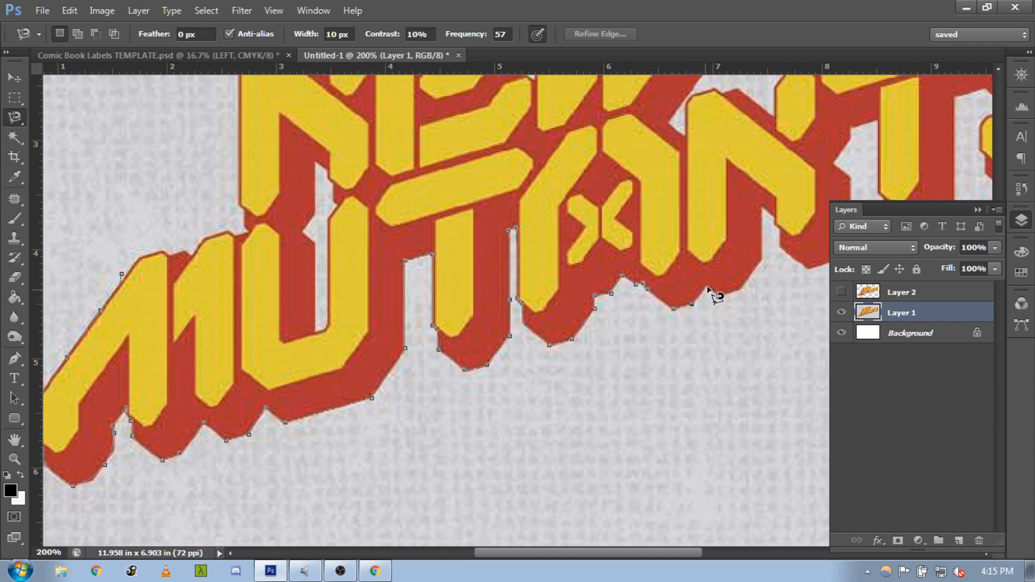
{"action": "mouse_move", "coordinate": [726, 305]}
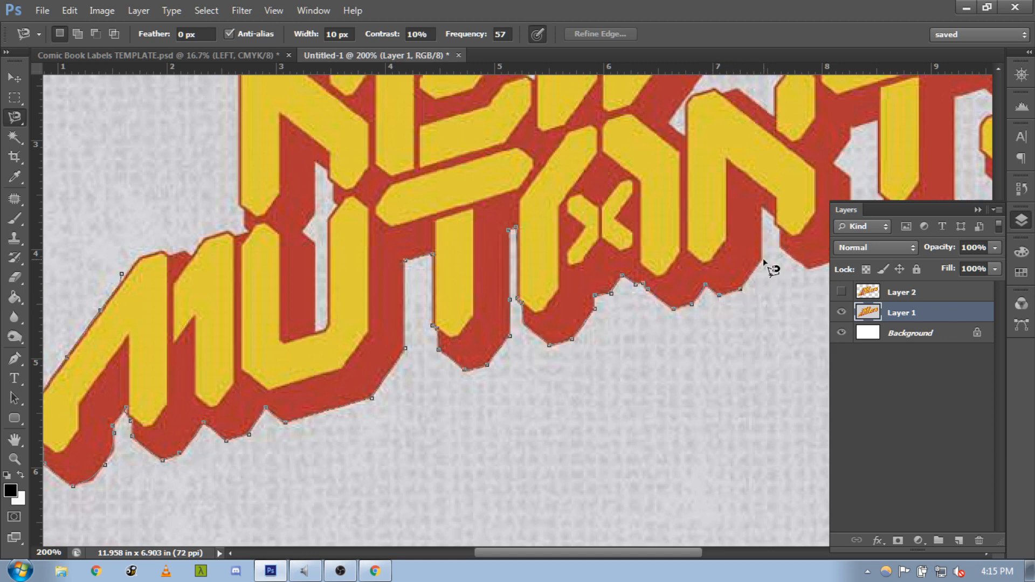
{"action": "mouse_move", "coordinate": [766, 214]}
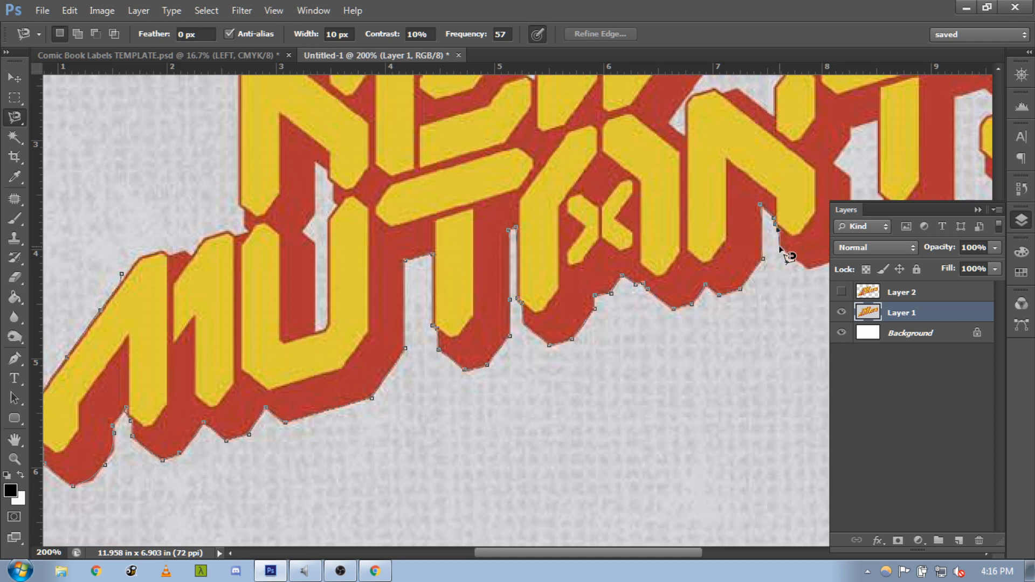
- Scroll right to continue the lasso trace around the right end of the logo
{"action": "scroll", "scroll_direction": "right", "scroll_amount": 3}
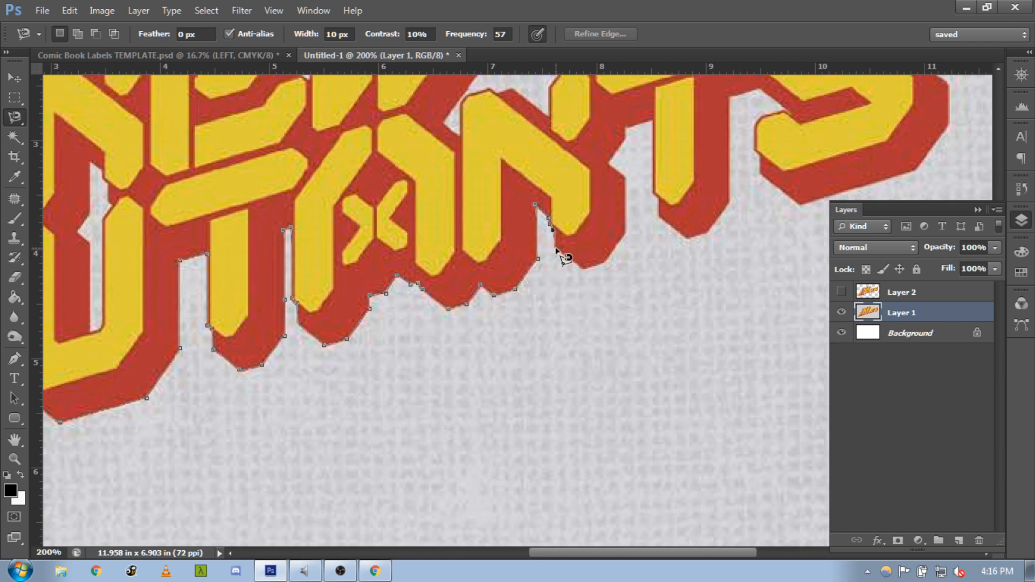
{"action": "mouse_move", "coordinate": [584, 276]}
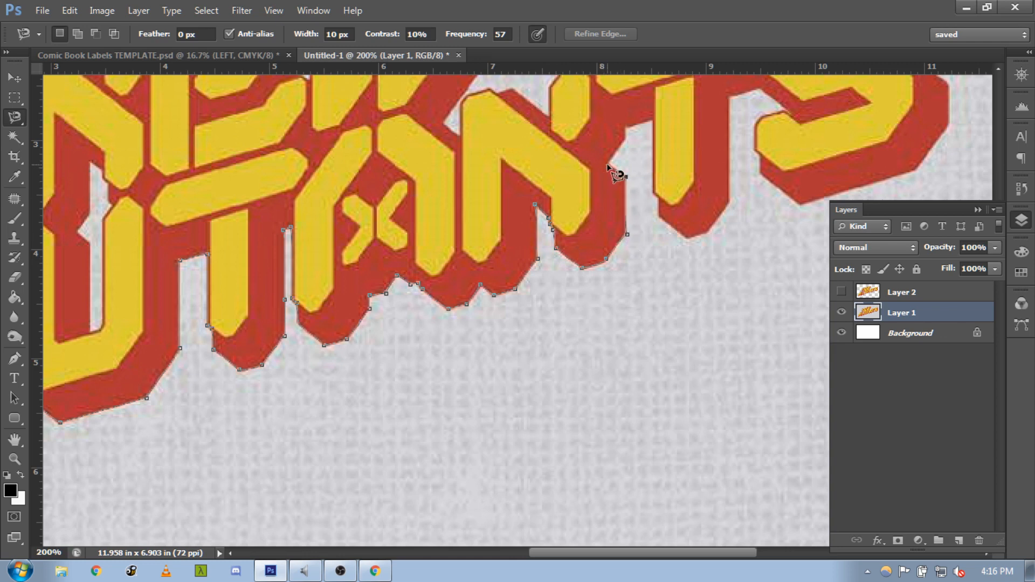
{"action": "mouse_move", "coordinate": [630, 147]}
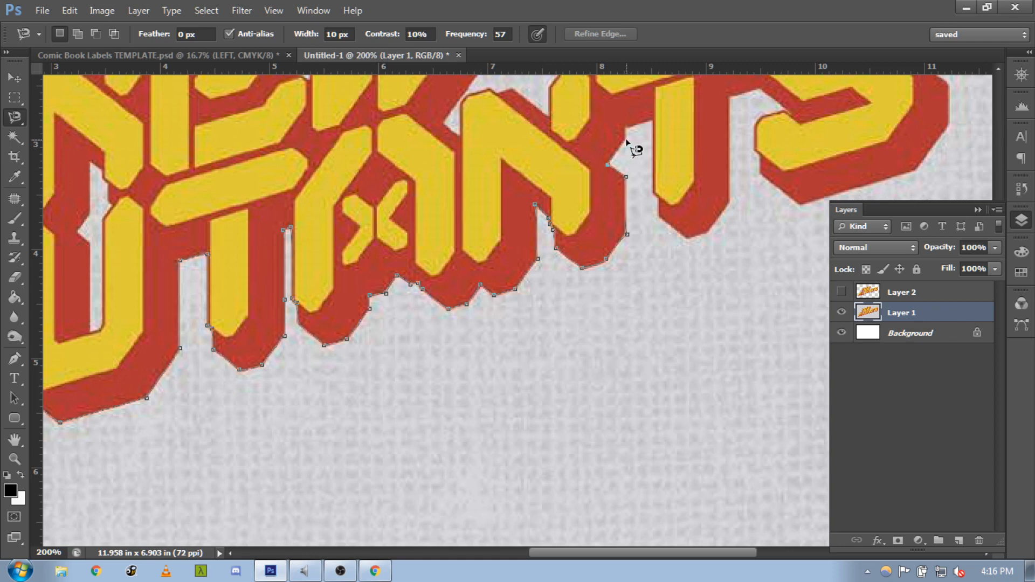
{"action": "mouse_move", "coordinate": [657, 128]}
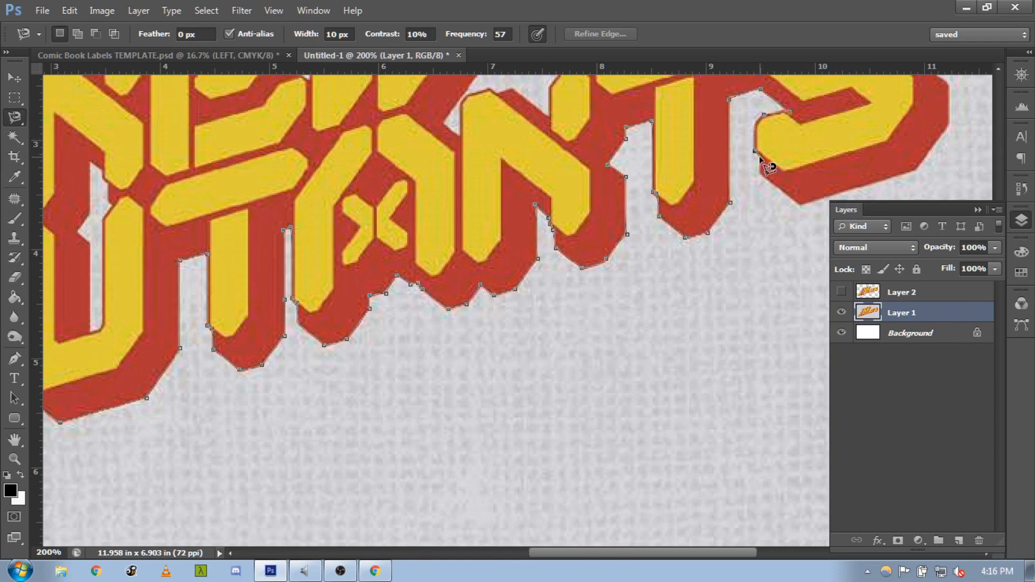
{"action": "mouse_move", "coordinate": [802, 214]}
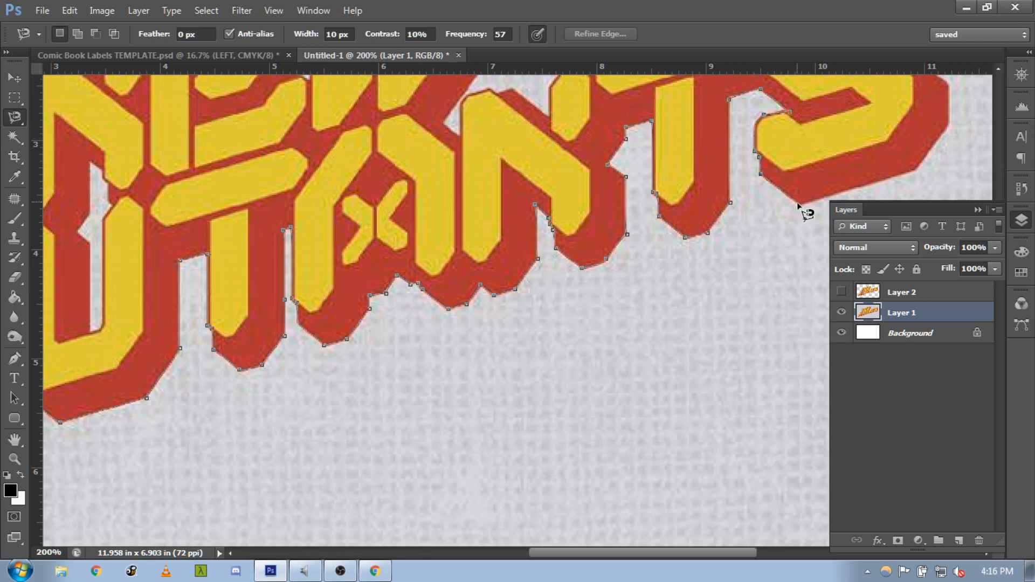
{"action": "mouse_move", "coordinate": [921, 181]}
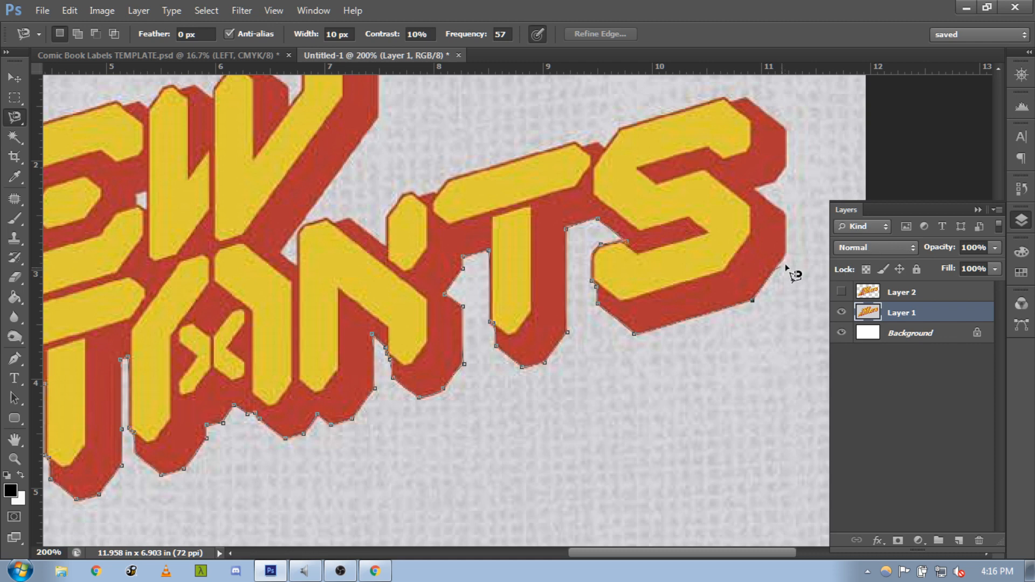
{"action": "mouse_move", "coordinate": [789, 269]}
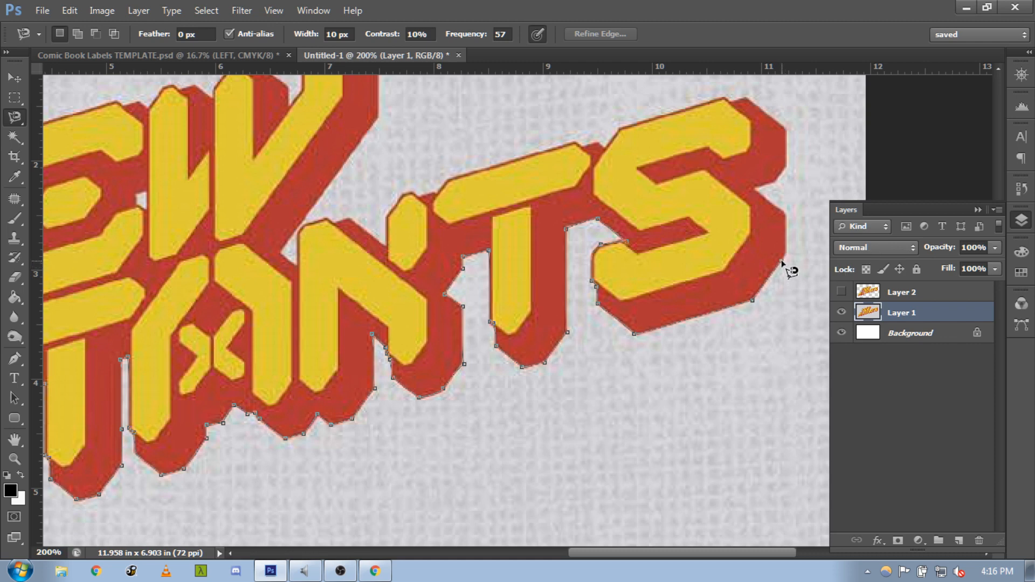
{"action": "mouse_move", "coordinate": [796, 221]}
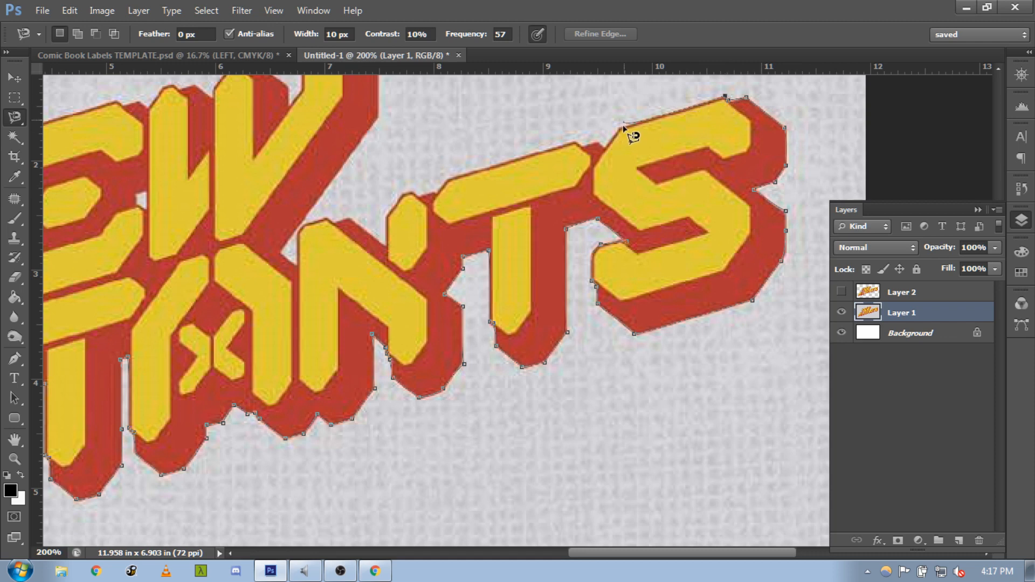
{"action": "mouse_move", "coordinate": [611, 155]}
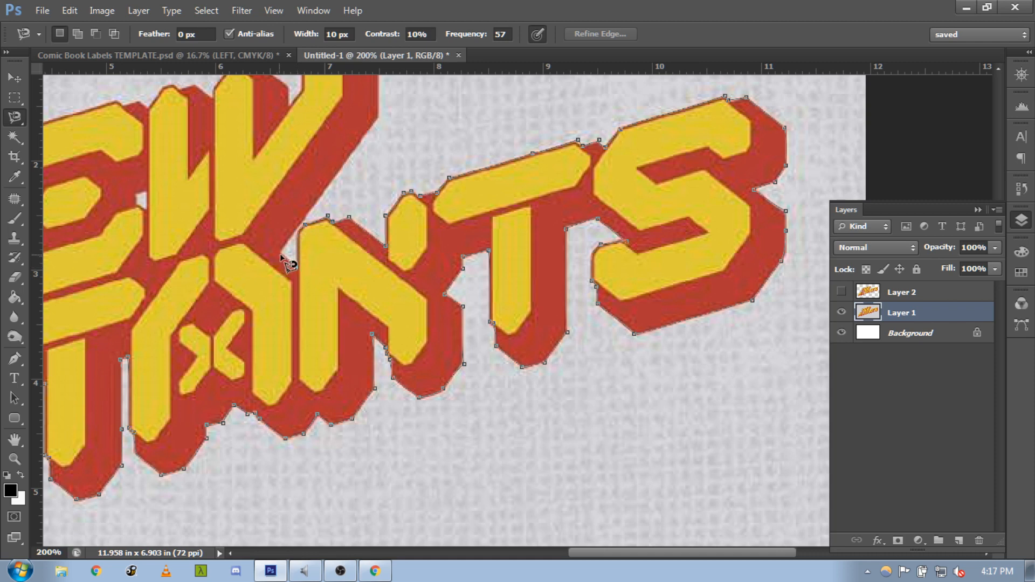
{"action": "mouse_move", "coordinate": [343, 185]}
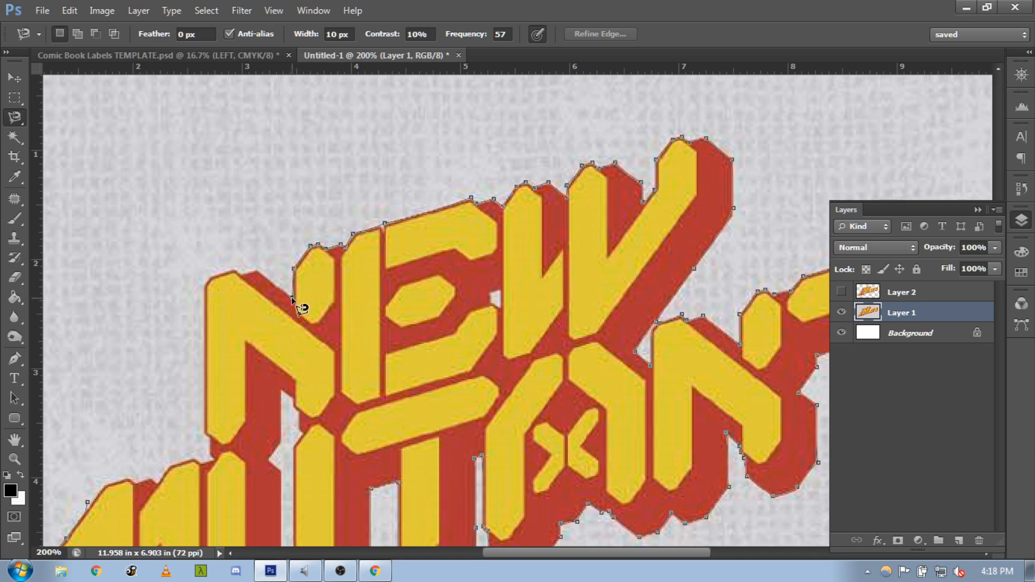
{"action": "mouse_move", "coordinate": [244, 277]}
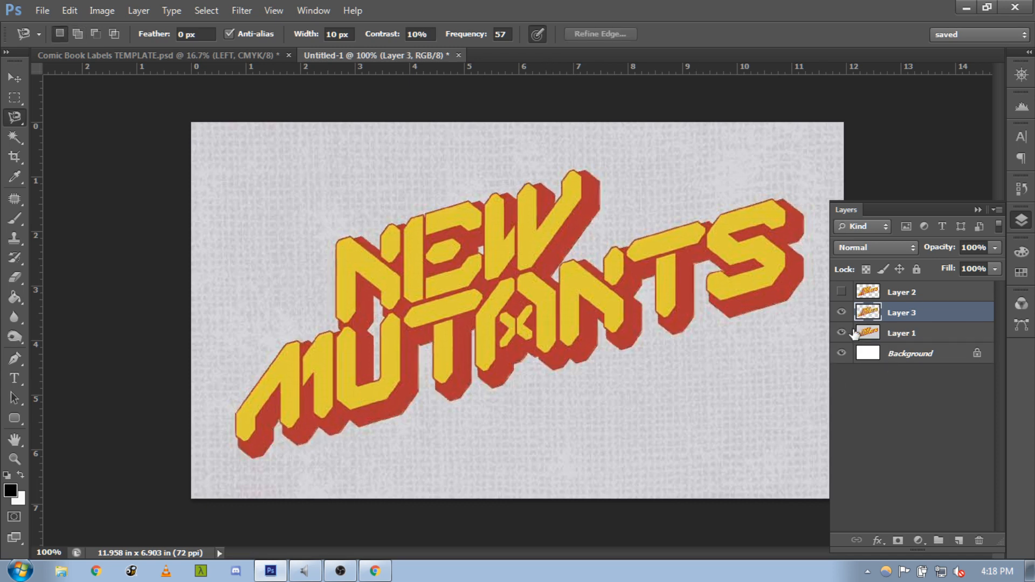
- Hide the original textured Layer 1 so the cut-out logo on Layer 3 shows on white
{"action": "left_click", "coordinate": [842, 333]}
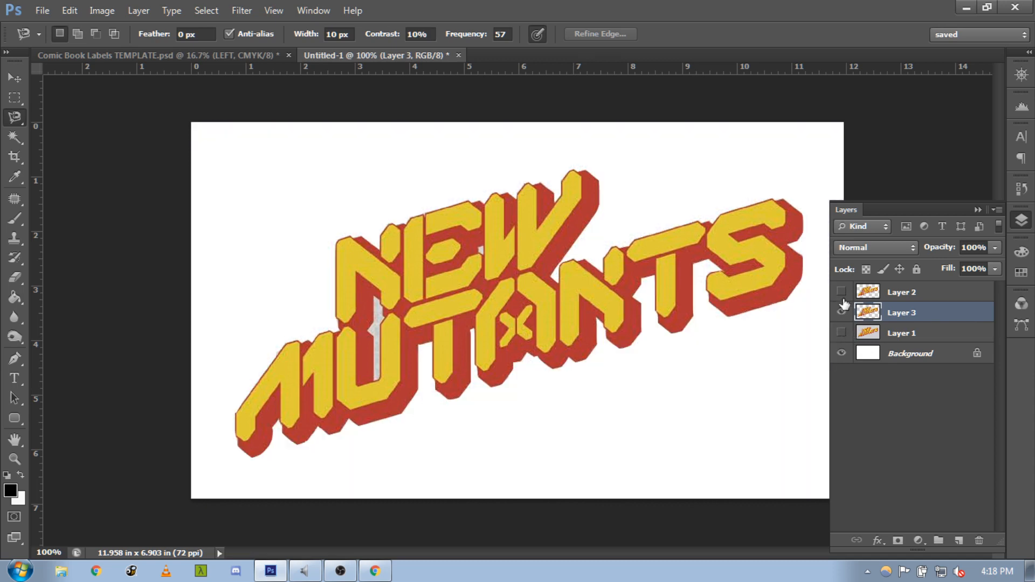
{"action": "left_click", "coordinate": [13, 77]}
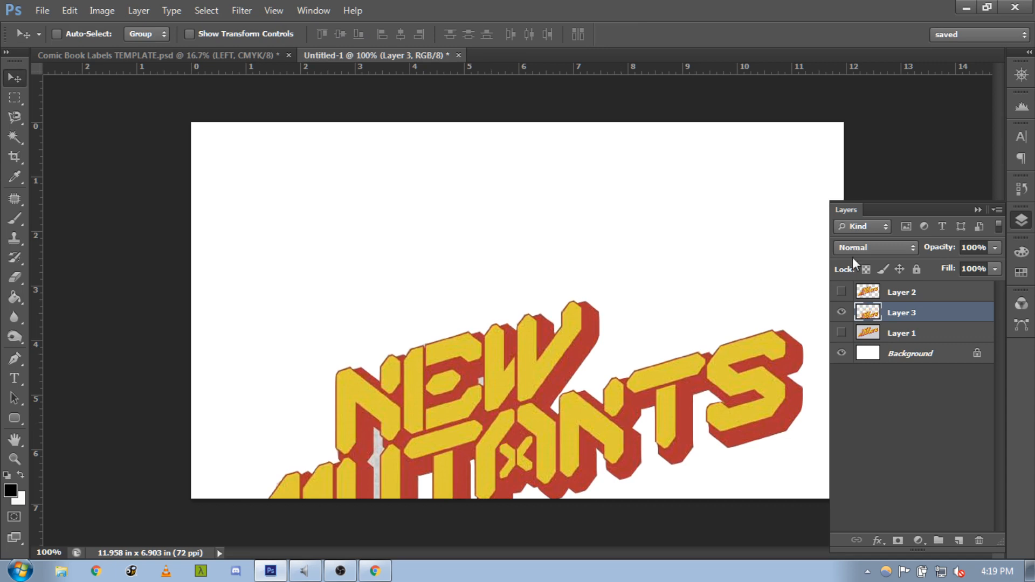
- Discard the duplicated logo layers, leaving only the hidden original Layer 1
{"action": "left_click", "coordinate": [841, 291]}
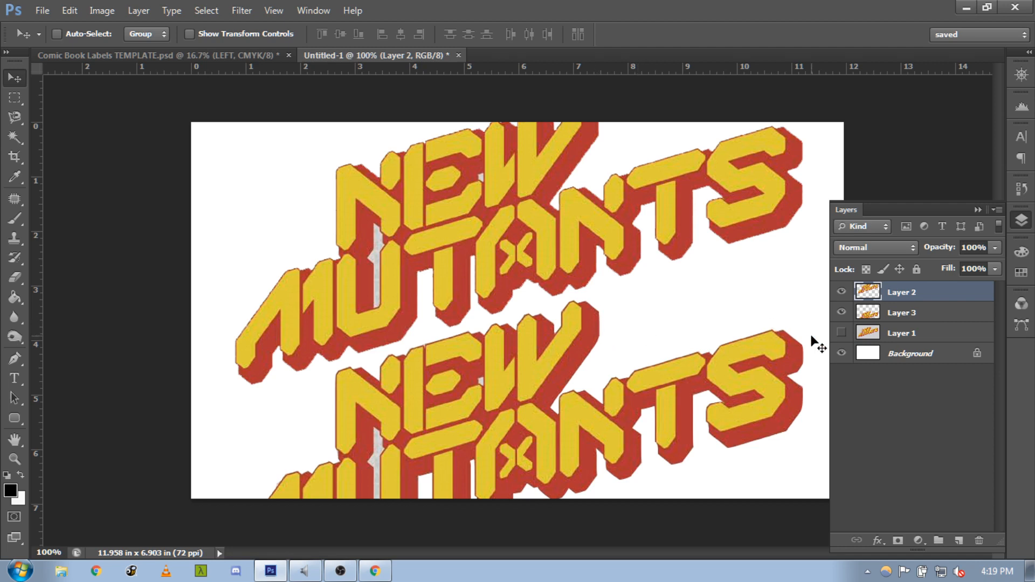
{"action": "left_click", "coordinate": [842, 292]}
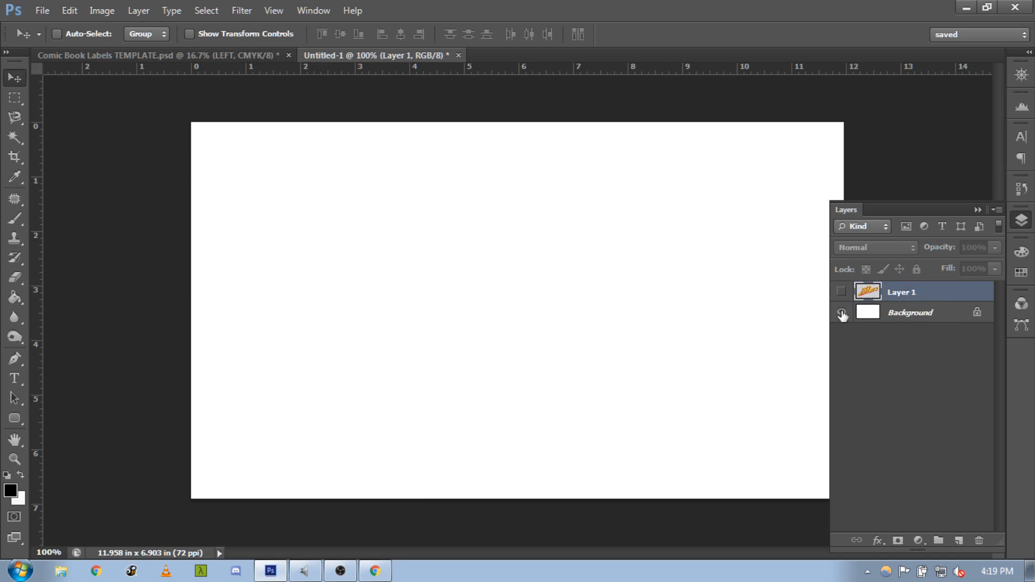
- Show Layer 1 again and start a Polygonal Lasso selection around the logo
{"action": "left_click", "coordinate": [841, 291]}
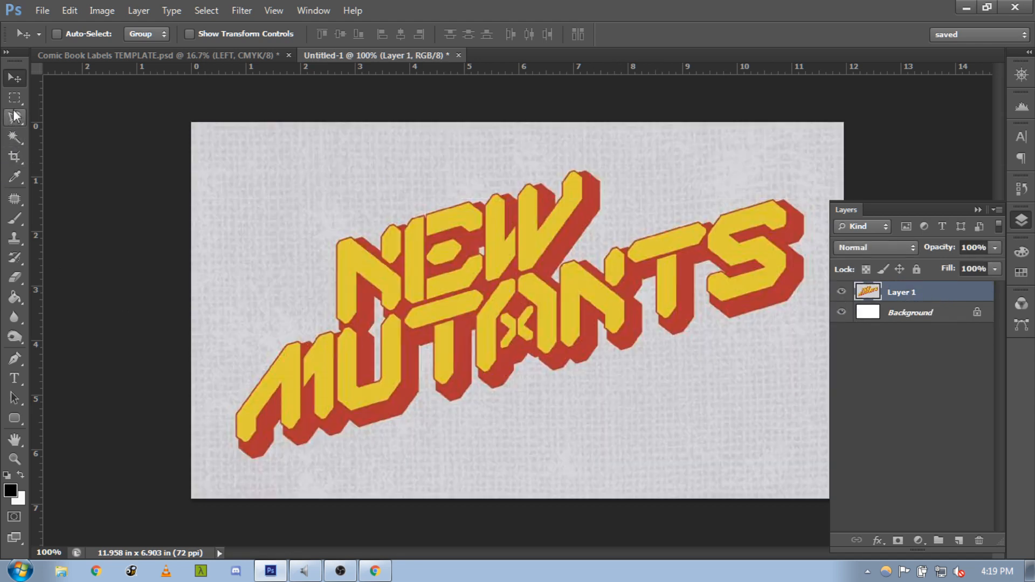
{"action": "left_click", "coordinate": [14, 118]}
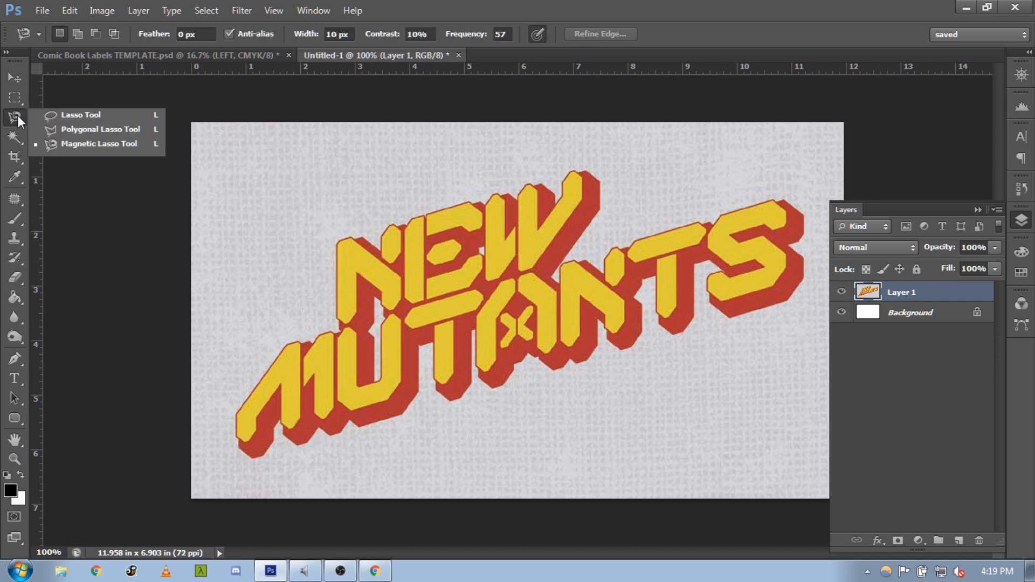
{"action": "mouse_move", "coordinate": [122, 129]}
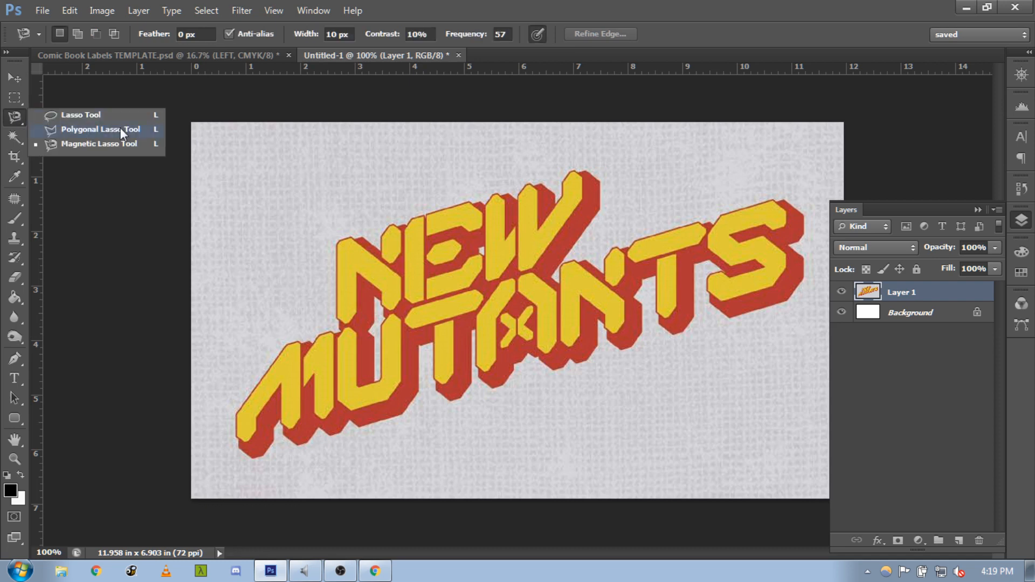
{"action": "mouse_move", "coordinate": [93, 144]}
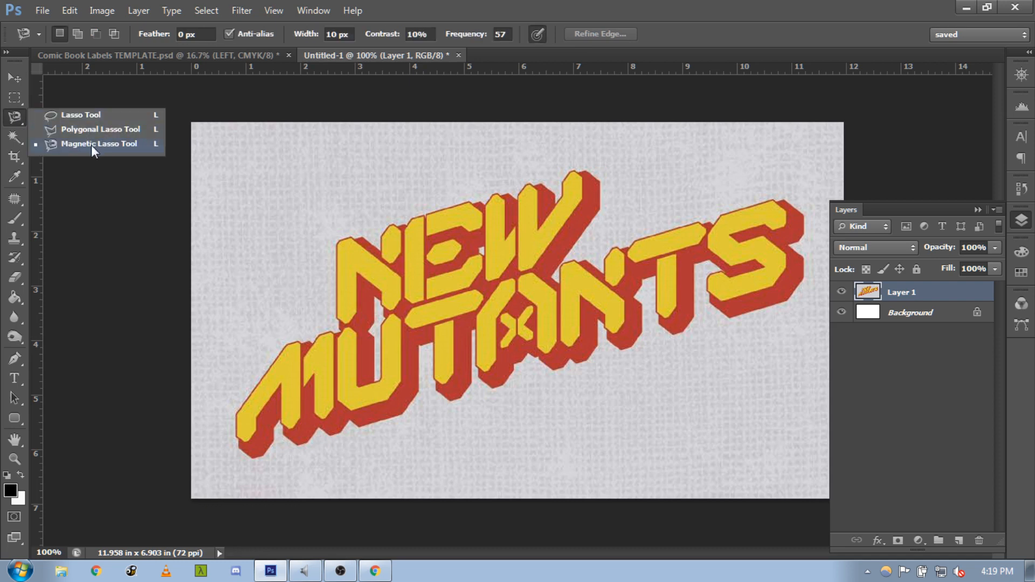
{"action": "mouse_move", "coordinate": [99, 128]}
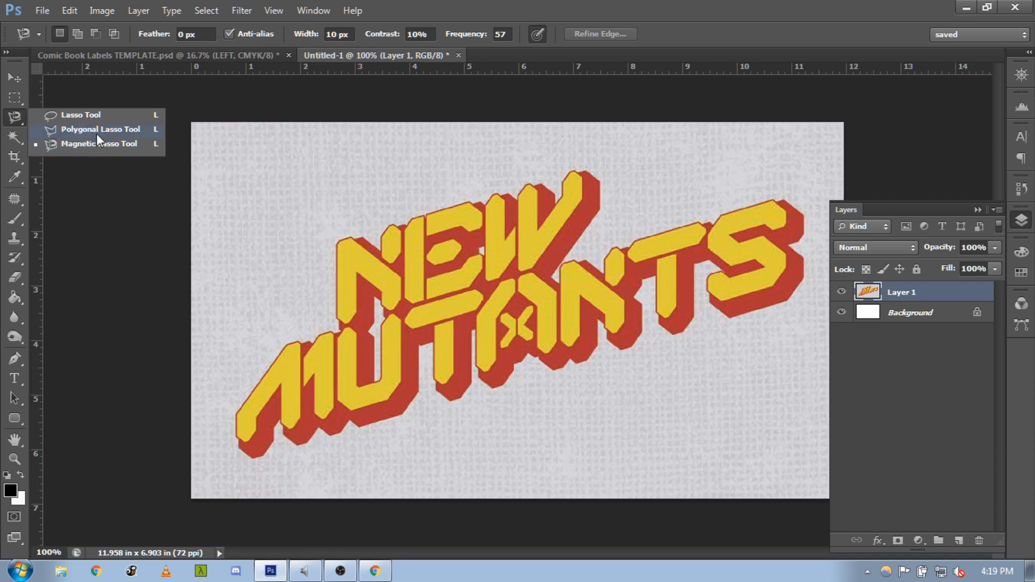
{"action": "left_click", "coordinate": [100, 128]}
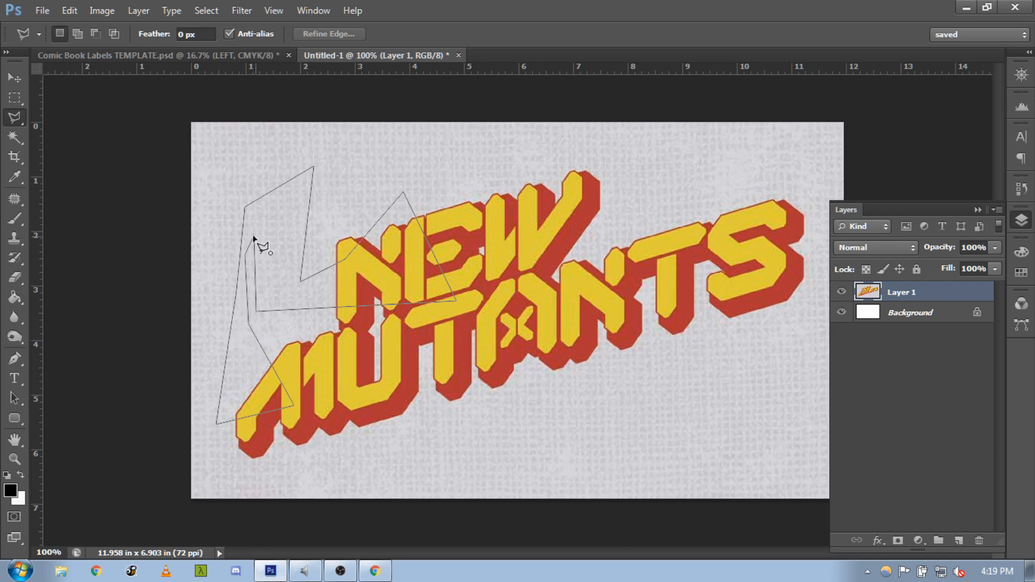
{"action": "left_click", "coordinate": [252, 240]}
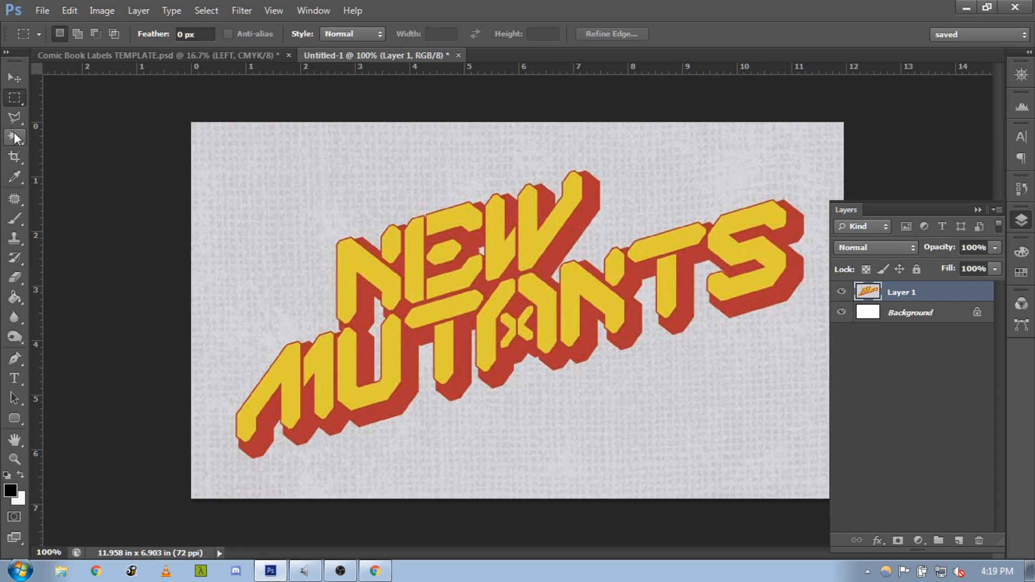
{"action": "left_click", "coordinate": [14, 137]}
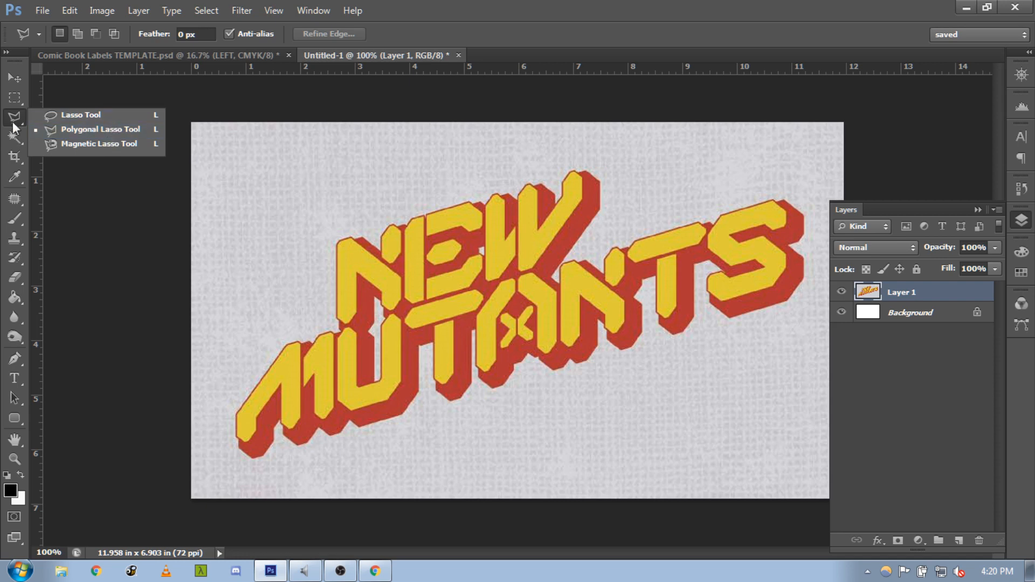
{"action": "left_click", "coordinate": [14, 116]}
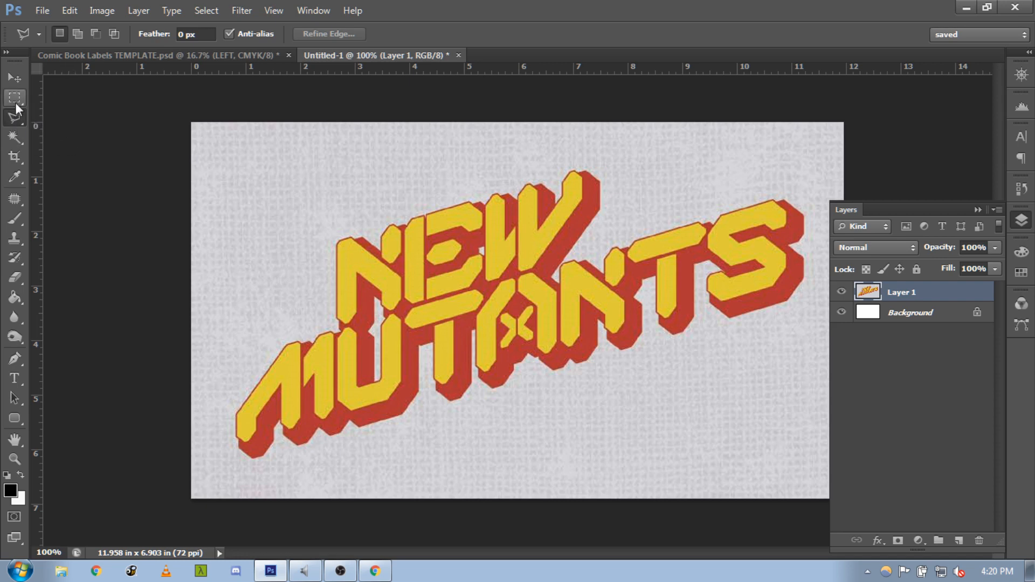
{"action": "mouse_move", "coordinate": [14, 118]}
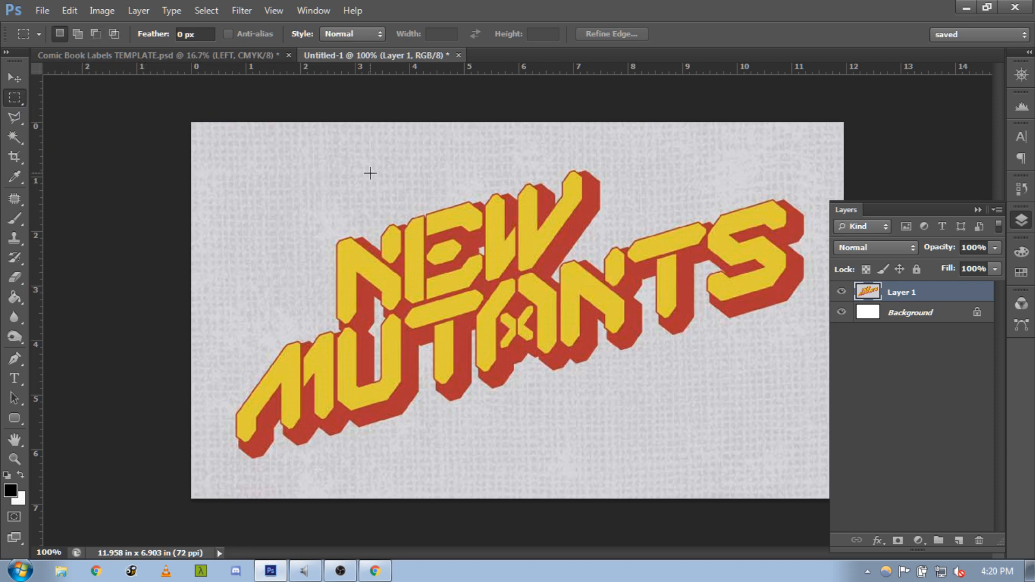
- Apply Brightness/Contrast to Layer 1 with Brightness 25 and Contrast 100
{"action": "left_click", "coordinate": [103, 10]}
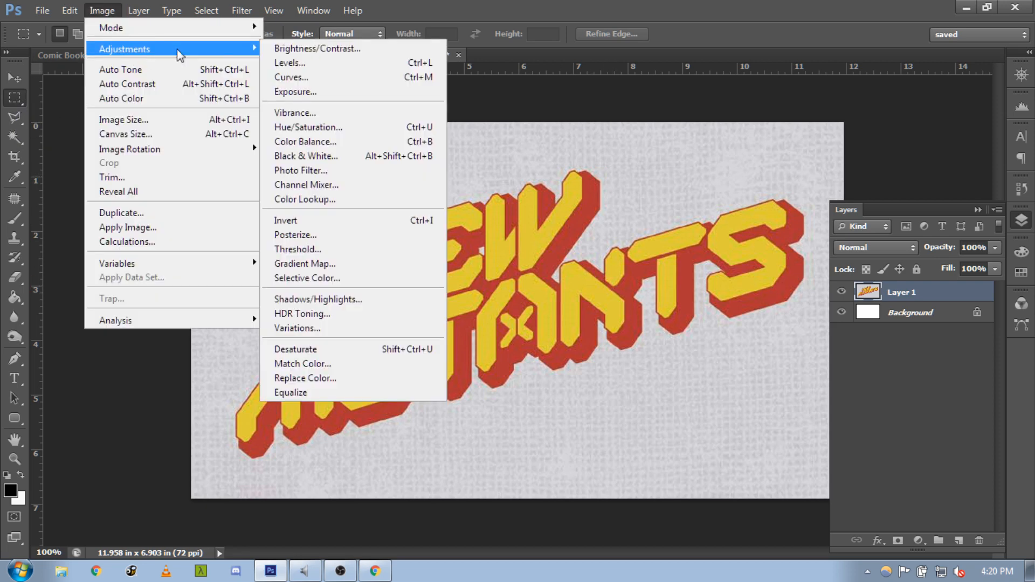
{"action": "left_click", "coordinate": [317, 48]}
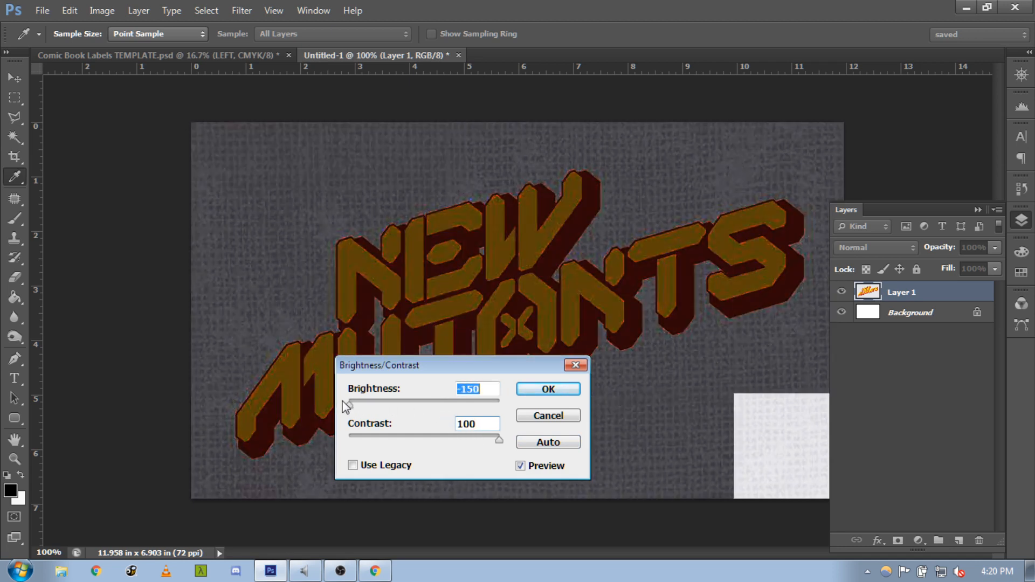
{"action": "left_click_drag", "start_coordinate": [348, 399], "coordinate": [433, 399]}
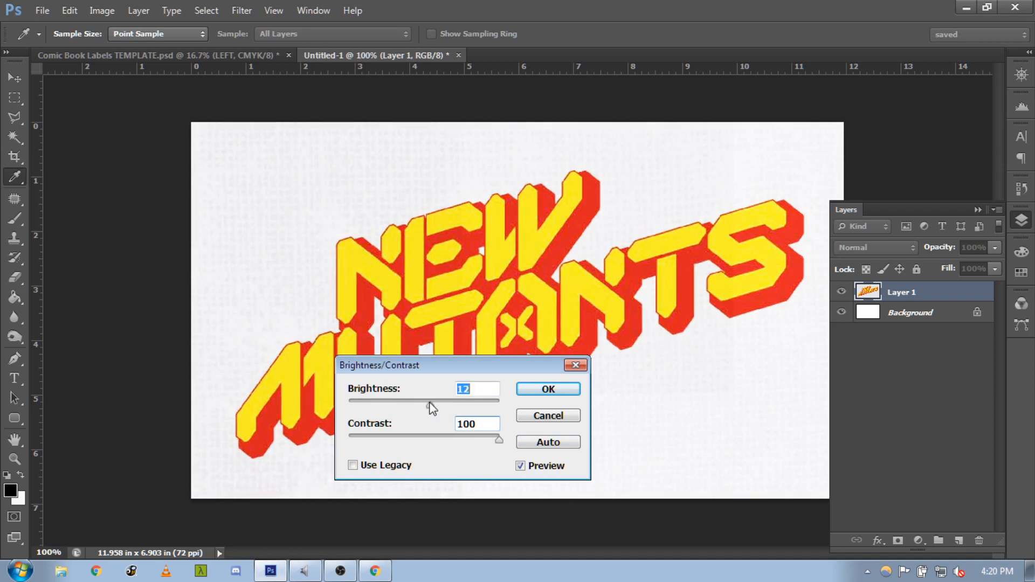
{"action": "left_click_drag", "start_coordinate": [428, 400], "coordinate": [458, 400]}
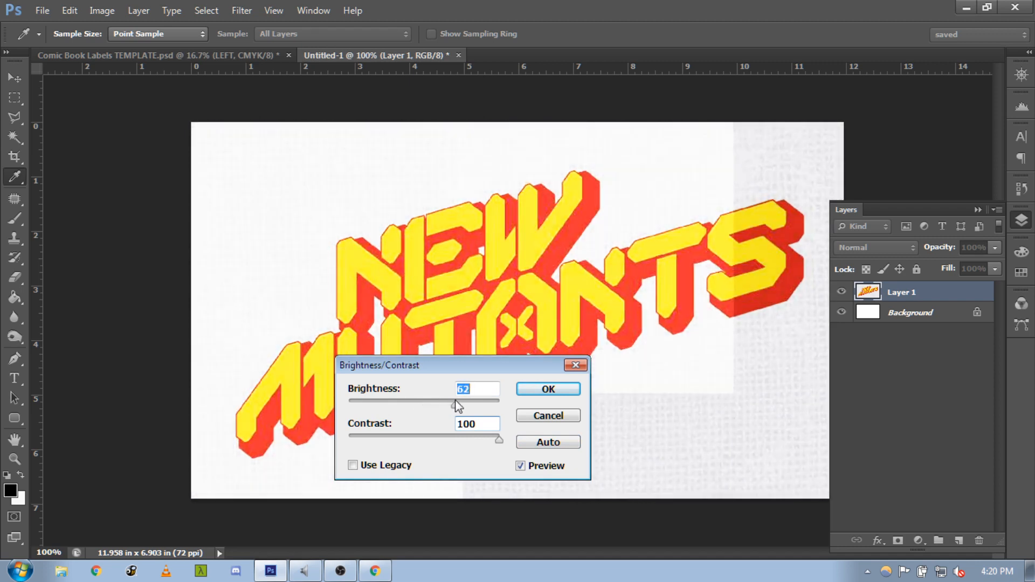
{"action": "left_click_drag", "start_coordinate": [455, 399], "coordinate": [460, 399]}
{"action": "type", "text": "25"}
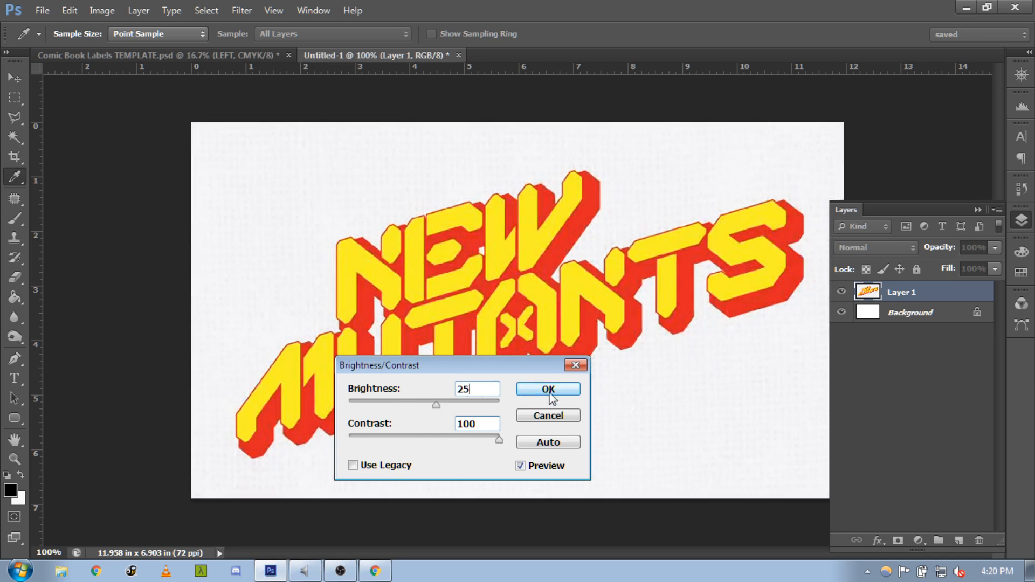
{"action": "left_click", "coordinate": [548, 389]}
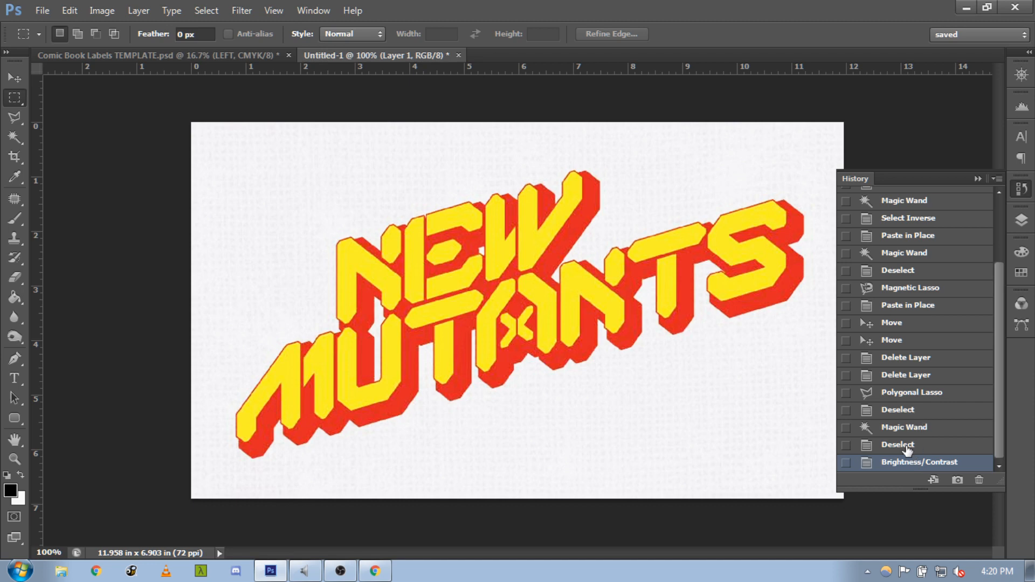
{"action": "mouse_move", "coordinate": [915, 423]}
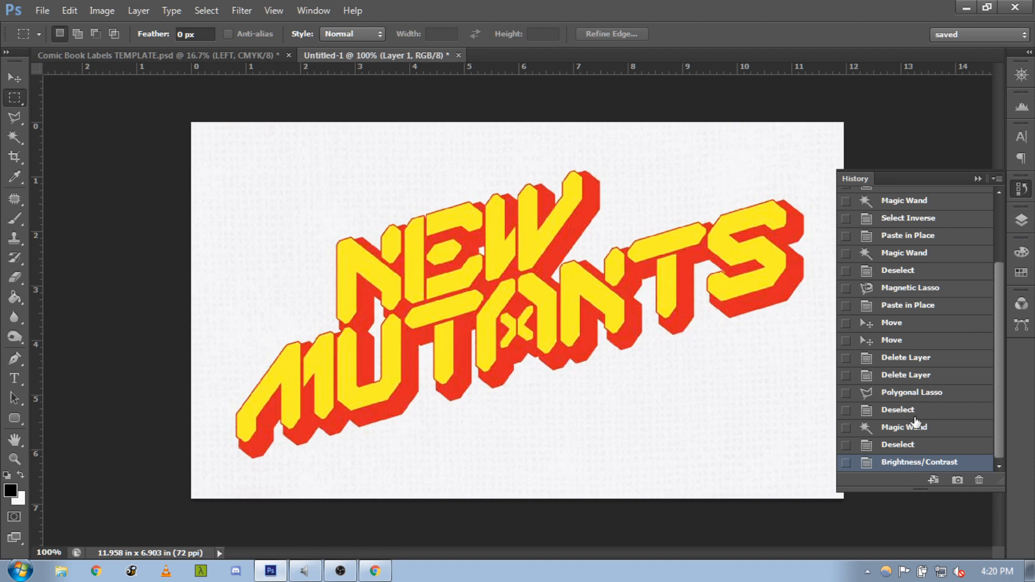
- Revert via History, duplicate Layer 1 with Ctrl+J, and apply Brightness/Contrast 25/100 to the copy
{"action": "left_click", "coordinate": [898, 410]}
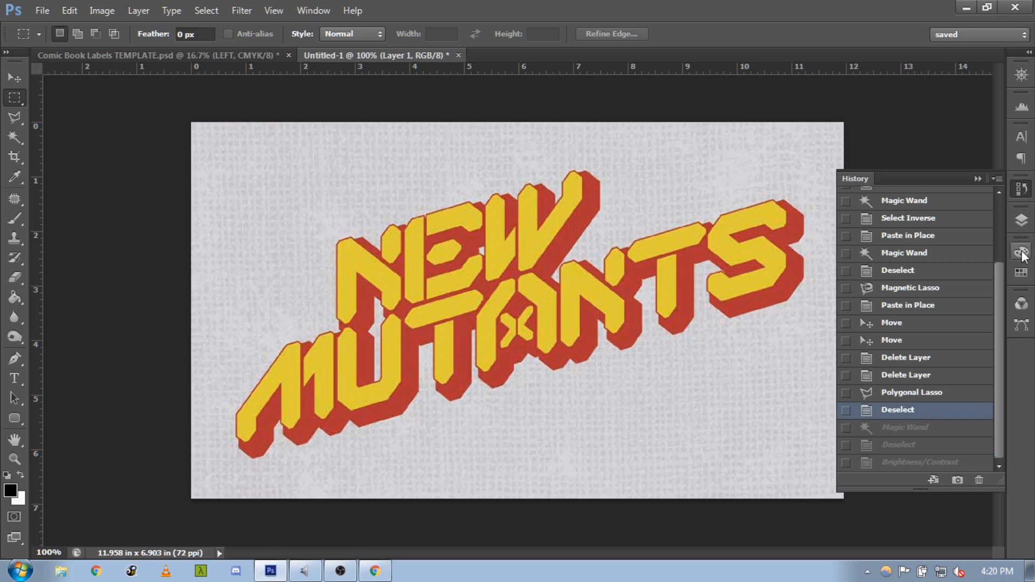
{"action": "left_click", "coordinate": [1021, 220]}
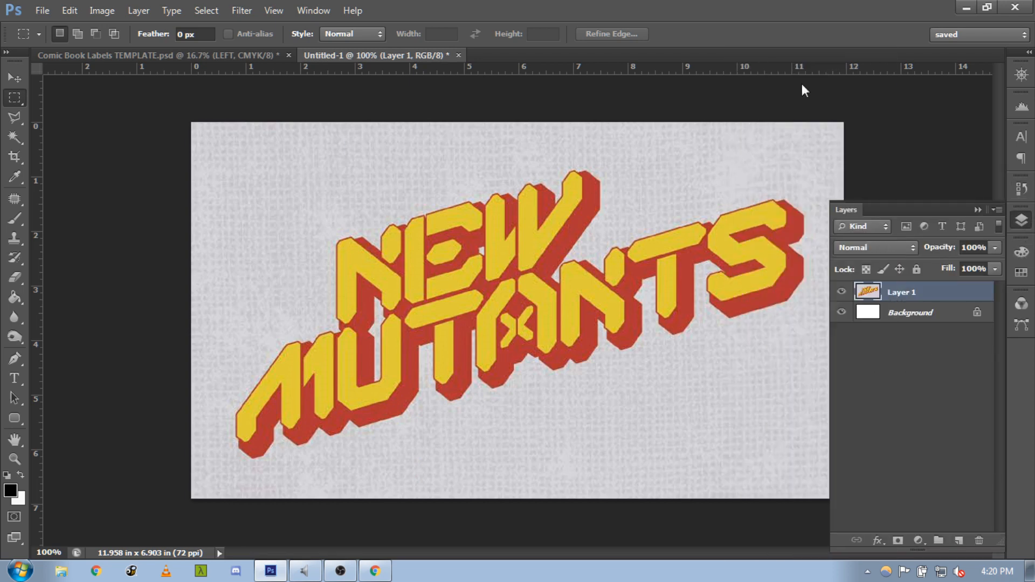
{"action": "key", "text": "ctrl+j"}
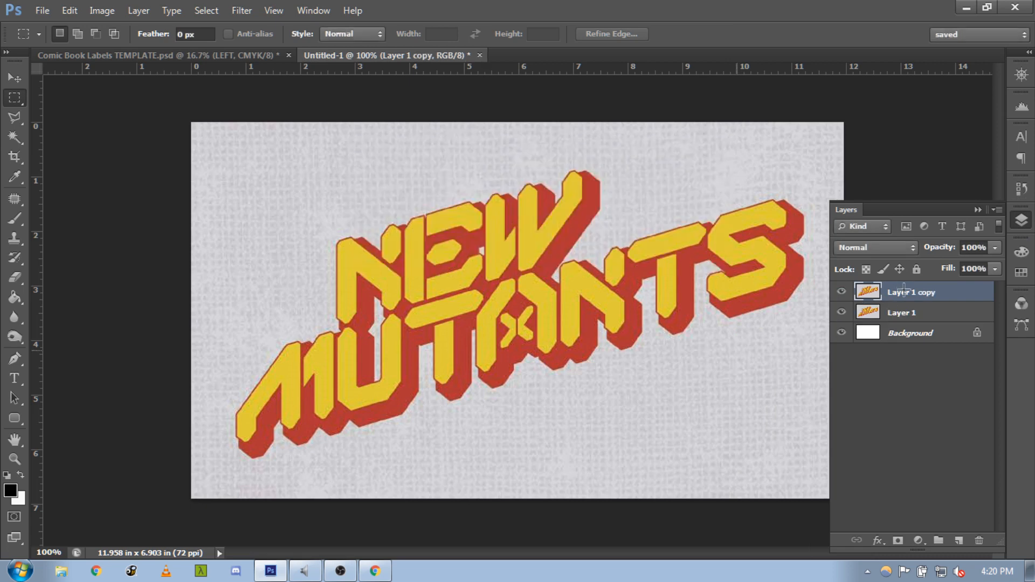
{"action": "left_click", "coordinate": [101, 10]}
{"action": "type", "text": "25"}
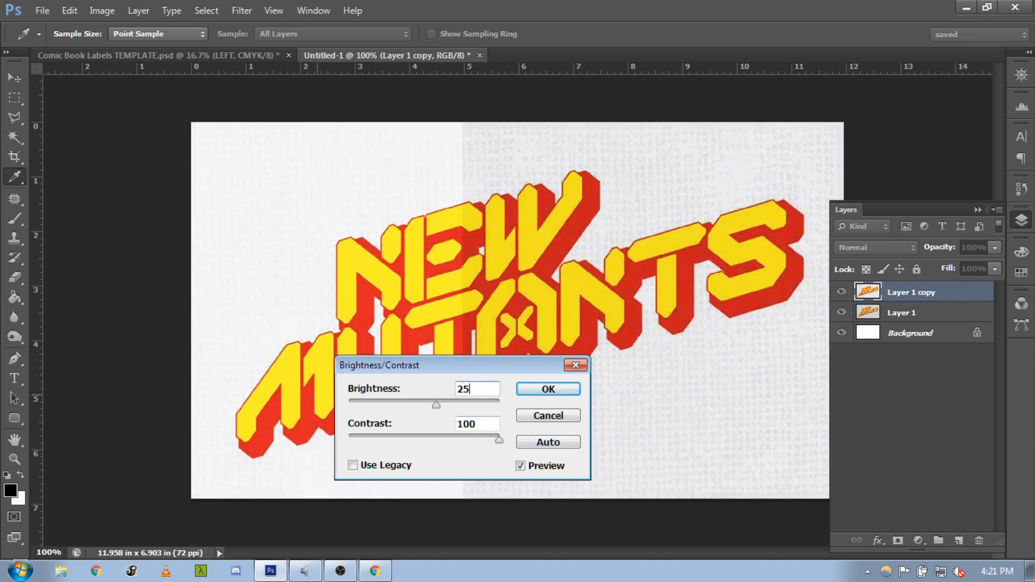
{"action": "left_click", "coordinate": [548, 389]}
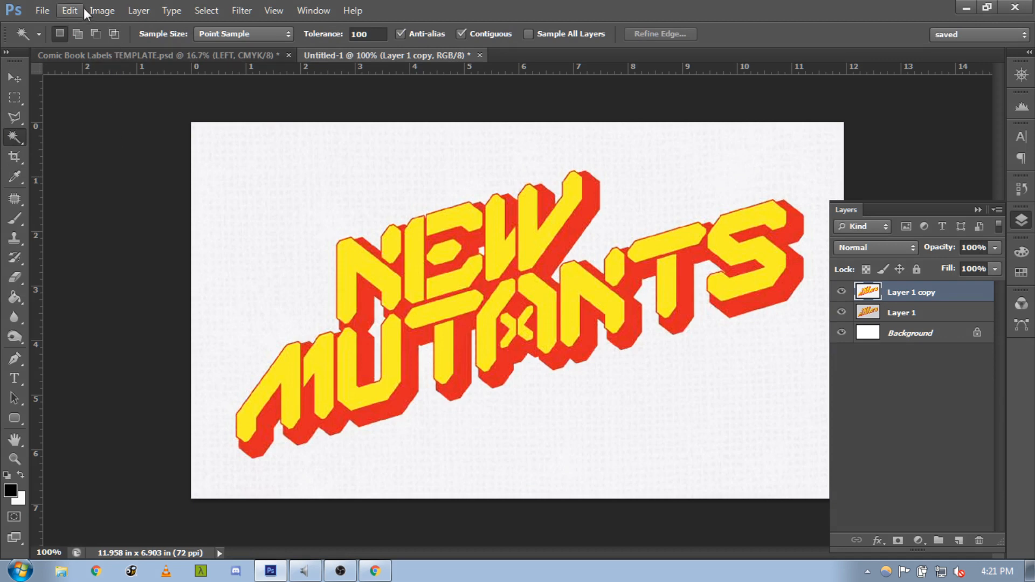
- Convert Layer 1 copy to Black & White using the Maximum Black preset
{"action": "left_click", "coordinate": [102, 10]}
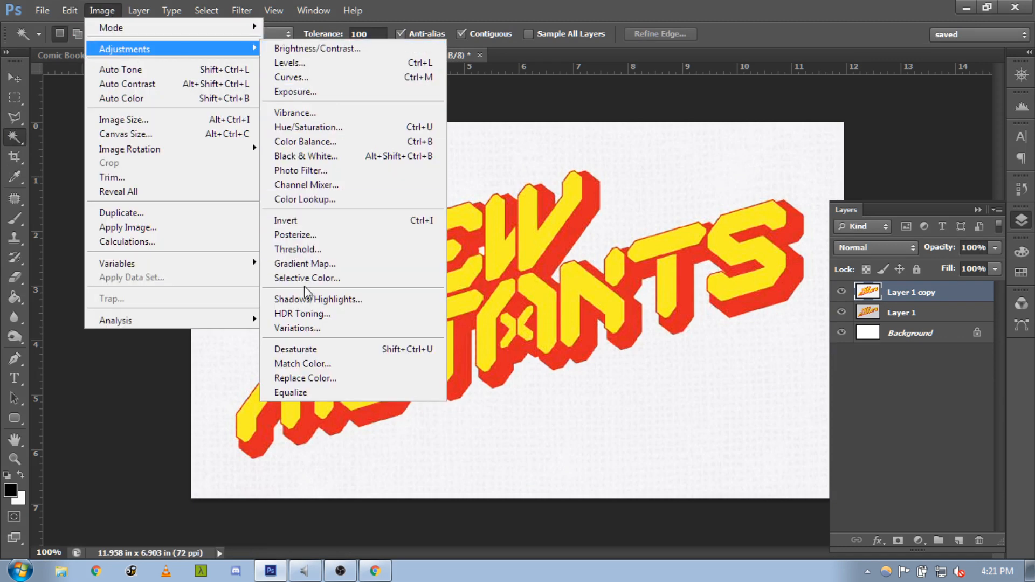
{"action": "mouse_move", "coordinate": [305, 155]}
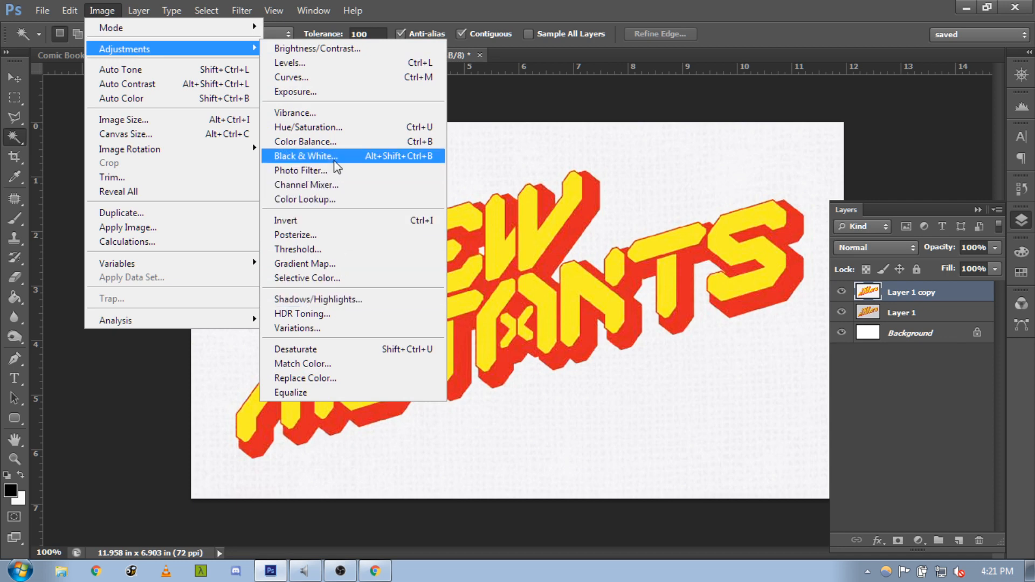
{"action": "left_click", "coordinate": [305, 155]}
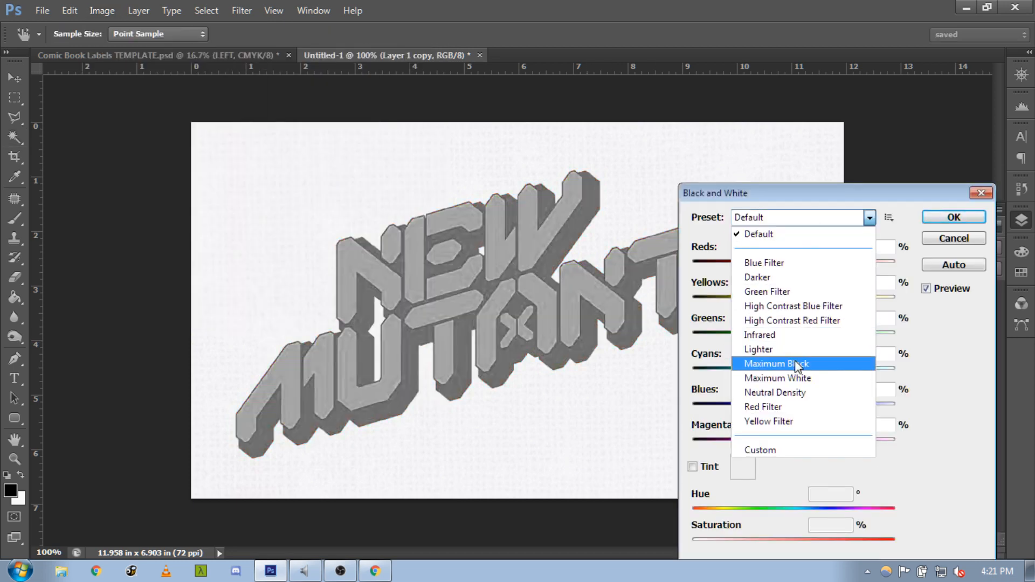
{"action": "left_click", "coordinate": [776, 363]}
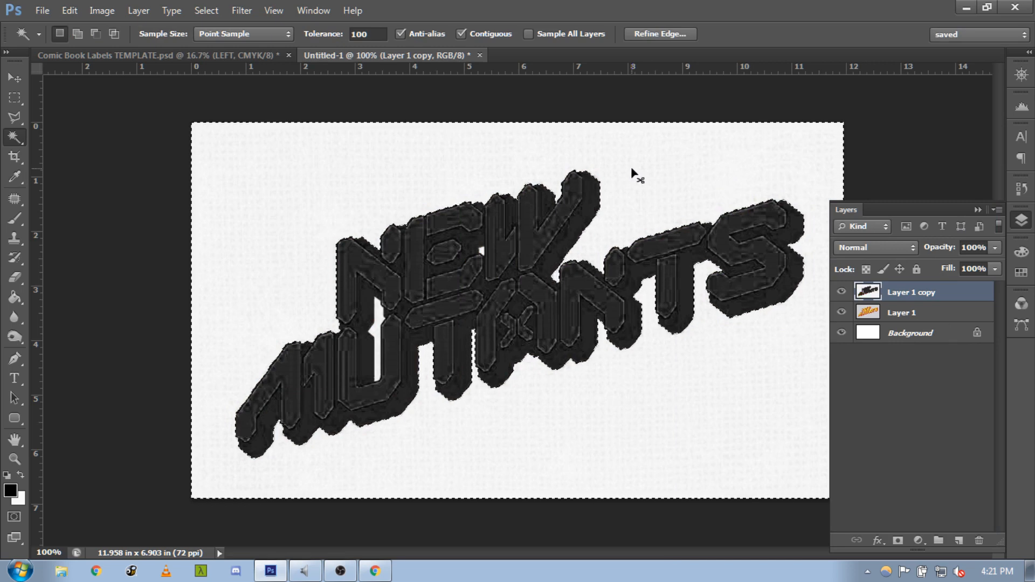
- Magic Wand the background, invert to select the logo, and hide Layer 1 copy
{"action": "left_click", "coordinate": [682, 272]}
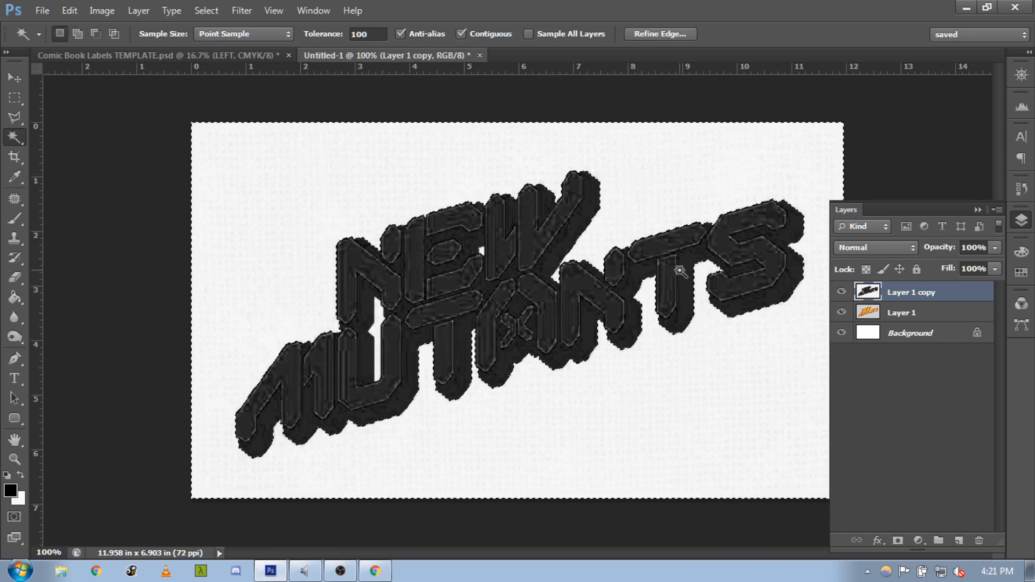
{"action": "left_click", "coordinate": [511, 295]}
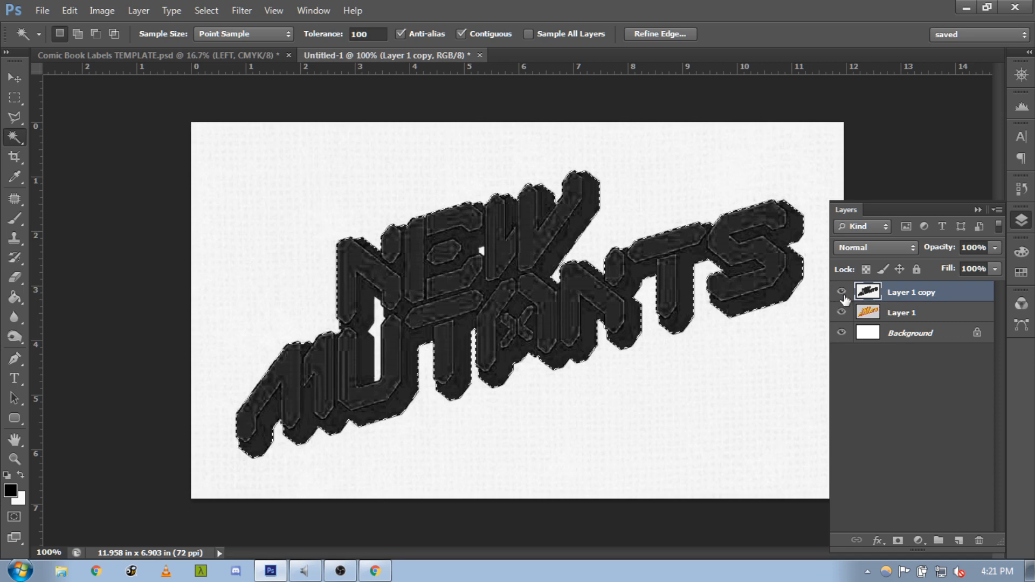
{"action": "left_click", "coordinate": [842, 293]}
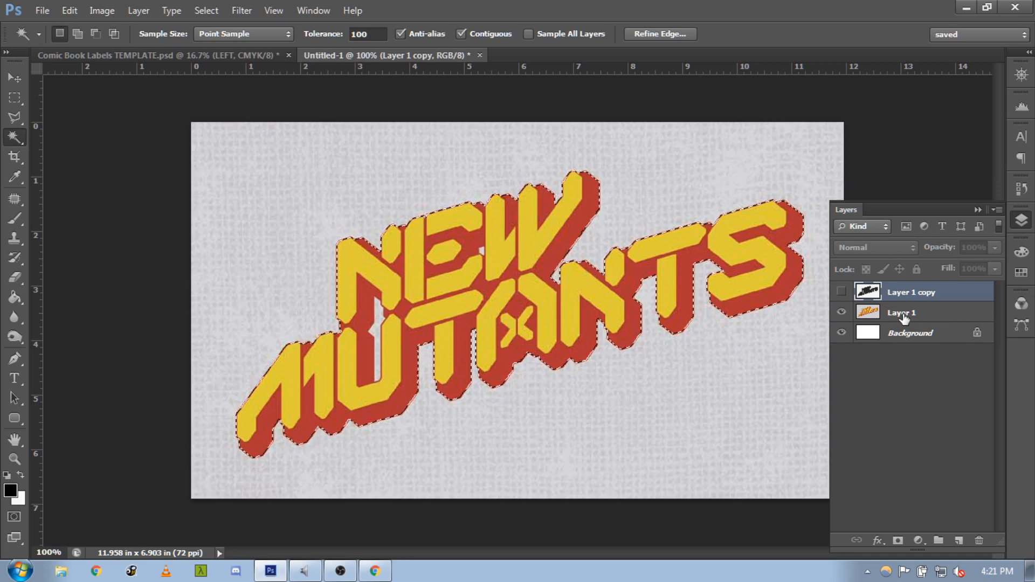
- Copy the selected logo from Layer 1 onto its own new Layer 2
{"action": "left_click", "coordinate": [901, 313]}
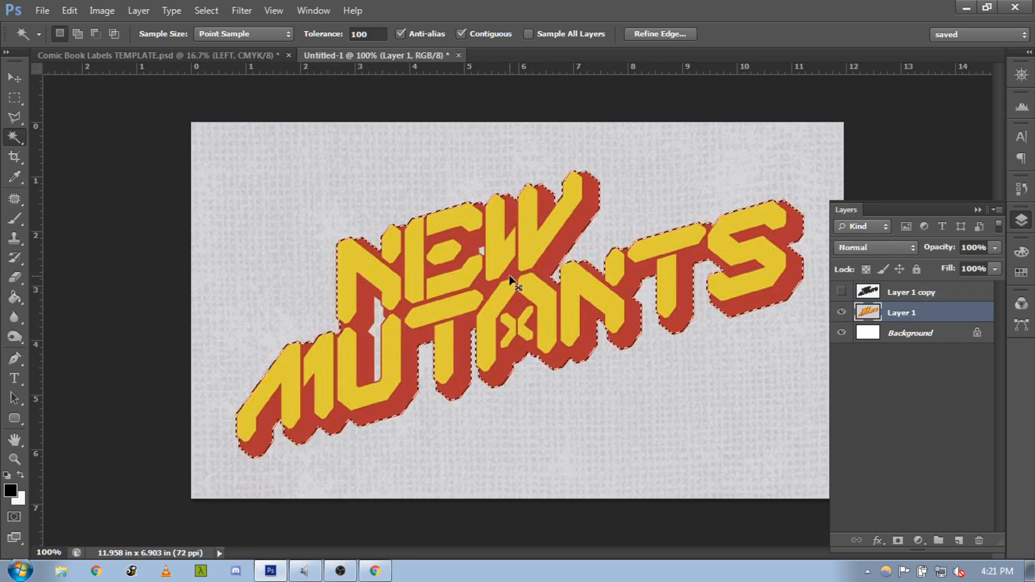
{"action": "left_click", "coordinate": [510, 278]}
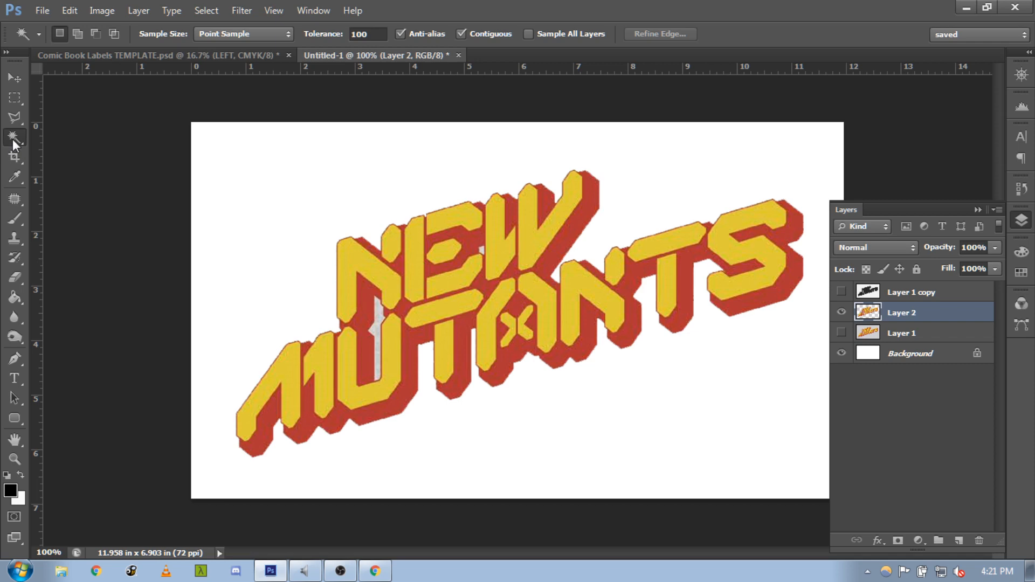
{"action": "mouse_move", "coordinate": [14, 143]}
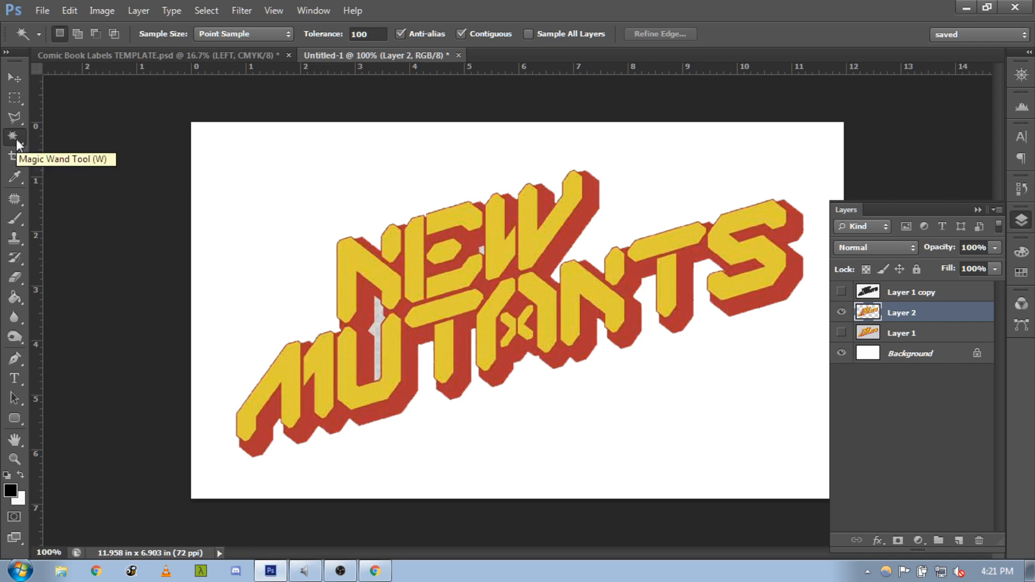
{"action": "mouse_move", "coordinate": [14, 157]}
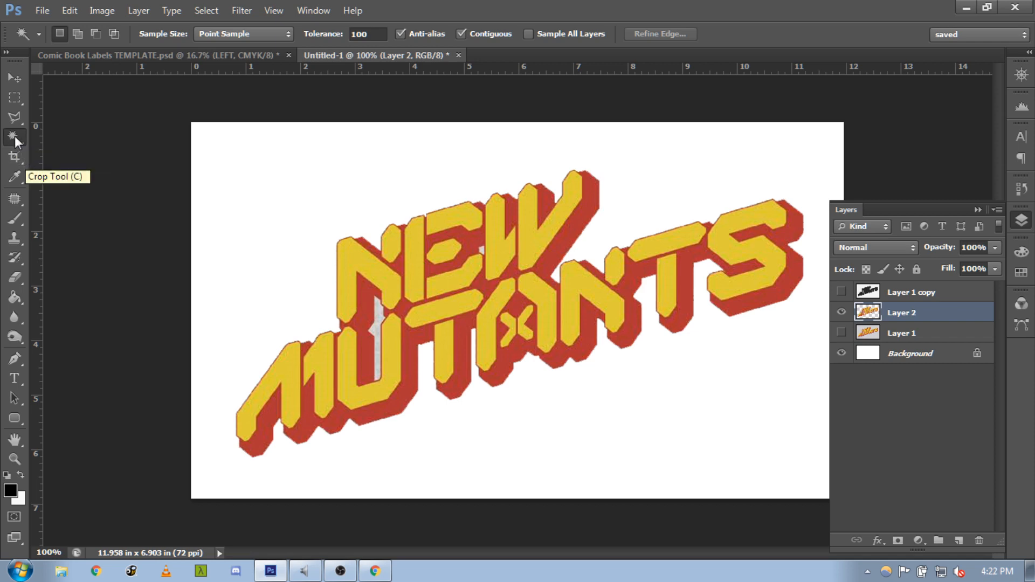
{"action": "left_click", "coordinate": [14, 117]}
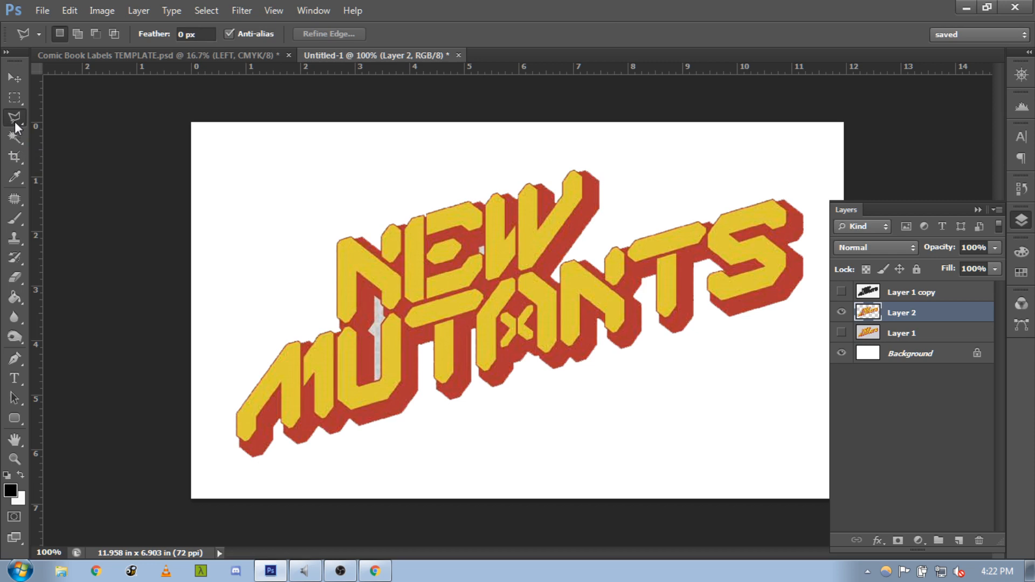
{"action": "mouse_move", "coordinate": [16, 122]}
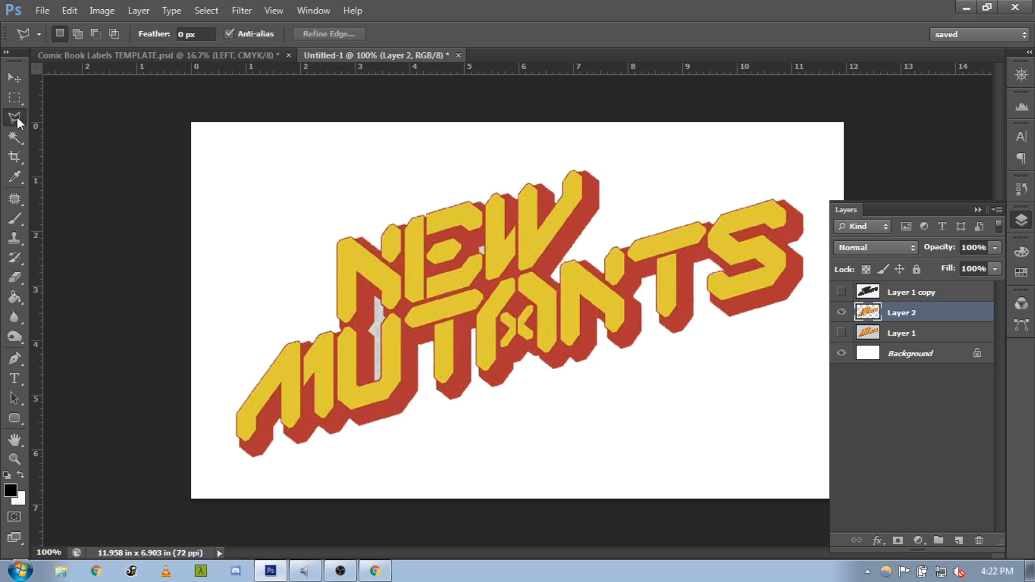
{"action": "mouse_move", "coordinate": [19, 126]}
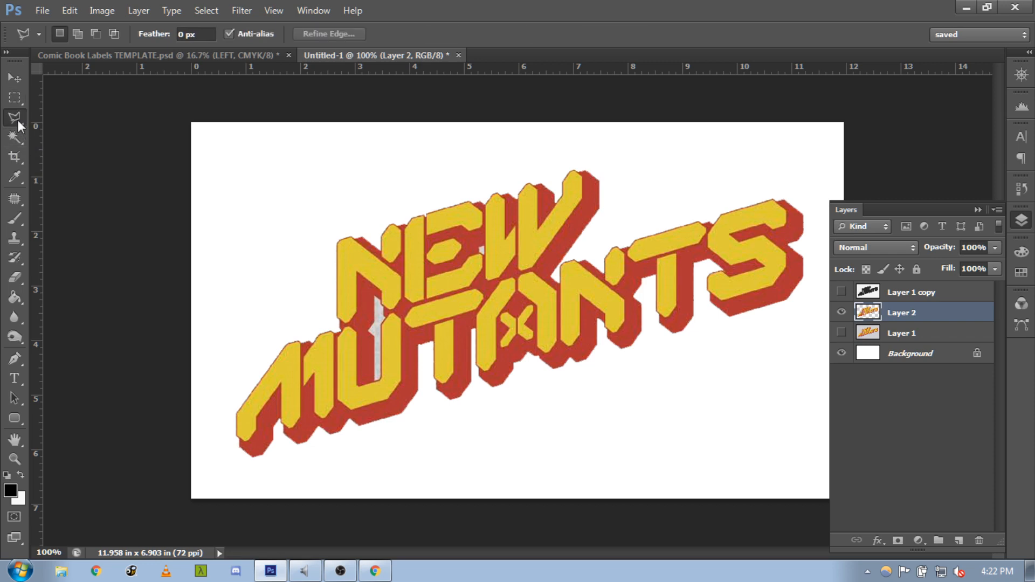
- Switch through selection tools and pick the Move tool for the cut-out logo
{"action": "left_click", "coordinate": [14, 116]}
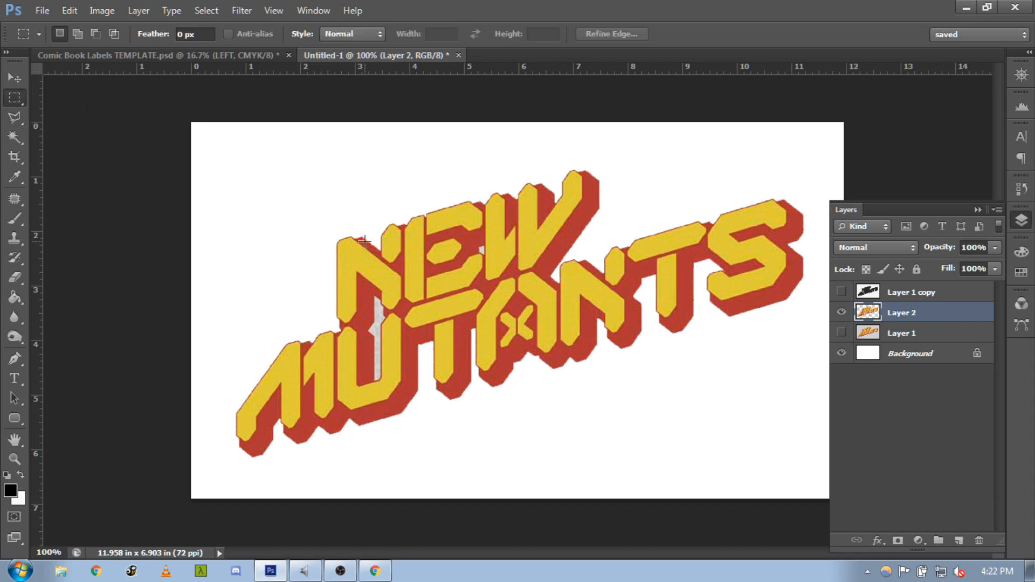
{"action": "mouse_move", "coordinate": [733, 247]}
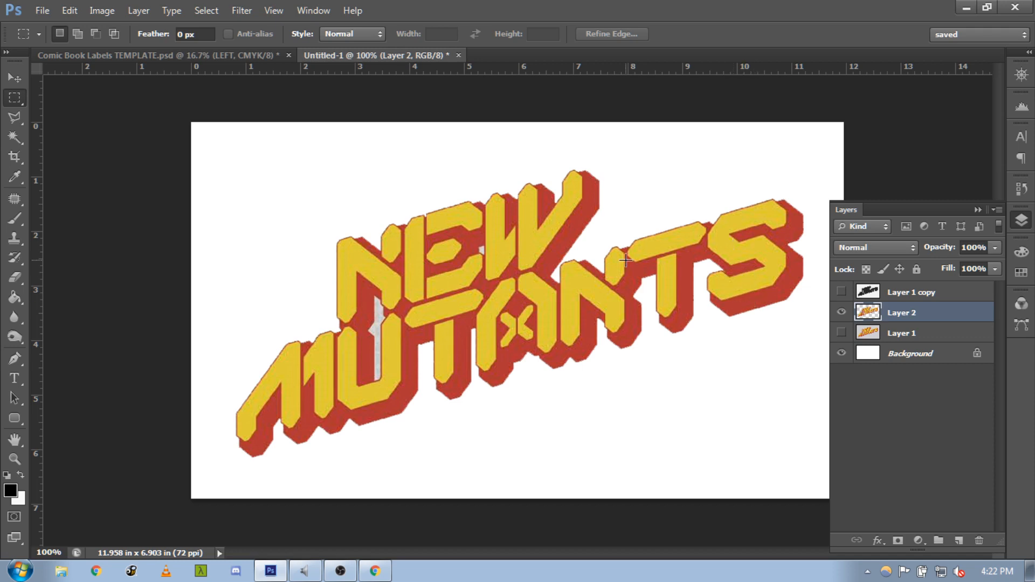
{"action": "mouse_move", "coordinate": [45, 150]}
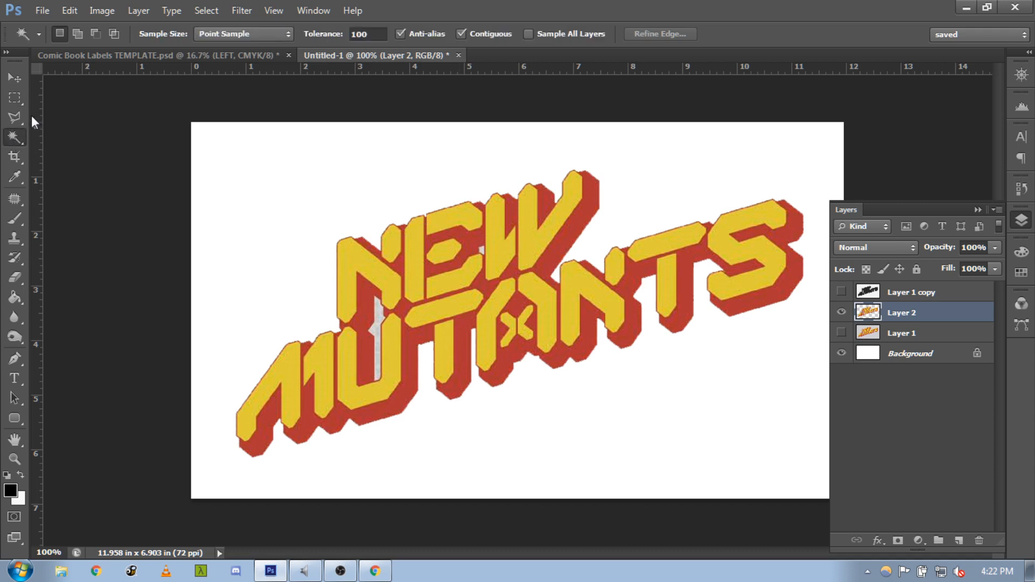
{"action": "left_click", "coordinate": [14, 97]}
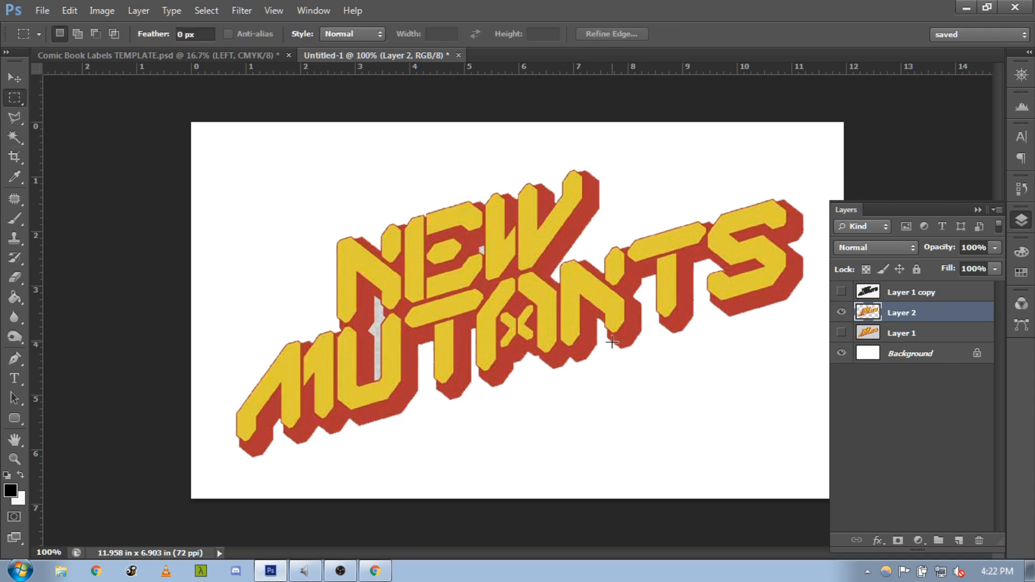
{"action": "mouse_move", "coordinate": [524, 269]}
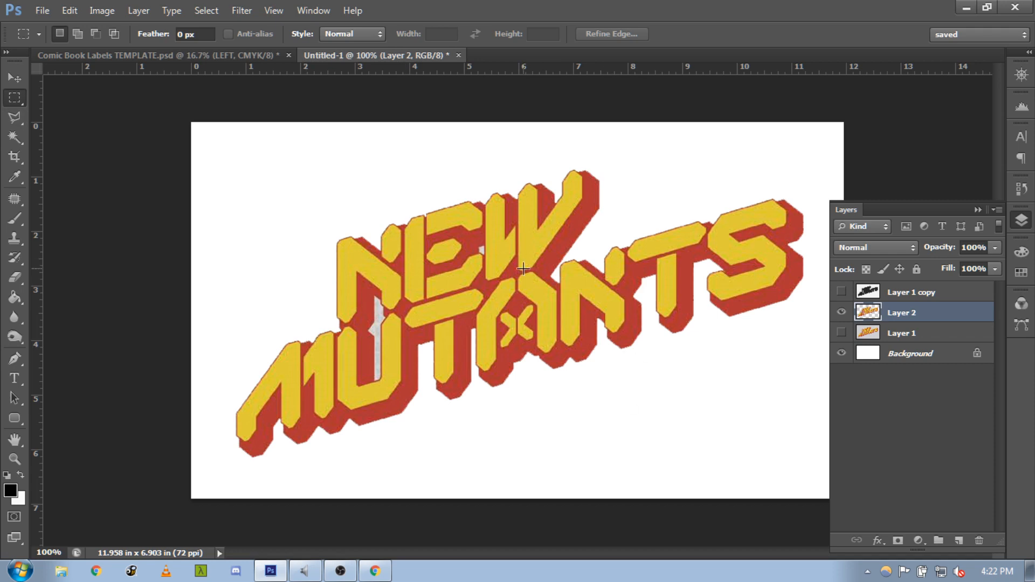
{"action": "mouse_move", "coordinate": [509, 260]}
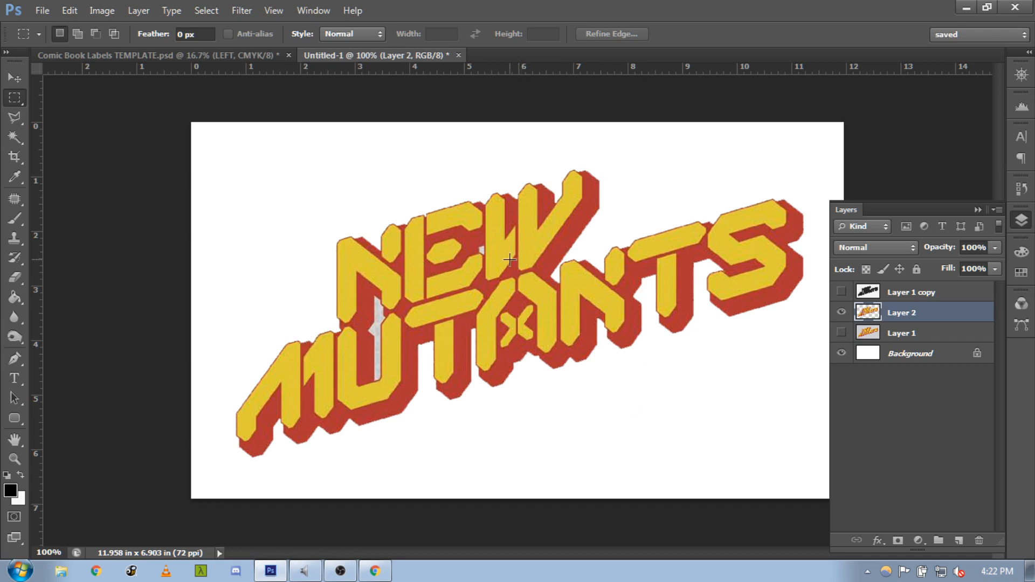
{"action": "mouse_move", "coordinate": [14, 98]}
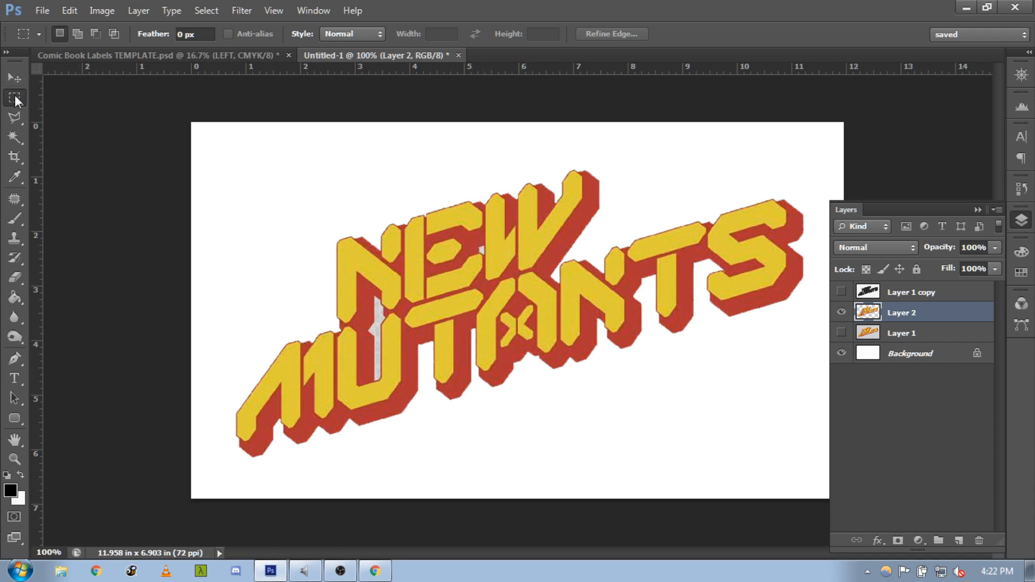
{"action": "left_click", "coordinate": [14, 77]}
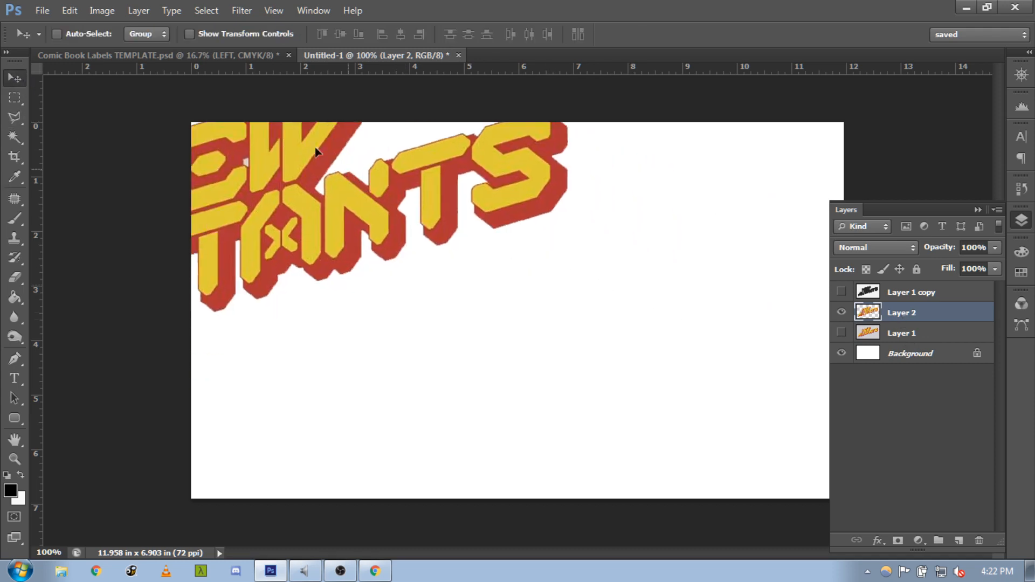
- Drop the logo into the Comic Book Labels template and position it on the first label
{"action": "left_click", "coordinate": [158, 55]}
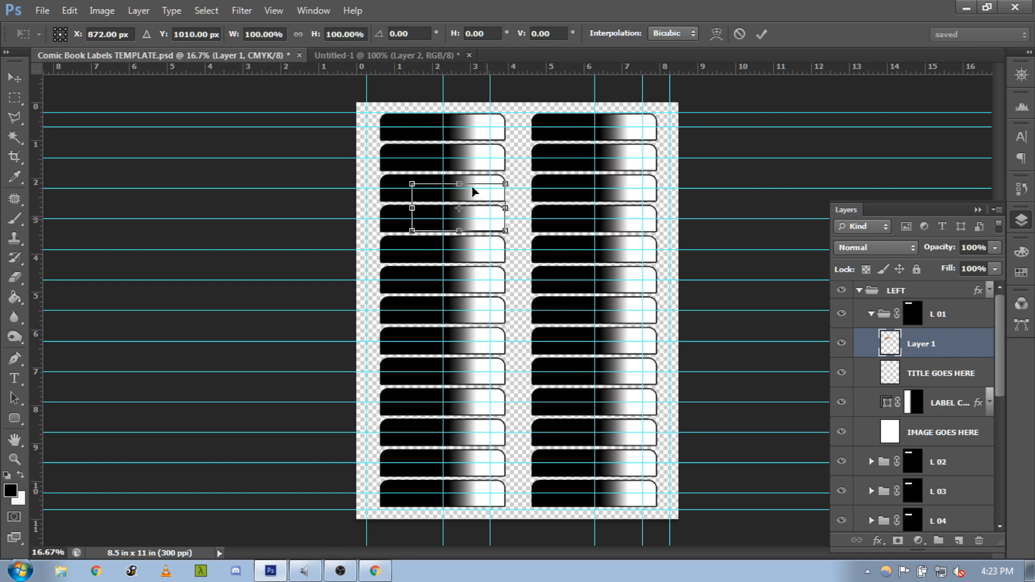
{"action": "left_click_drag", "start_coordinate": [458, 207], "coordinate": [412, 121]}
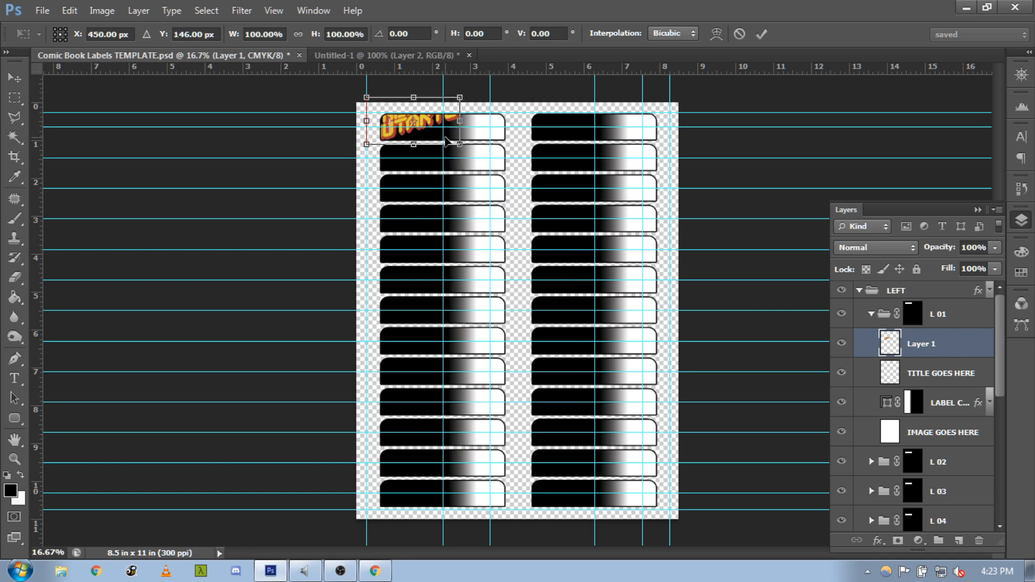
{"action": "left_click_drag", "start_coordinate": [413, 125], "coordinate": [426, 142]}
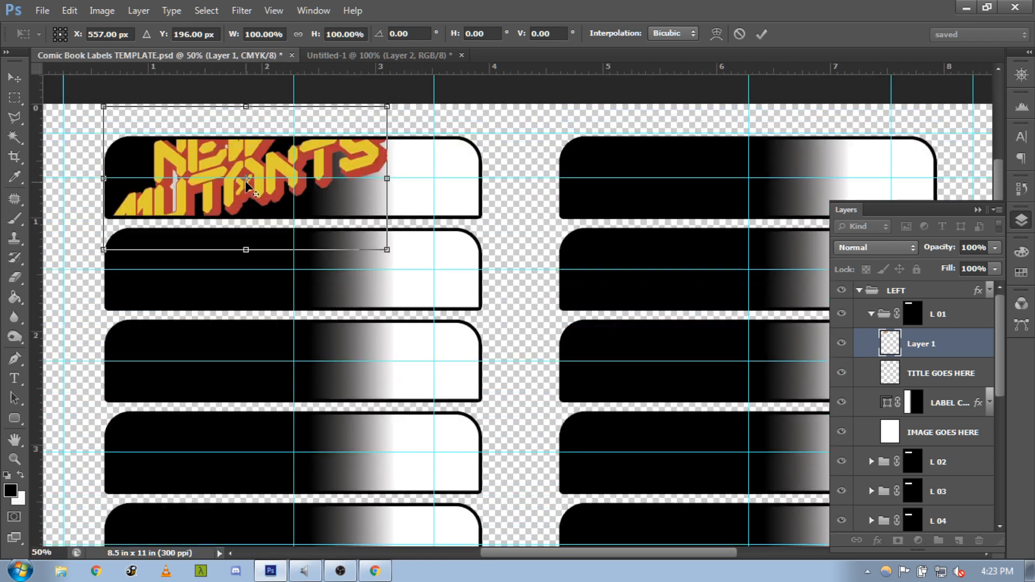
{"action": "key", "text": "up"}
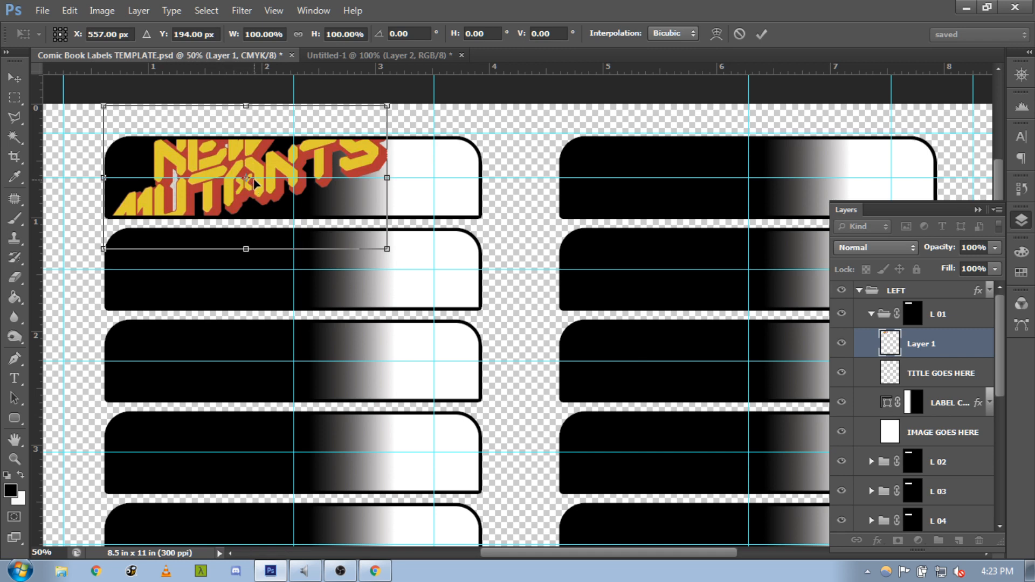
{"action": "mouse_move", "coordinate": [249, 186]}
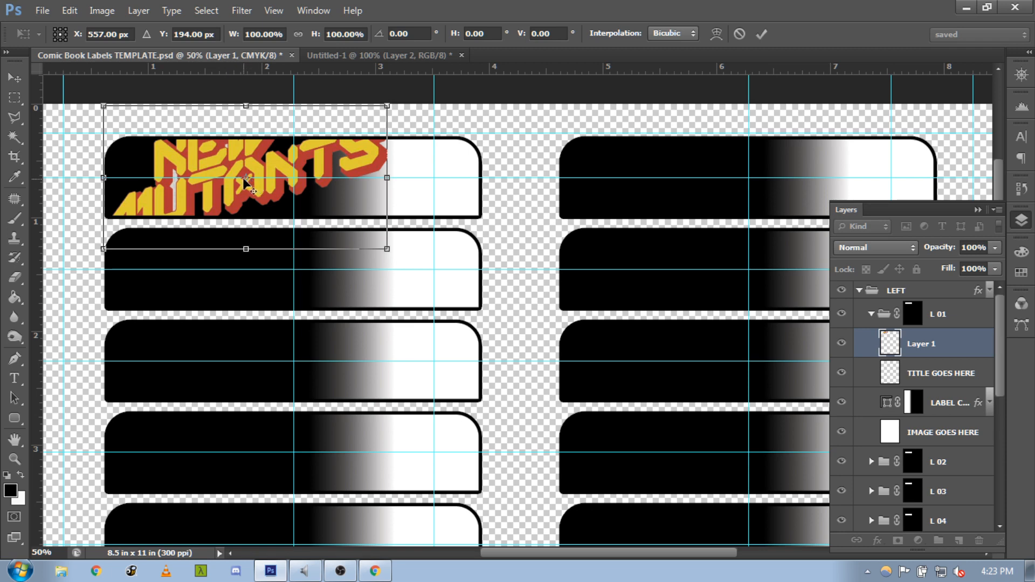
{"action": "mouse_move", "coordinate": [264, 201]}
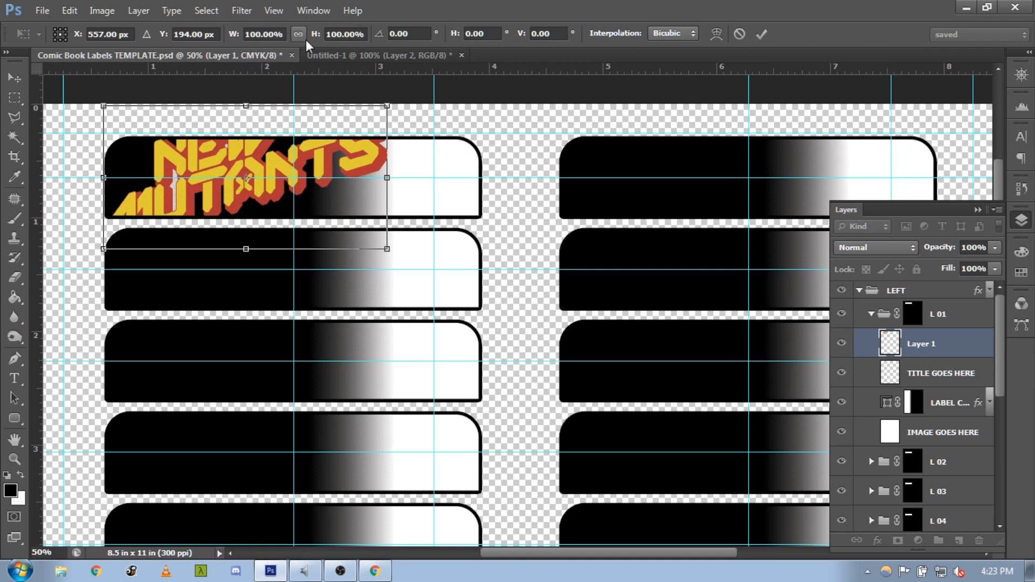
{"action": "mouse_move", "coordinate": [297, 33]}
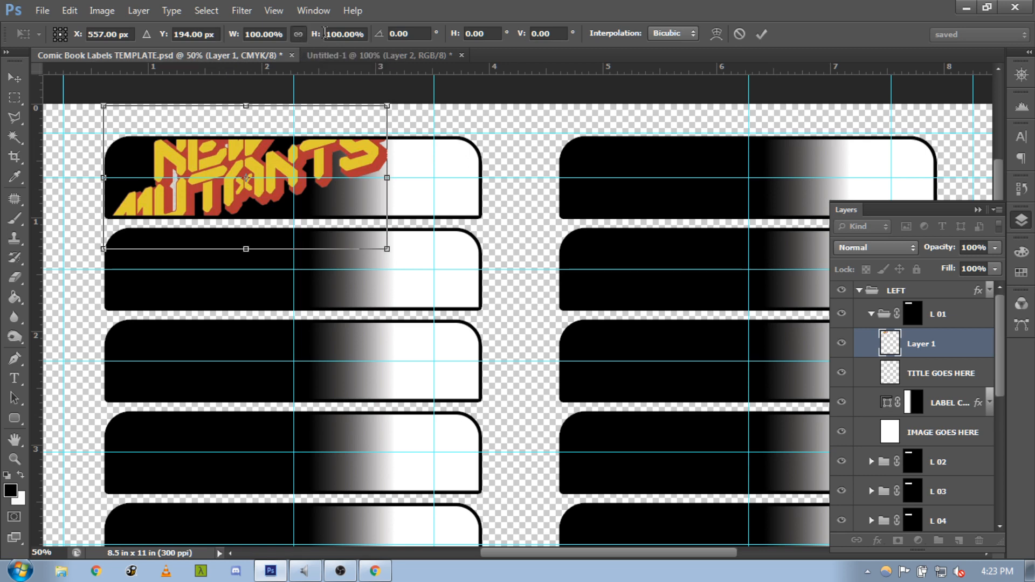
- Scale the logo in Free Transform by entering 60% in the width field
{"action": "left_click", "coordinate": [342, 34]}
{"action": "type", "text": "50"}
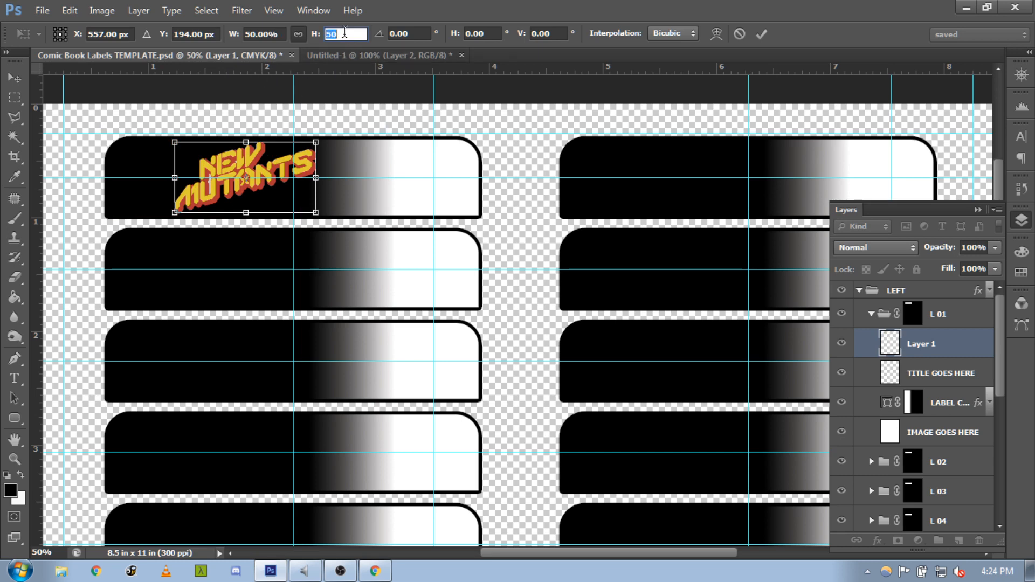
{"action": "type", "text": "60"}
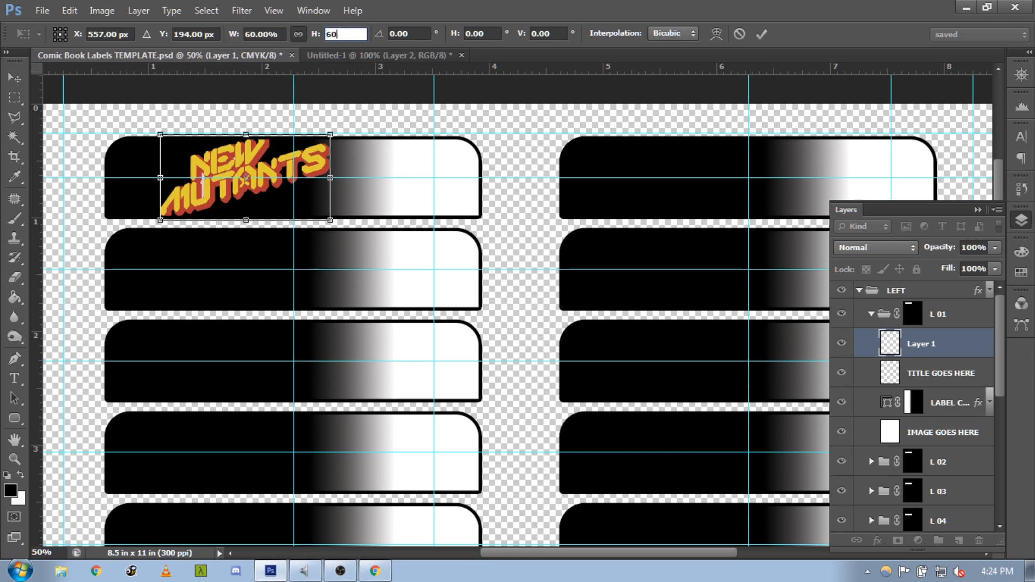
{"action": "mouse_move", "coordinate": [345, 34]}
{"action": "type", "text": "70"}
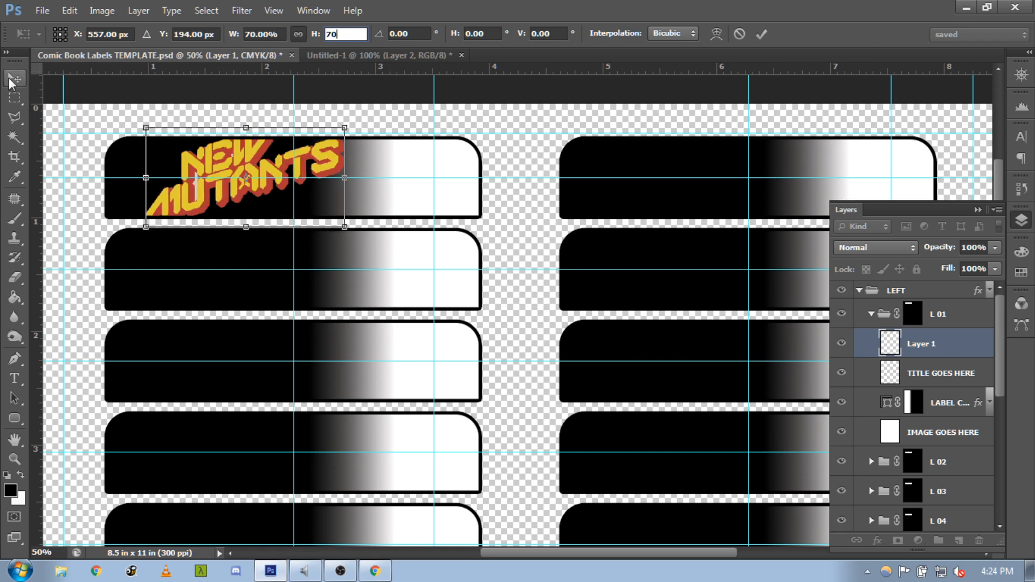
{"action": "mouse_move", "coordinate": [11, 79]}
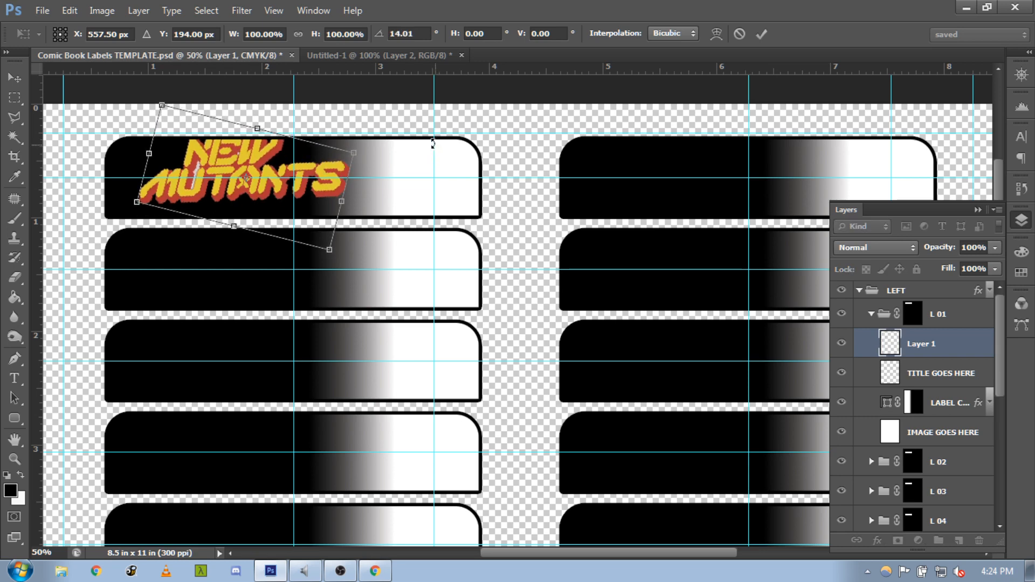
- Rotate the logo by entering a 14° angle in the Free Transform options
{"action": "left_click", "coordinate": [407, 34]}
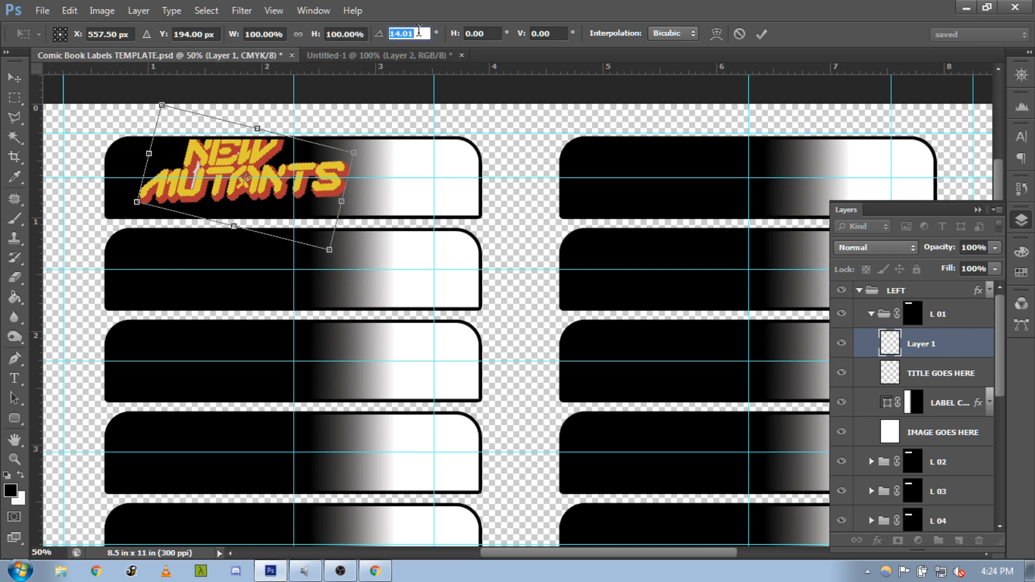
{"action": "type", "text": "12.5"}
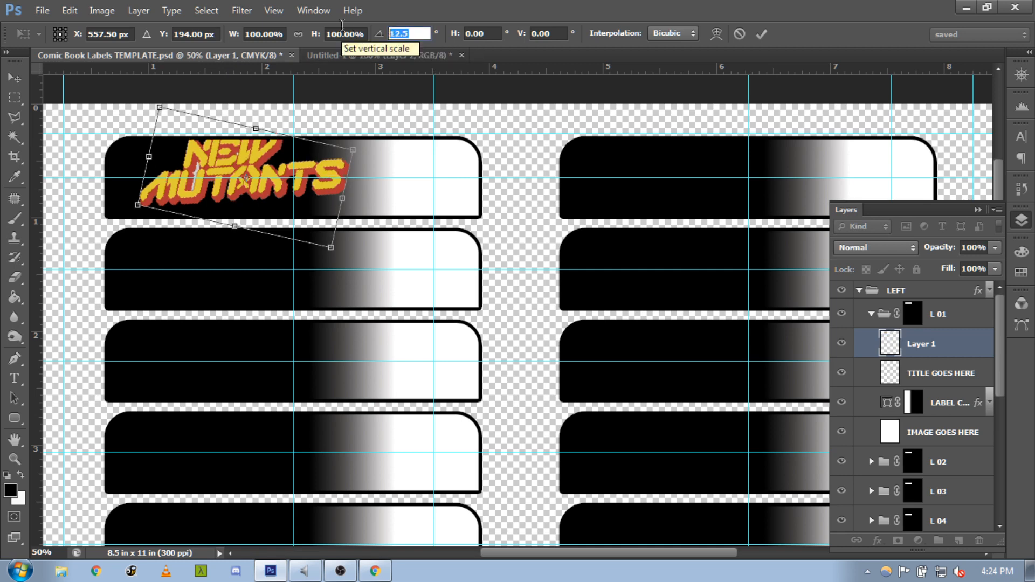
{"action": "type", "text": "14"}
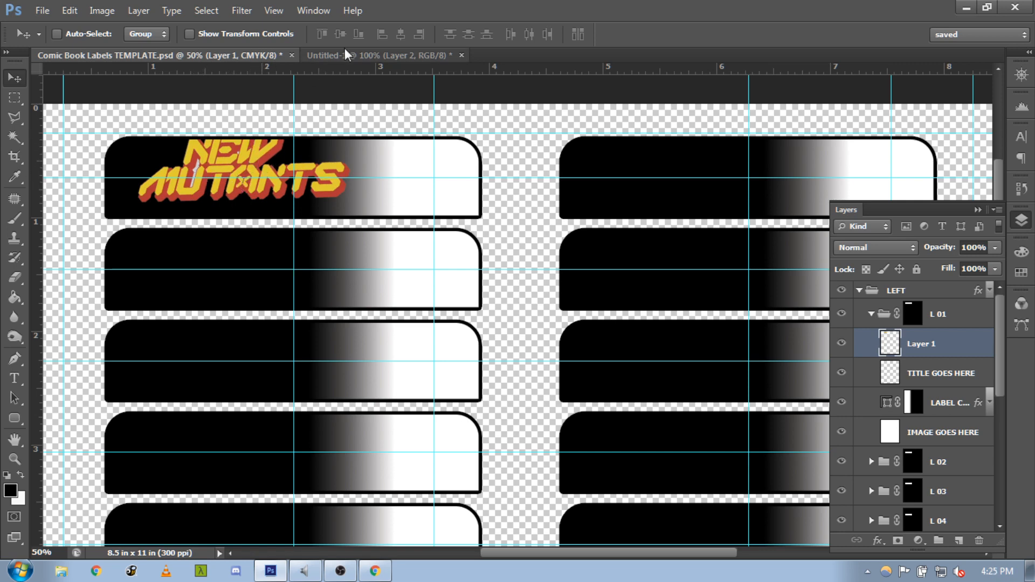
- In the logo document, Magic Wand the grey patch inside the letters and delete it
{"action": "left_click", "coordinate": [379, 55]}
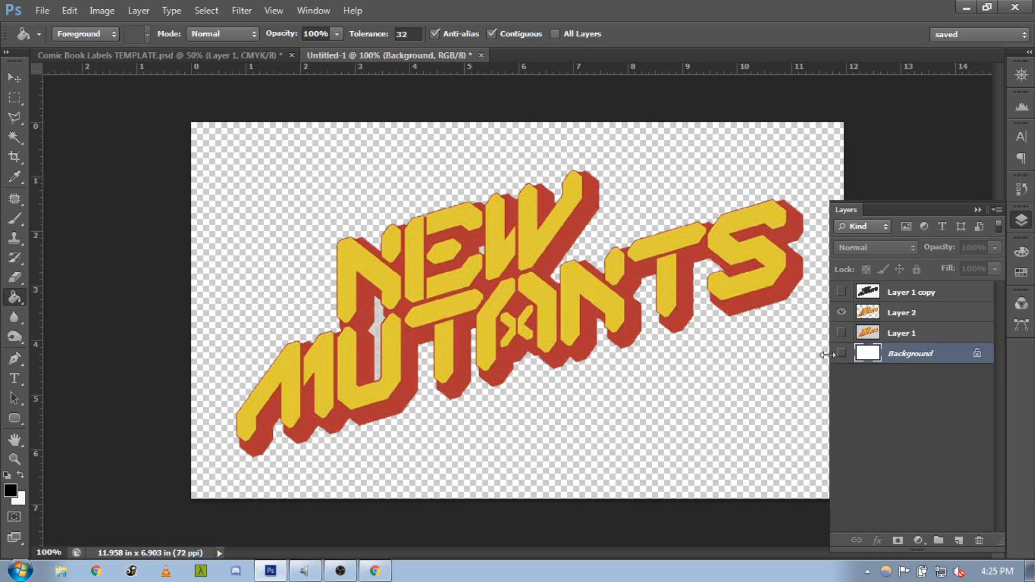
{"action": "left_click", "coordinate": [841, 353]}
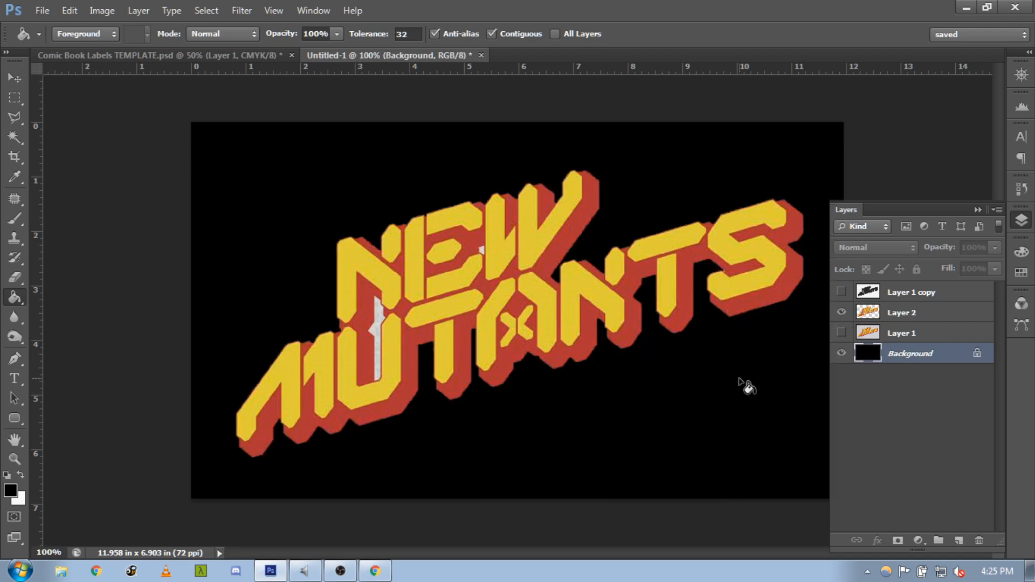
{"action": "left_click", "coordinate": [902, 313]}
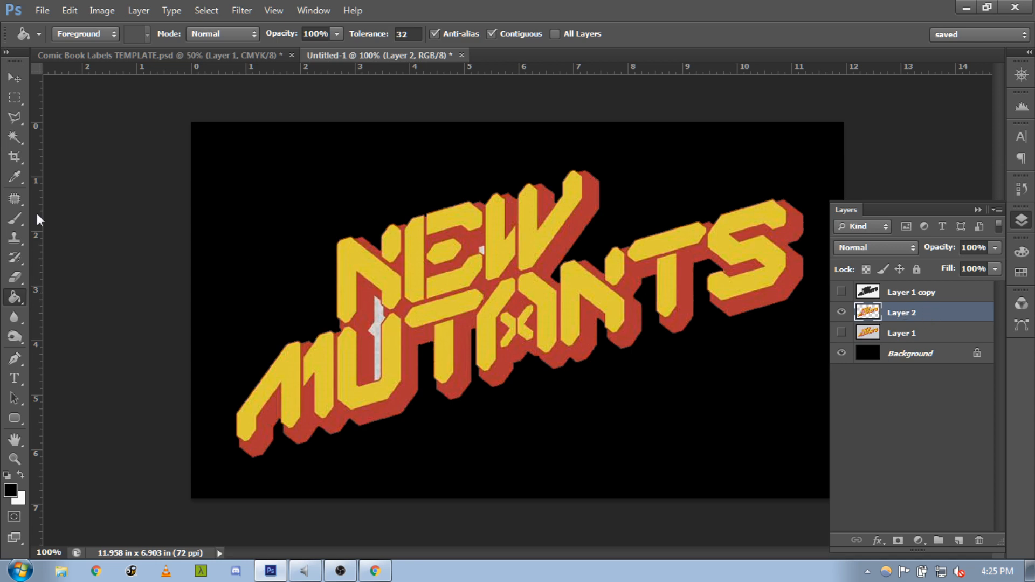
{"action": "left_click", "coordinate": [14, 139]}
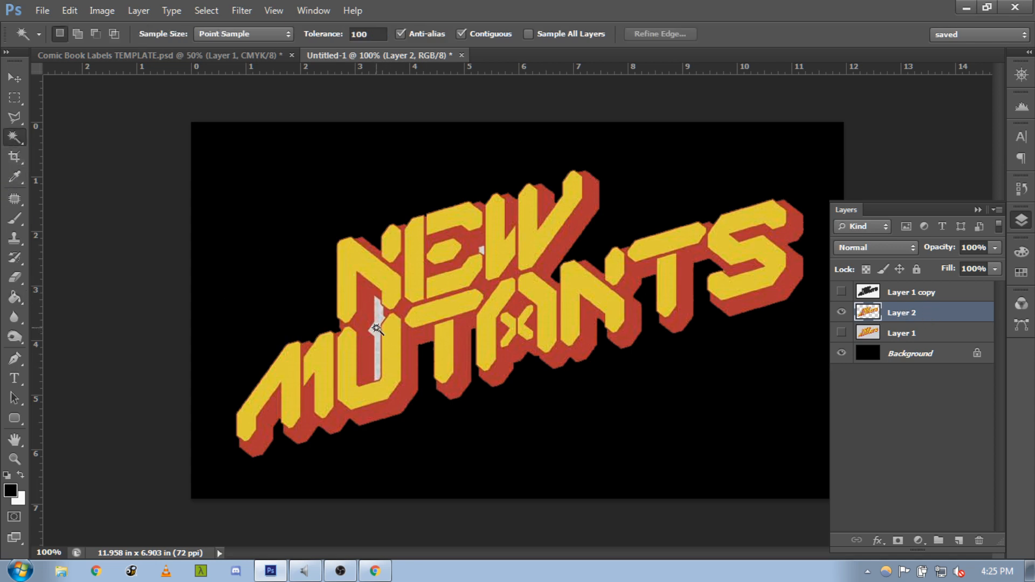
{"action": "left_click", "coordinate": [376, 327]}
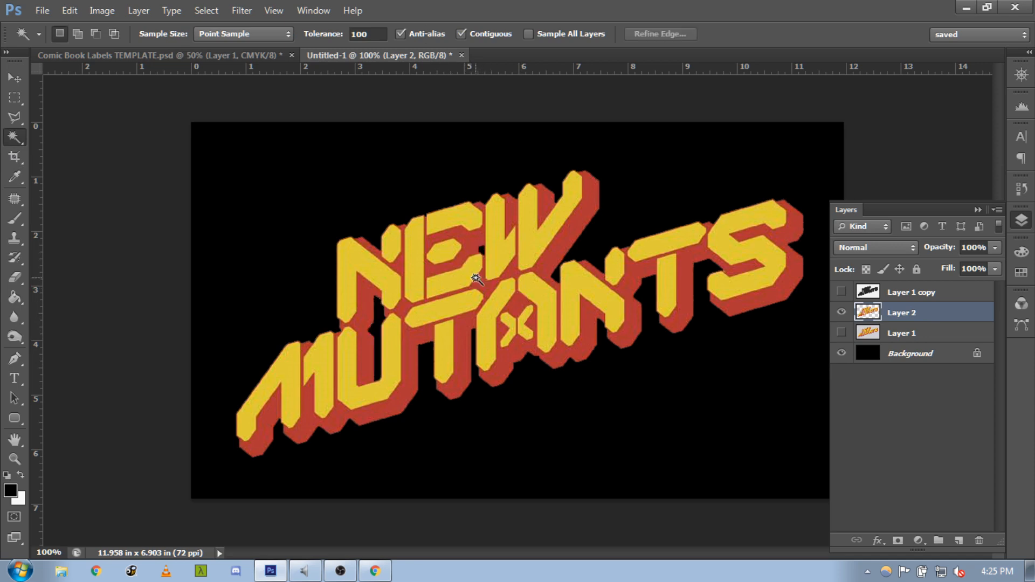
{"action": "mouse_move", "coordinate": [237, 84]}
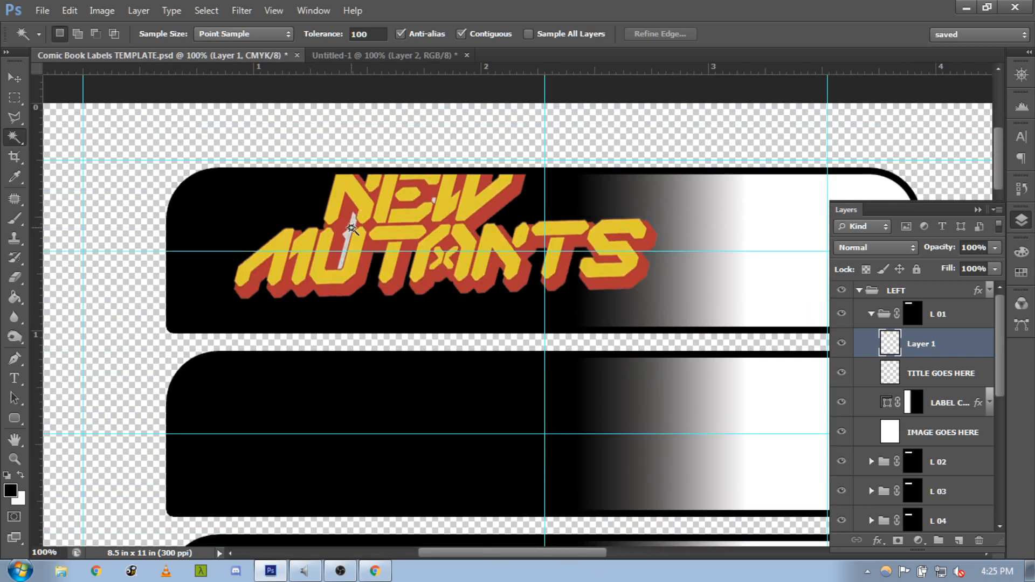
{"action": "left_click", "coordinate": [349, 238]}
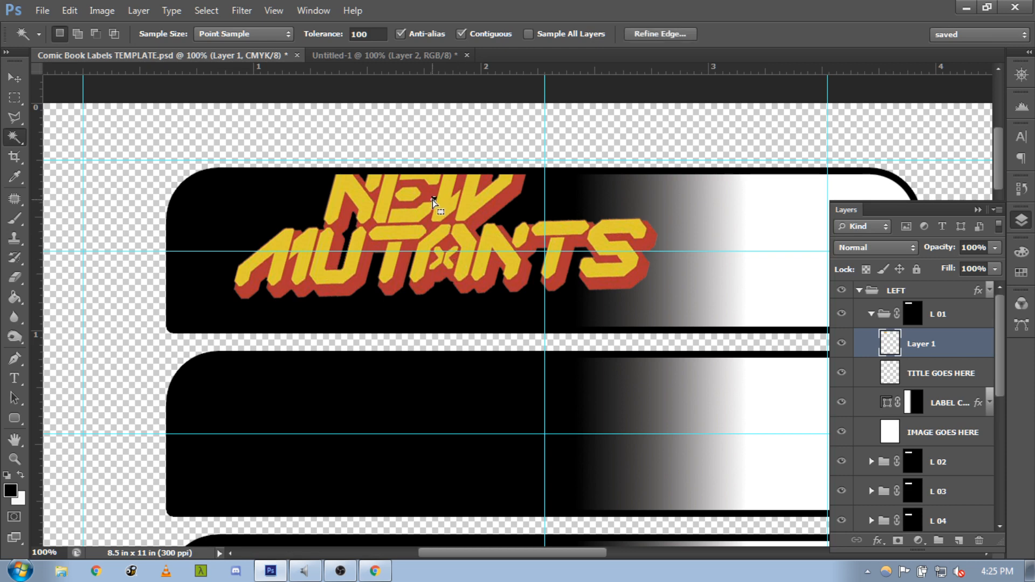
- Move the logo to the left of the first label, then switch to the PREVIEWSworld page
{"action": "left_click", "coordinate": [14, 77]}
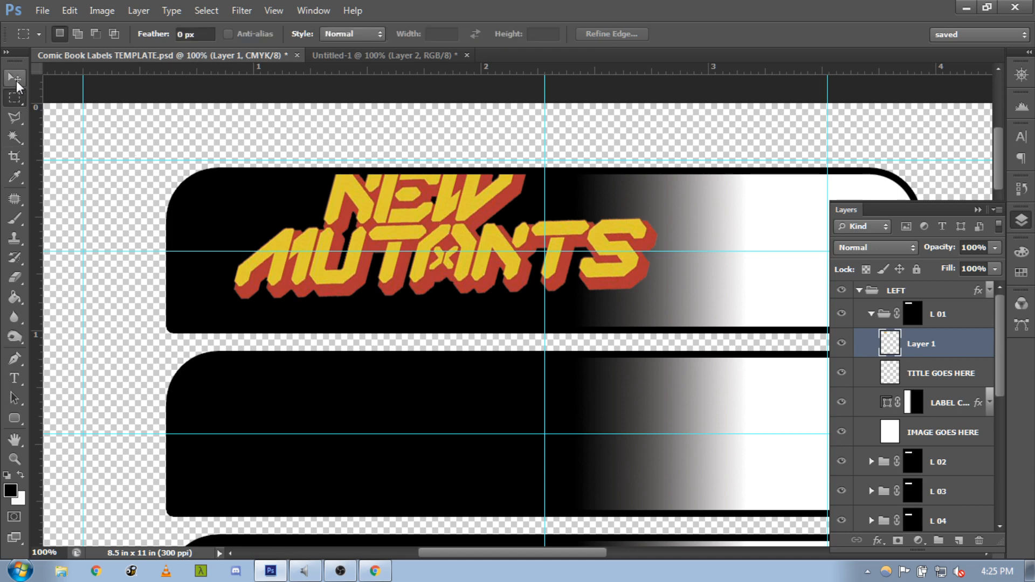
{"action": "left_click", "coordinate": [14, 77]}
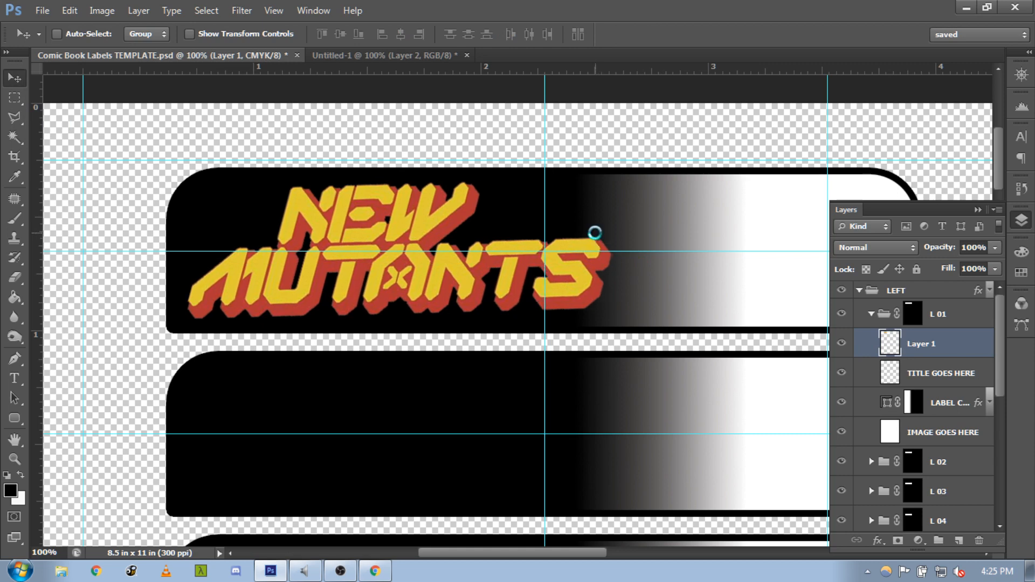
{"action": "key", "text": "ctrl+t"}
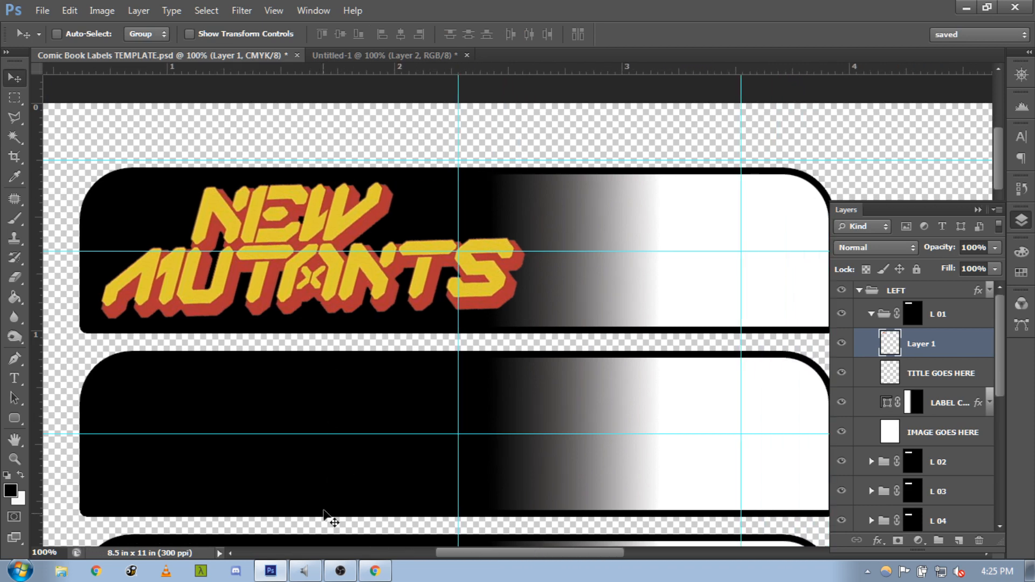
{"action": "left_click", "coordinate": [374, 571]}
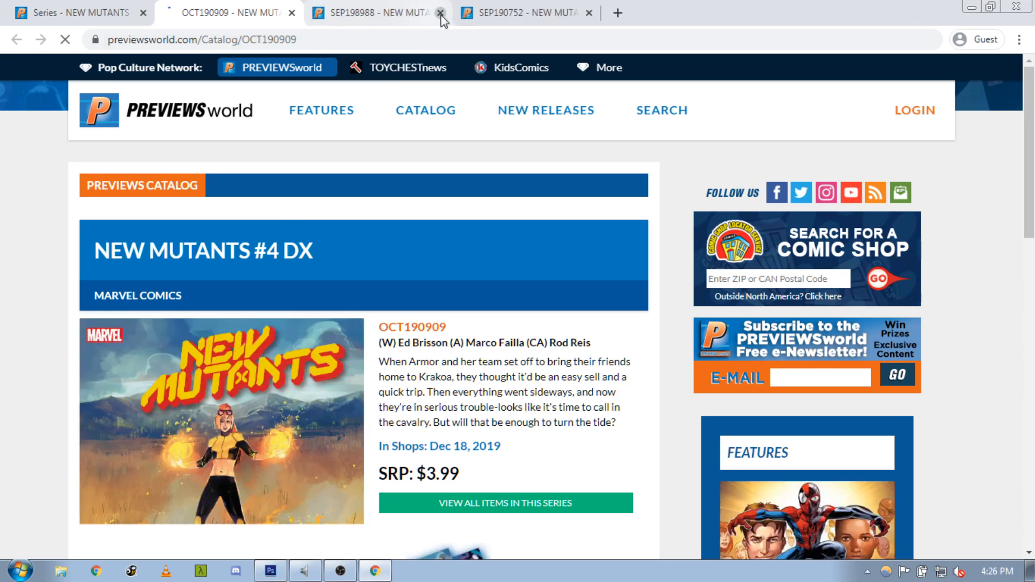
- Close an extra catalogue tab and scroll to the New Mutants #4 DX cover
{"action": "left_click", "coordinate": [439, 13]}
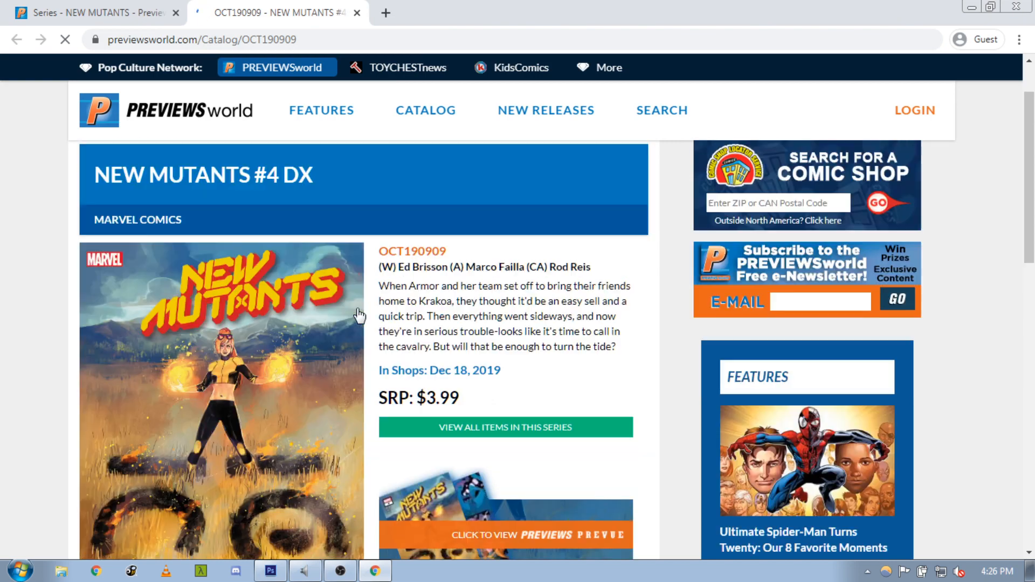
{"action": "scroll", "scroll_direction": "down", "scroll_amount": 3}
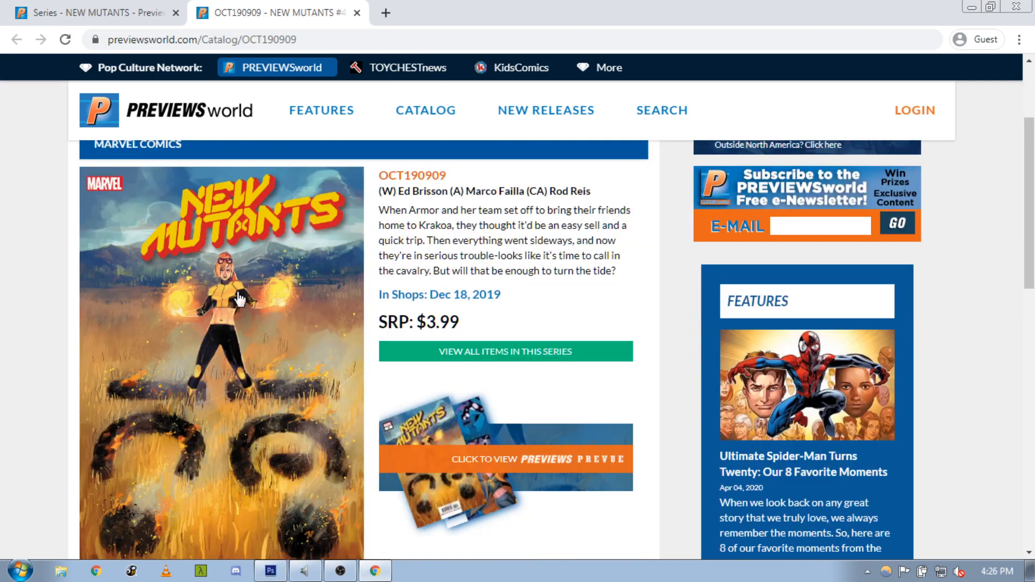
{"action": "mouse_move", "coordinate": [315, 492]}
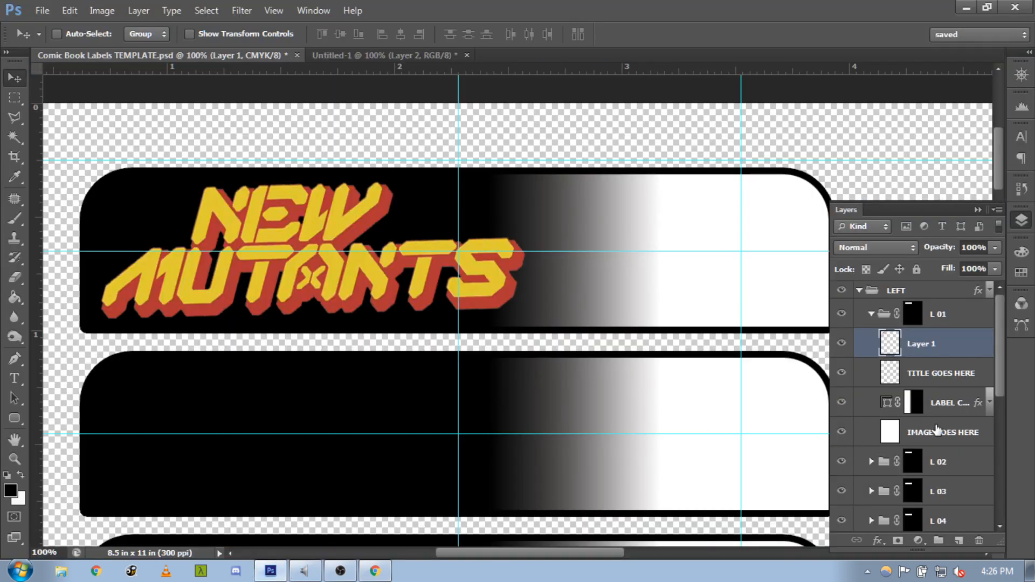
- Paste the cover into the placeholder layer, scale it to 75% and place it on the label's right
{"action": "left_click", "coordinate": [942, 432]}
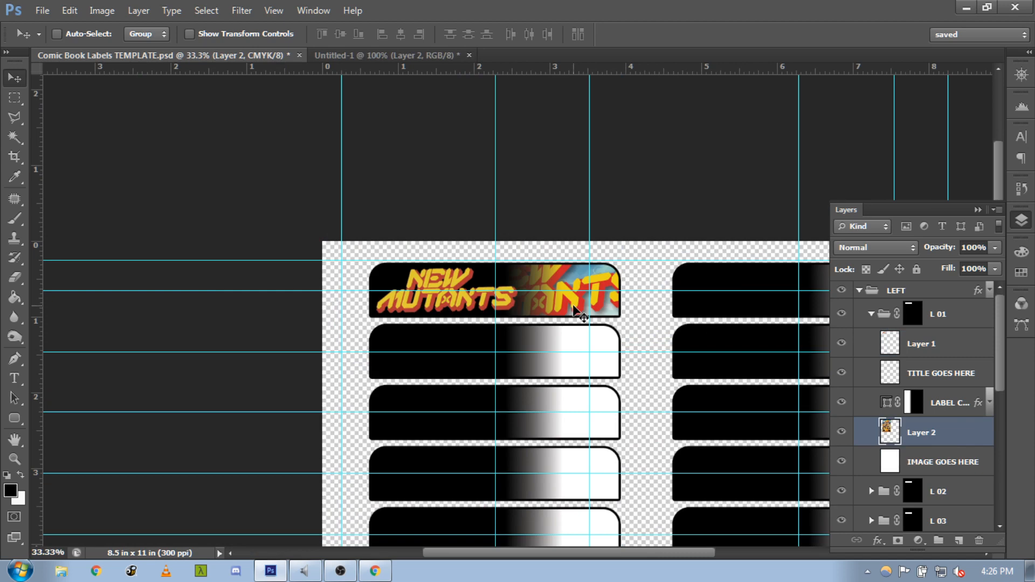
{"action": "key", "text": "ctrl+t"}
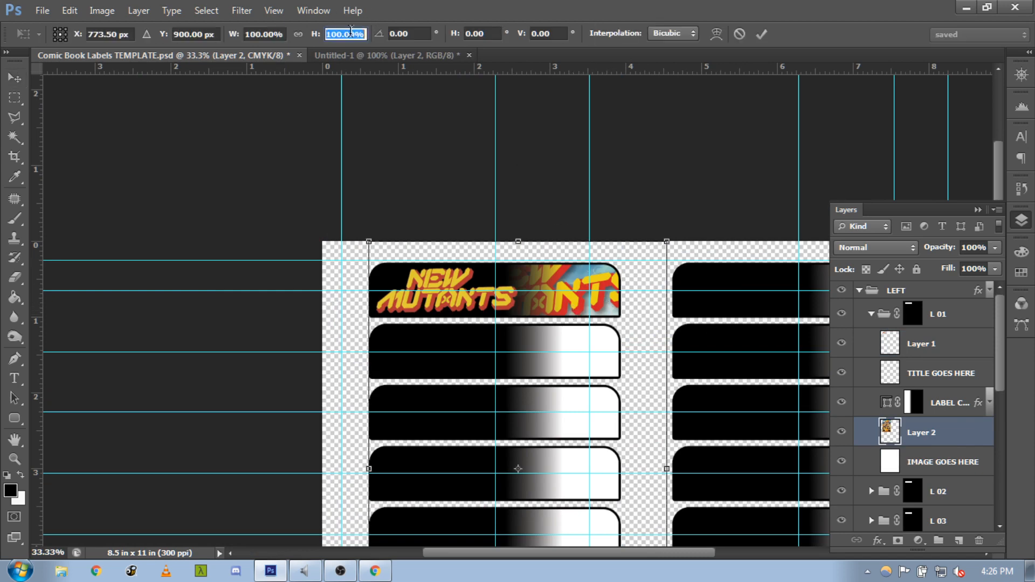
{"action": "type", "text": "75"}
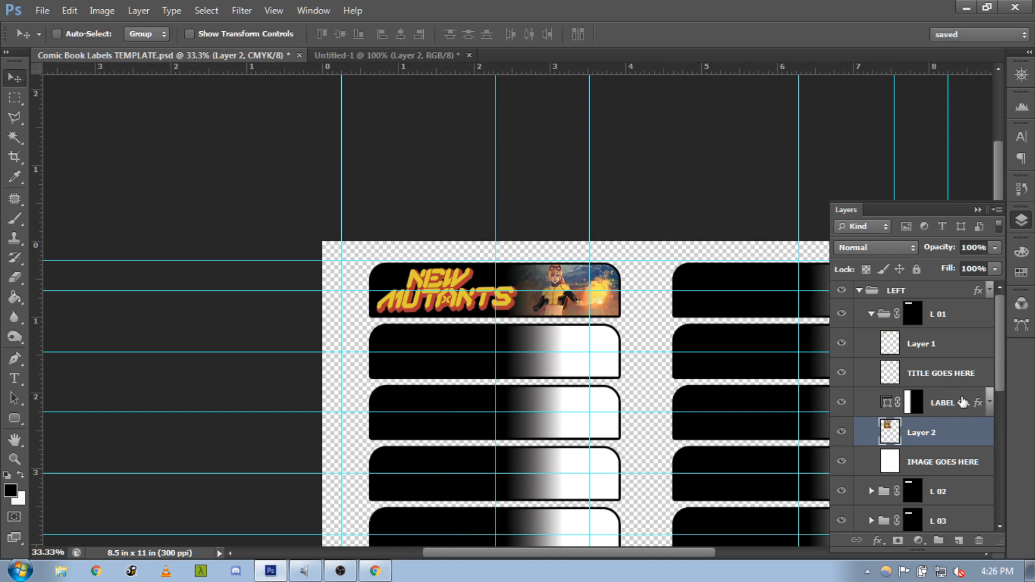
{"action": "mouse_move", "coordinate": [942, 402]}
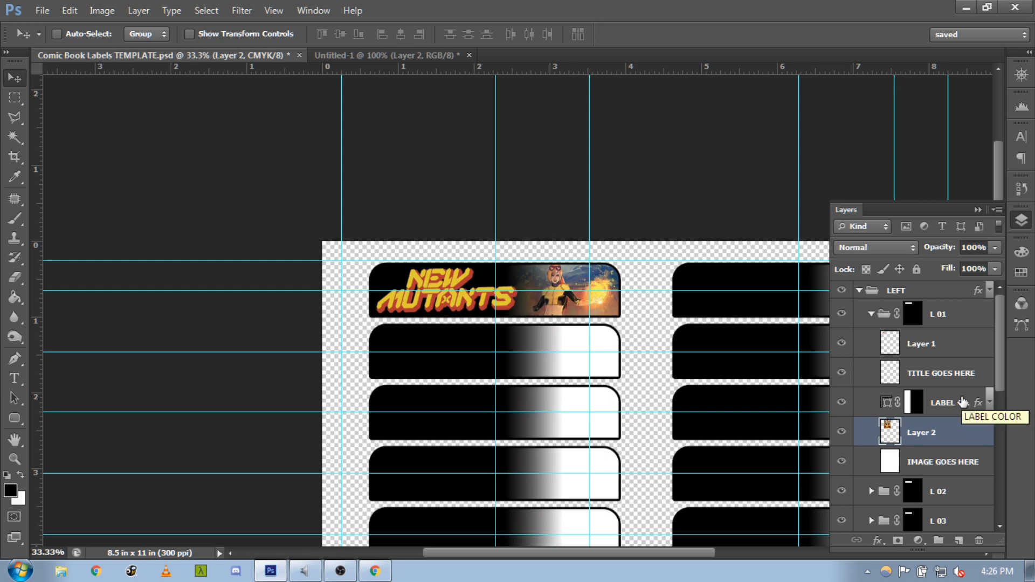
{"action": "left_click", "coordinate": [943, 403]}
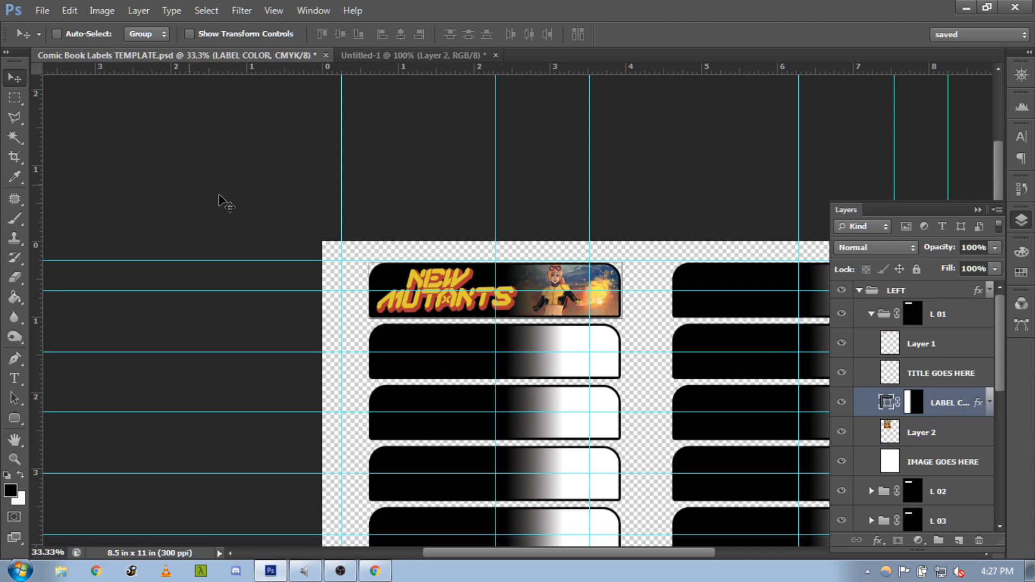
{"action": "mouse_move", "coordinate": [18, 79]}
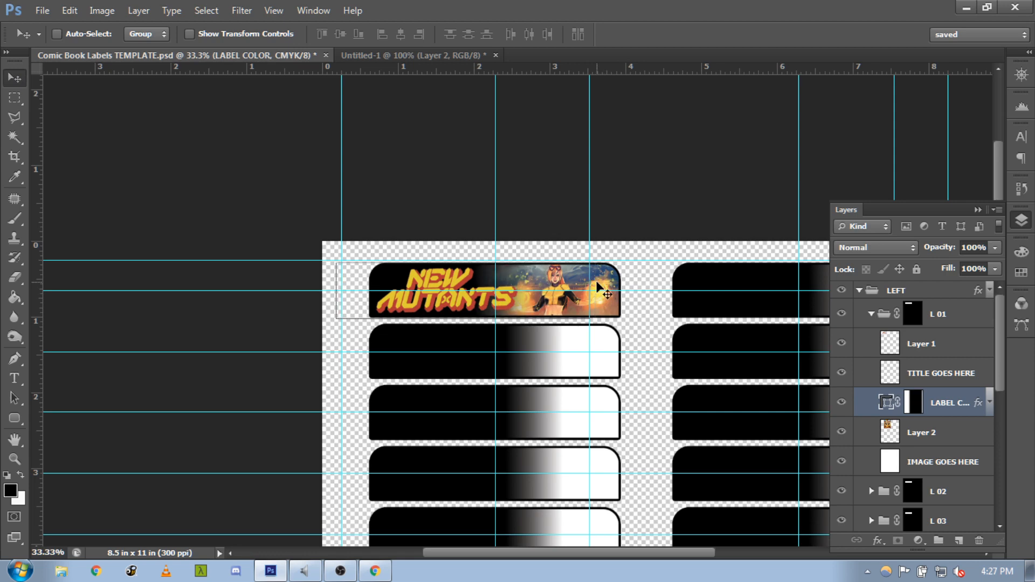
{"action": "mouse_move", "coordinate": [568, 277]}
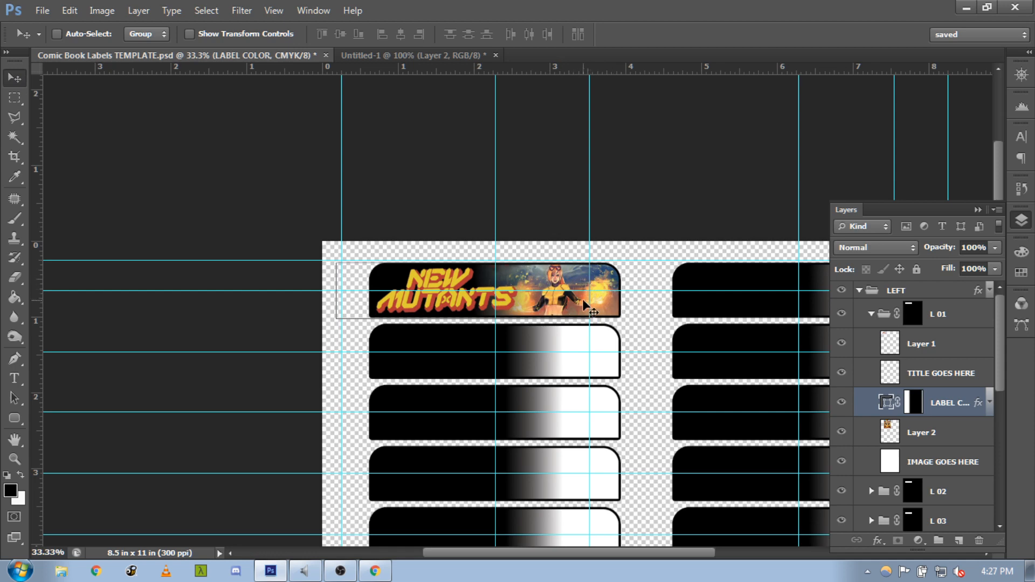
{"action": "mouse_move", "coordinate": [598, 300]}
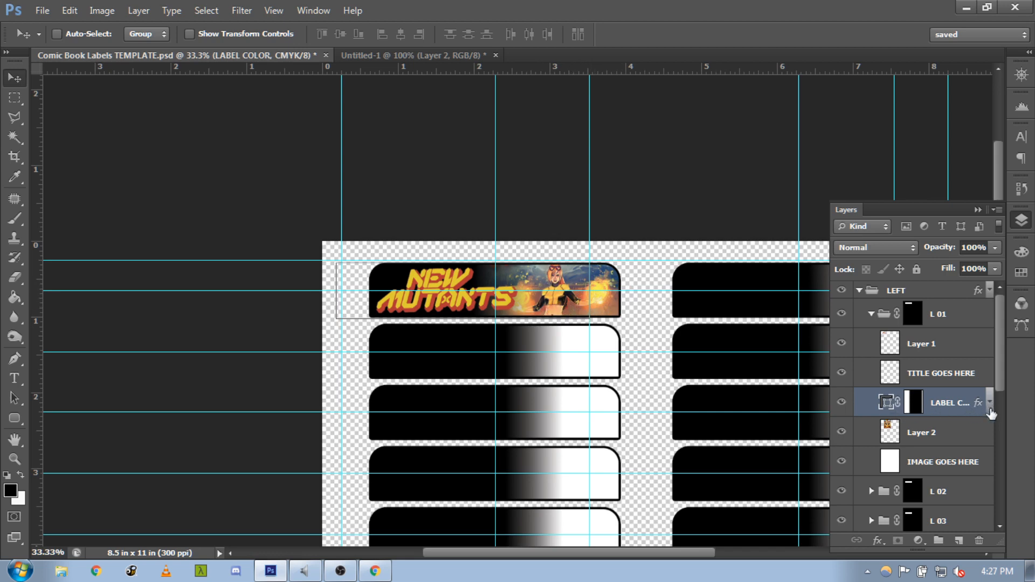
- Expand the LABEL COLOR layer's effects to reach its Color Overlay
{"action": "left_click", "coordinate": [990, 406]}
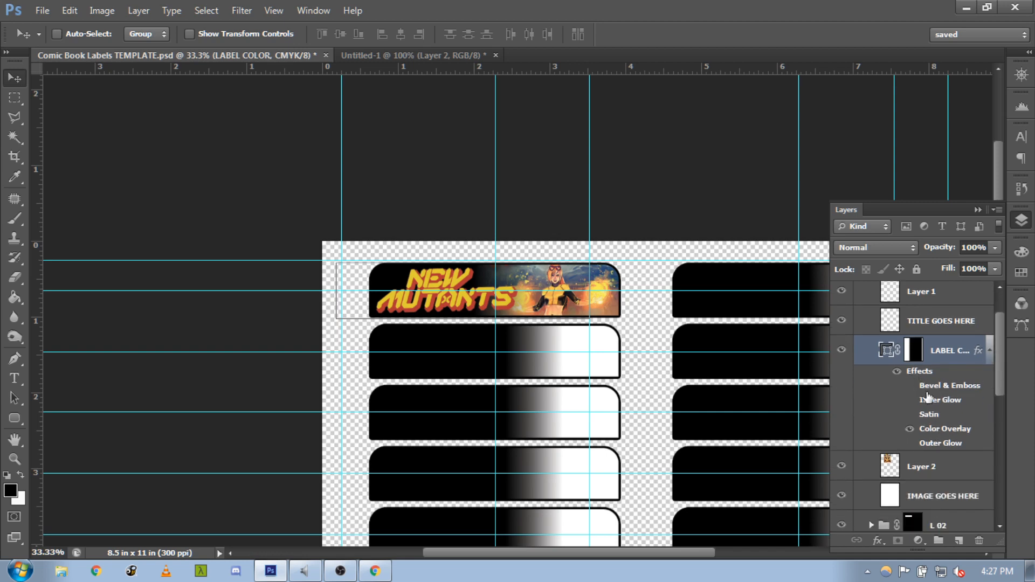
{"action": "mouse_move", "coordinate": [496, 316]}
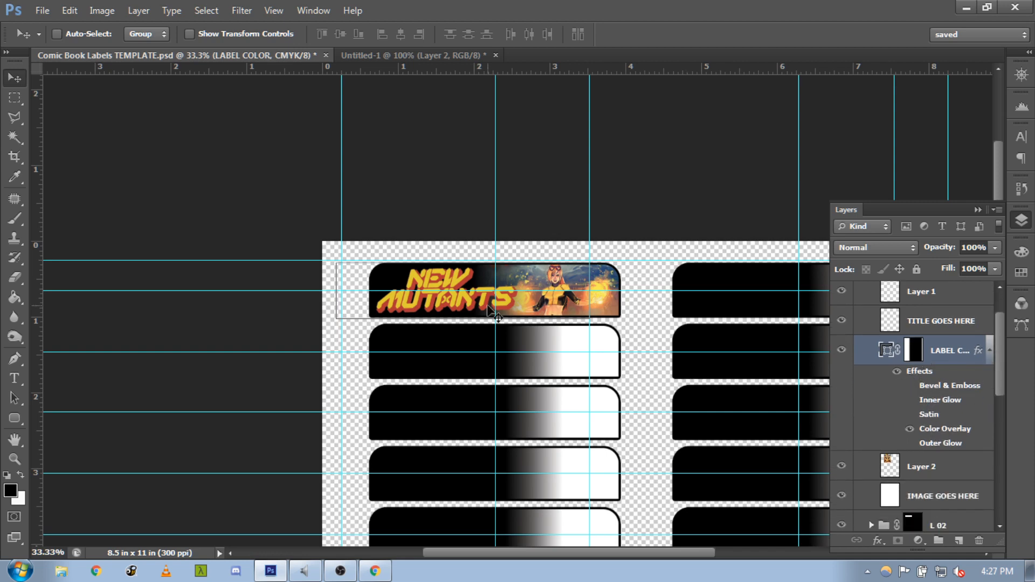
{"action": "mouse_move", "coordinate": [947, 428]}
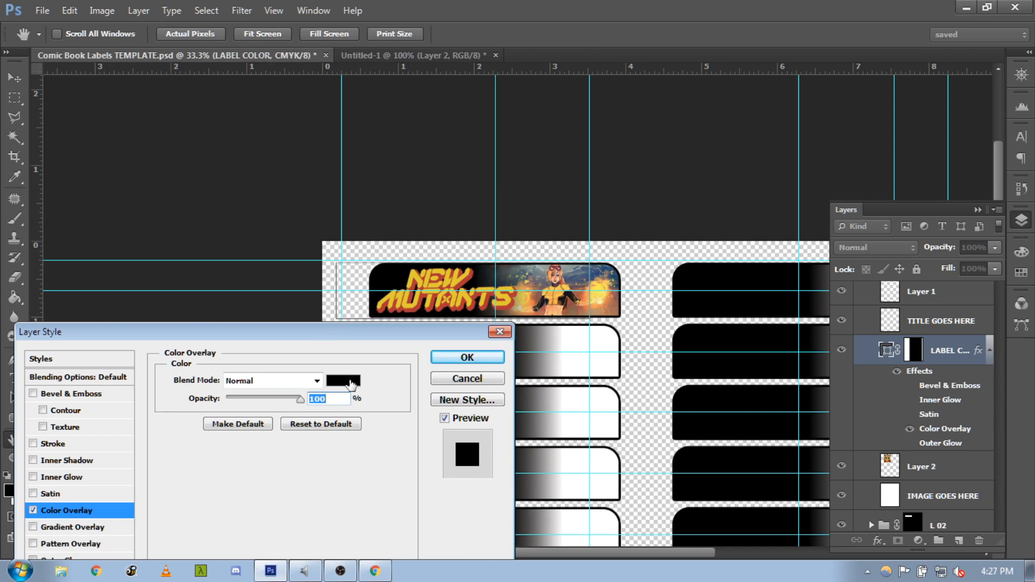
- Set the label's Color Overlay to blue (#0000ff) and apply the layer style
{"action": "left_click", "coordinate": [343, 380]}
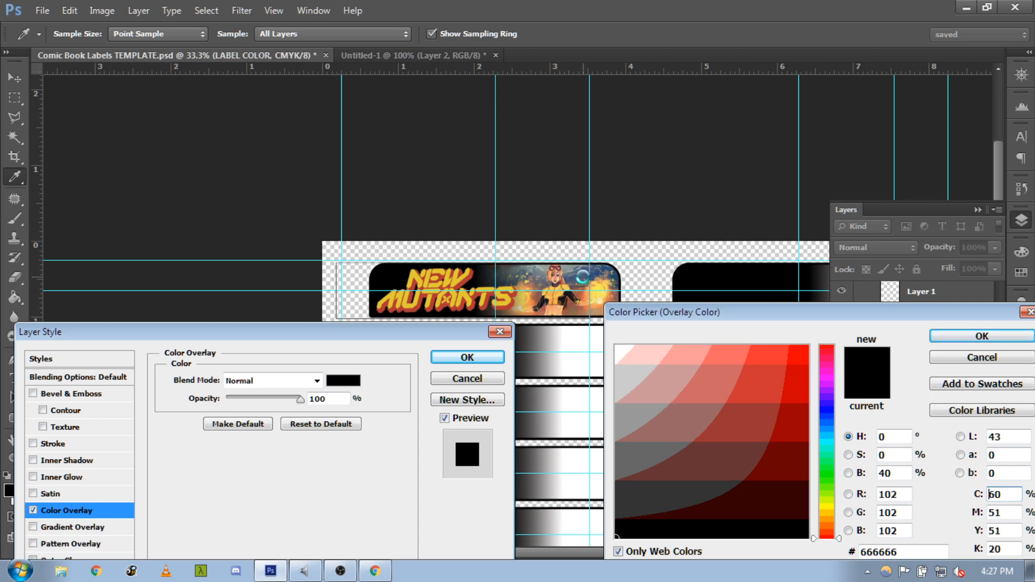
{"action": "left_click", "coordinate": [705, 448]}
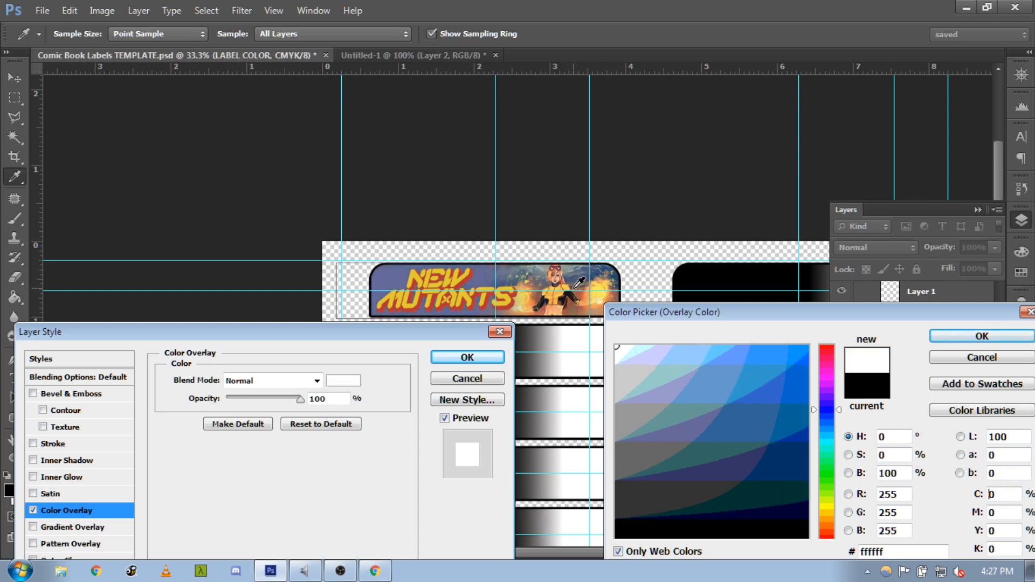
{"action": "left_click", "coordinate": [699, 386]}
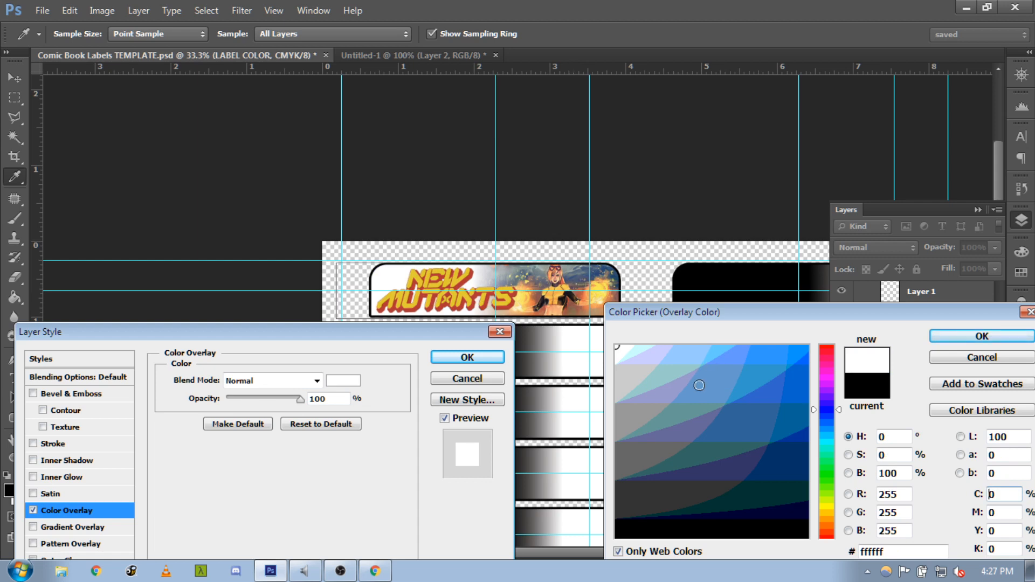
{"action": "mouse_move", "coordinate": [834, 478]}
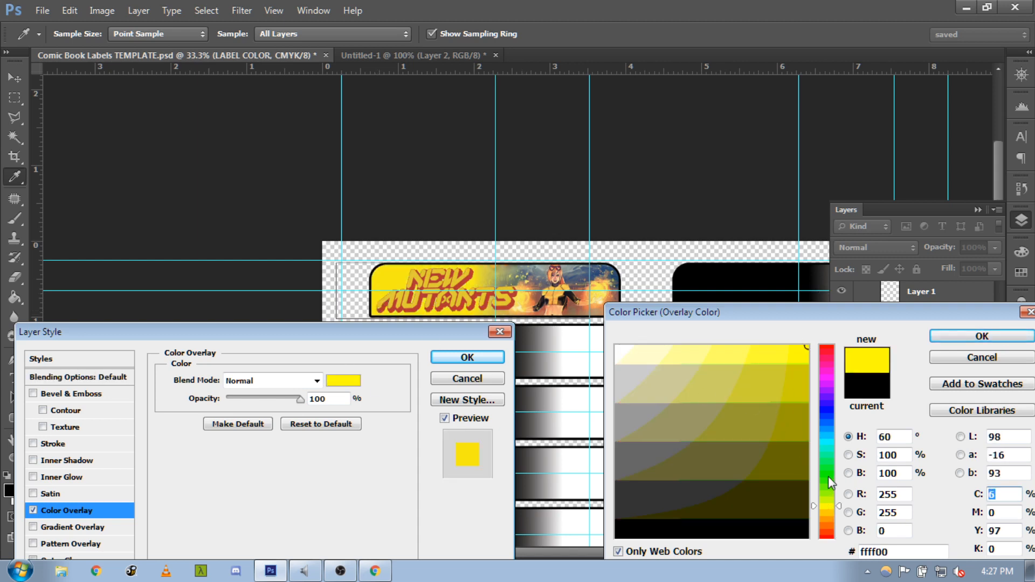
{"action": "left_click", "coordinate": [828, 442]}
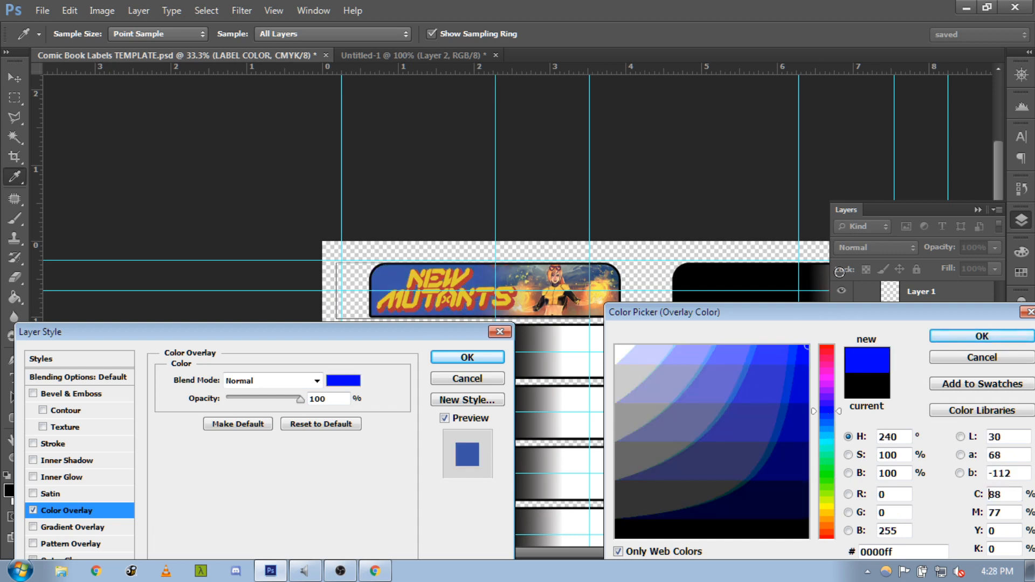
{"action": "left_click", "coordinate": [980, 336]}
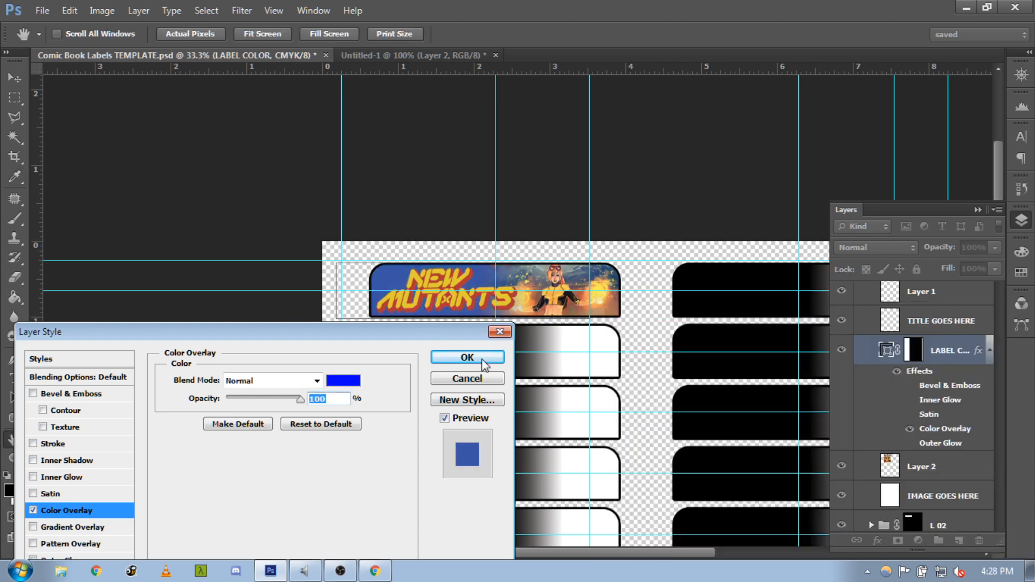
{"action": "left_click", "coordinate": [467, 357]}
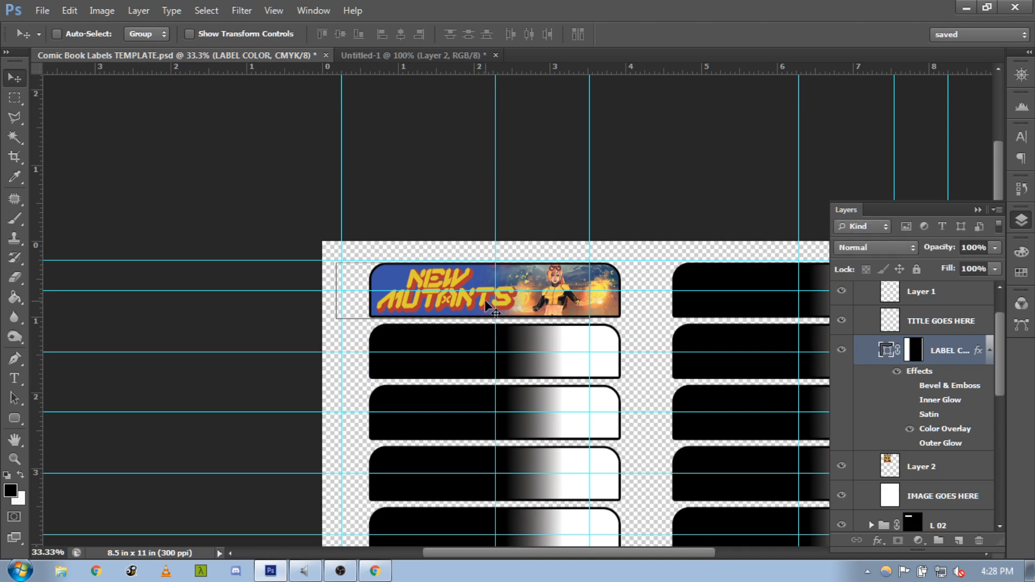